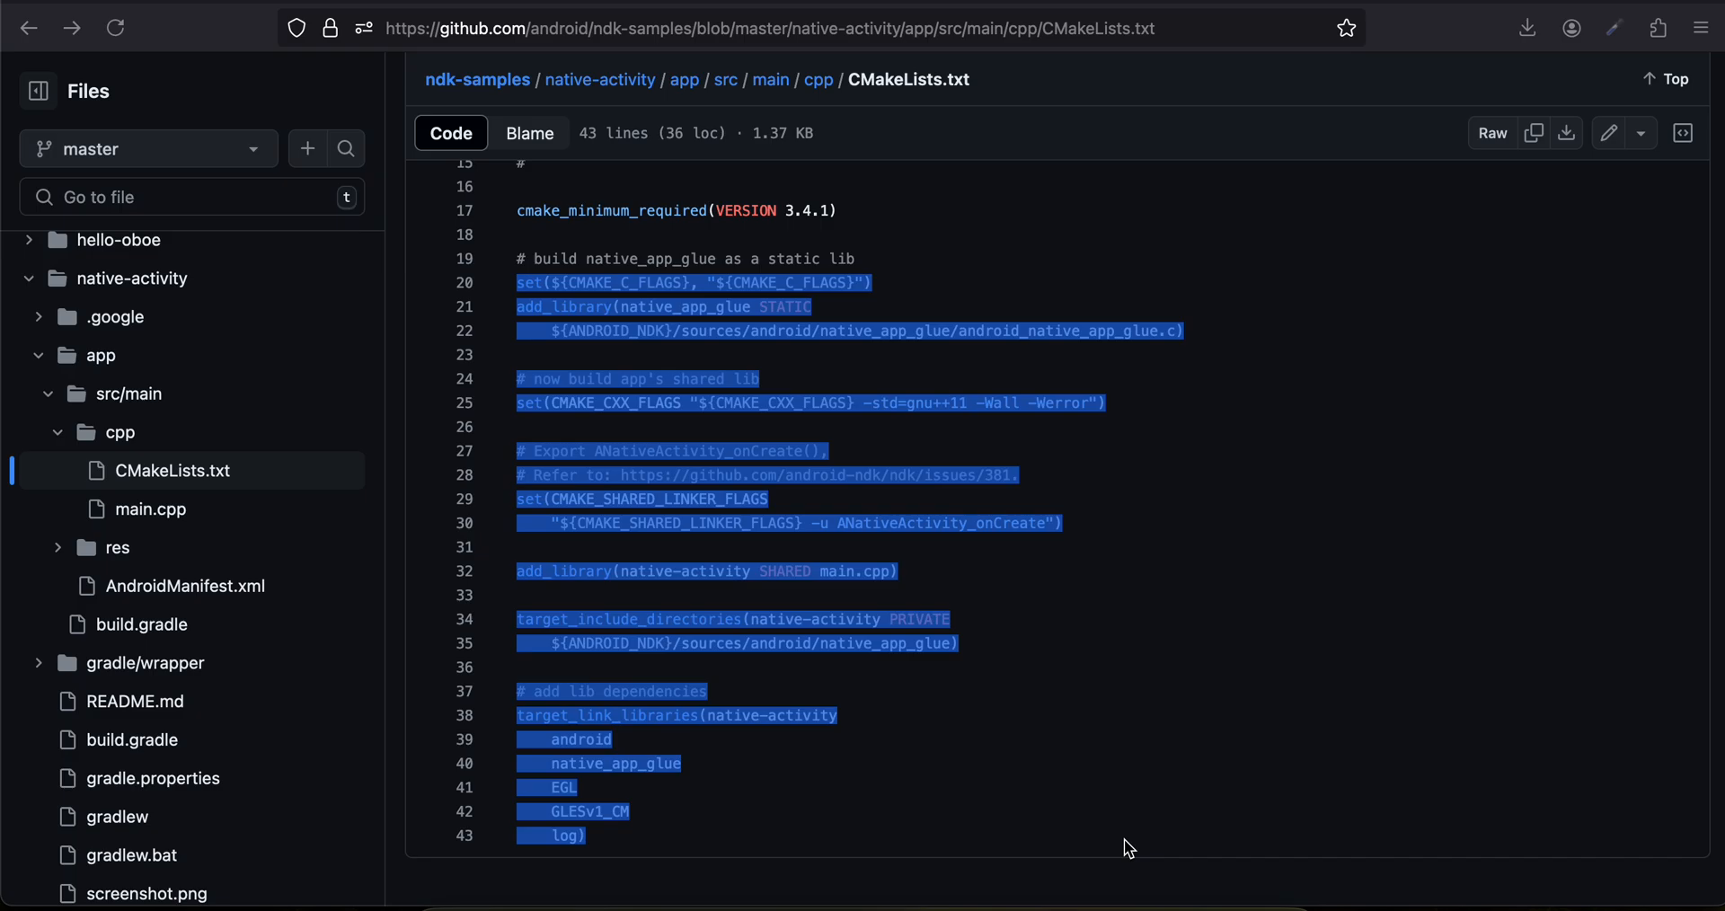
mouse_move(745, 812)
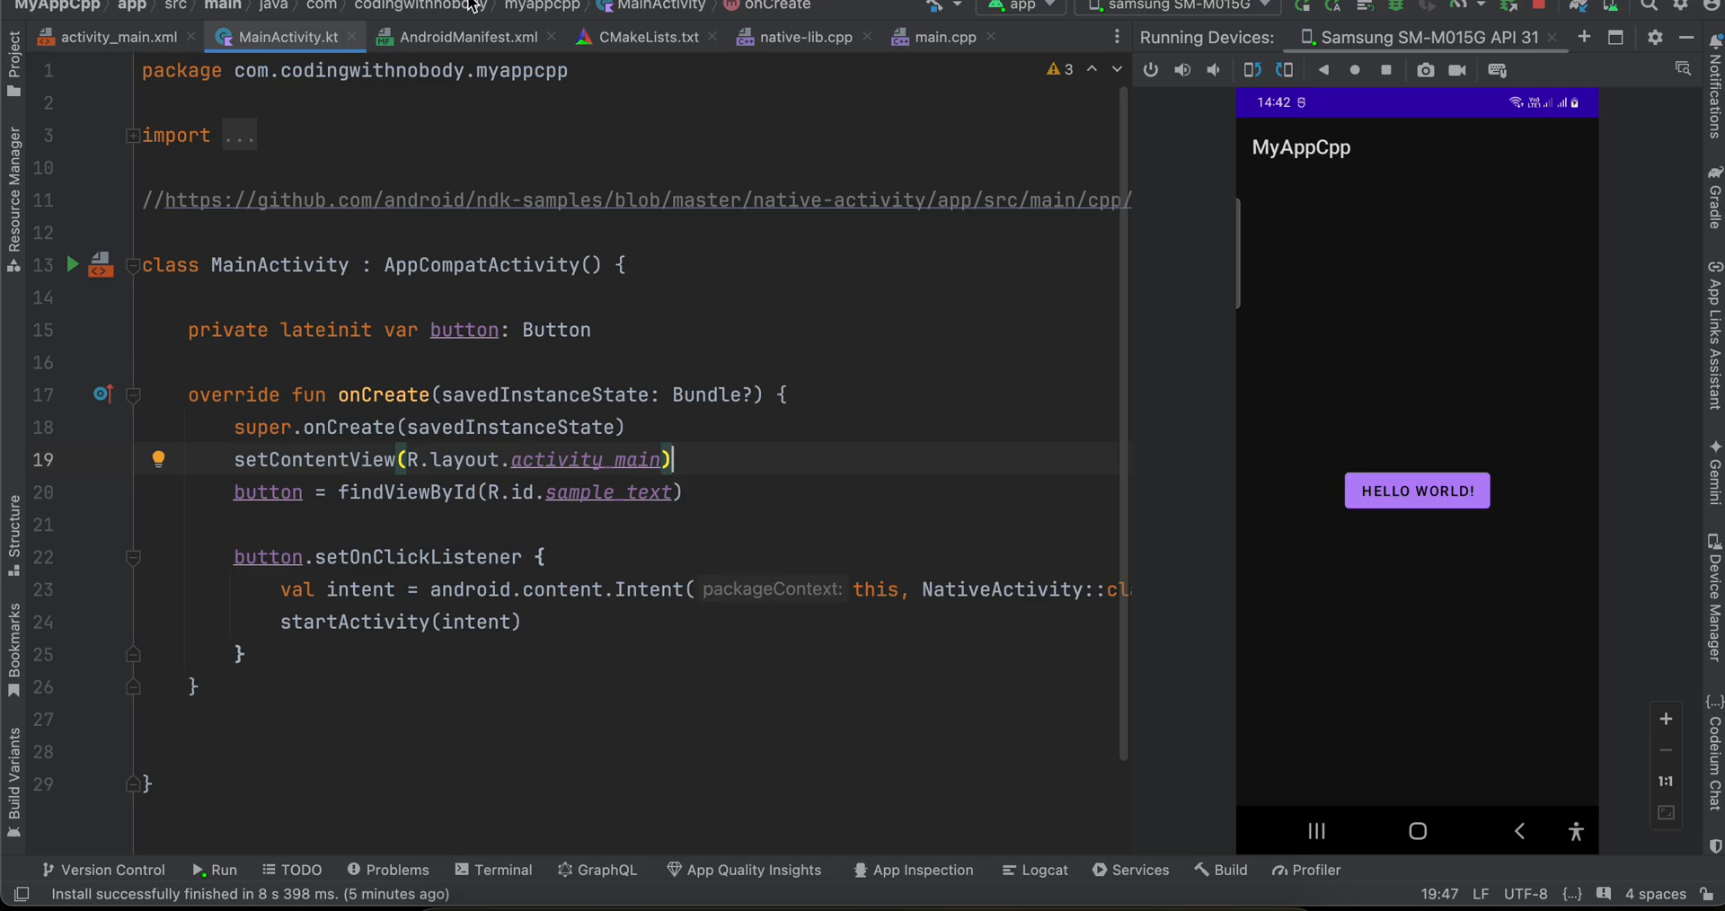
- Check the button's sample_text id in activity_main.xml and return to MainActivity.kt
click(115, 36)
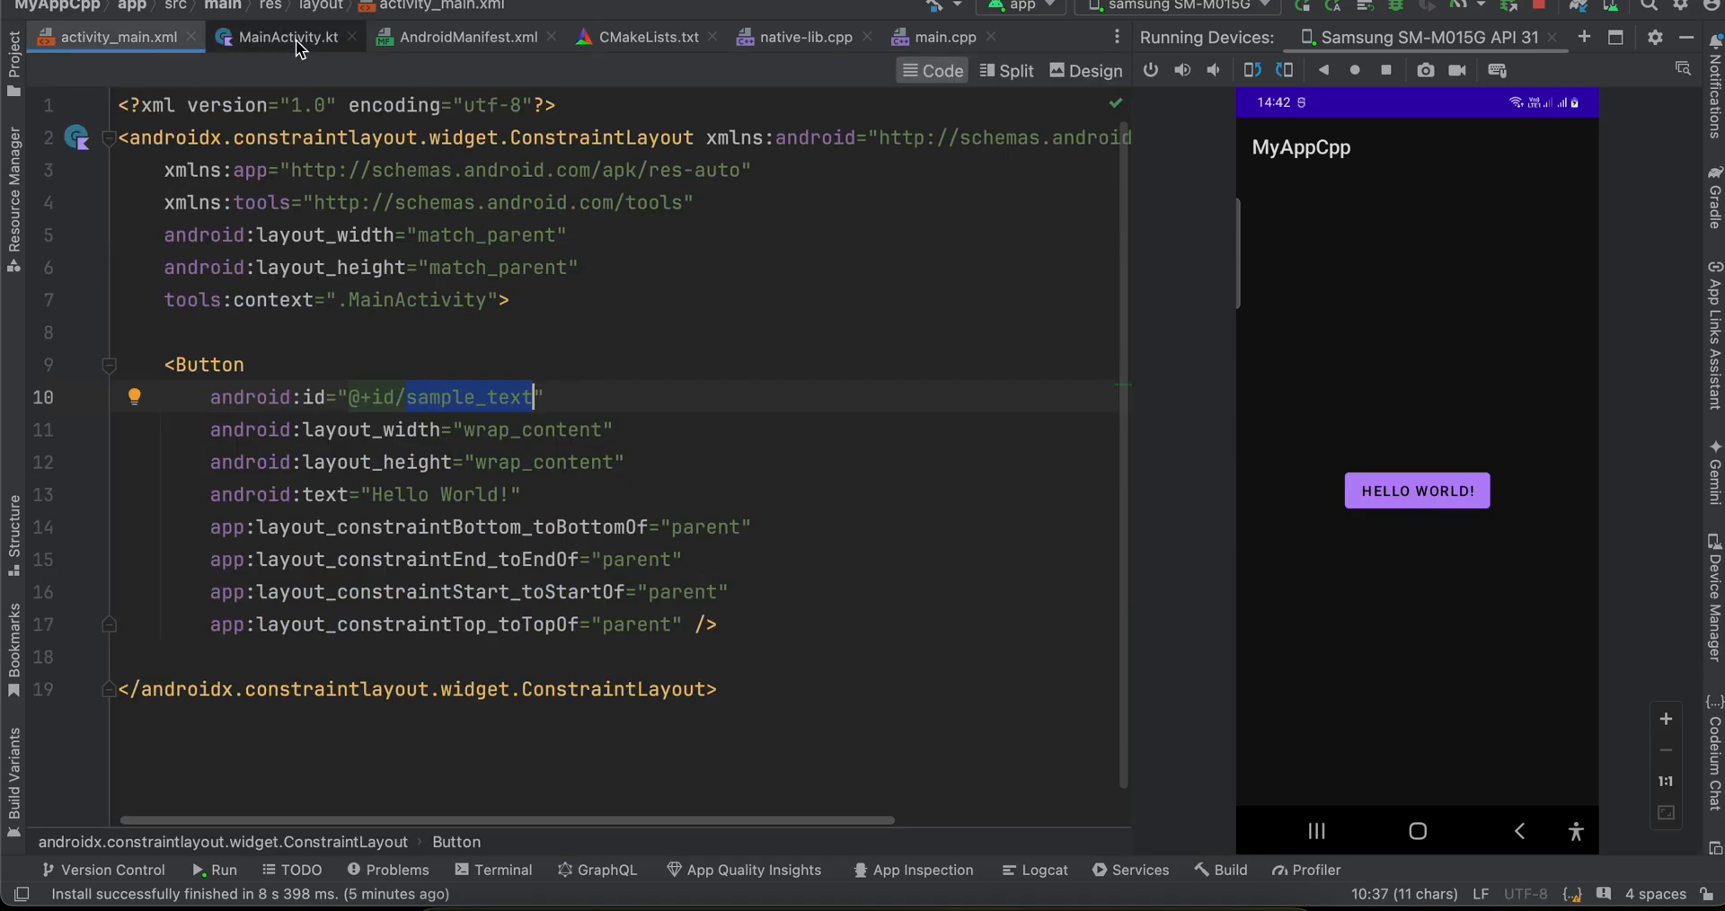
click(288, 36)
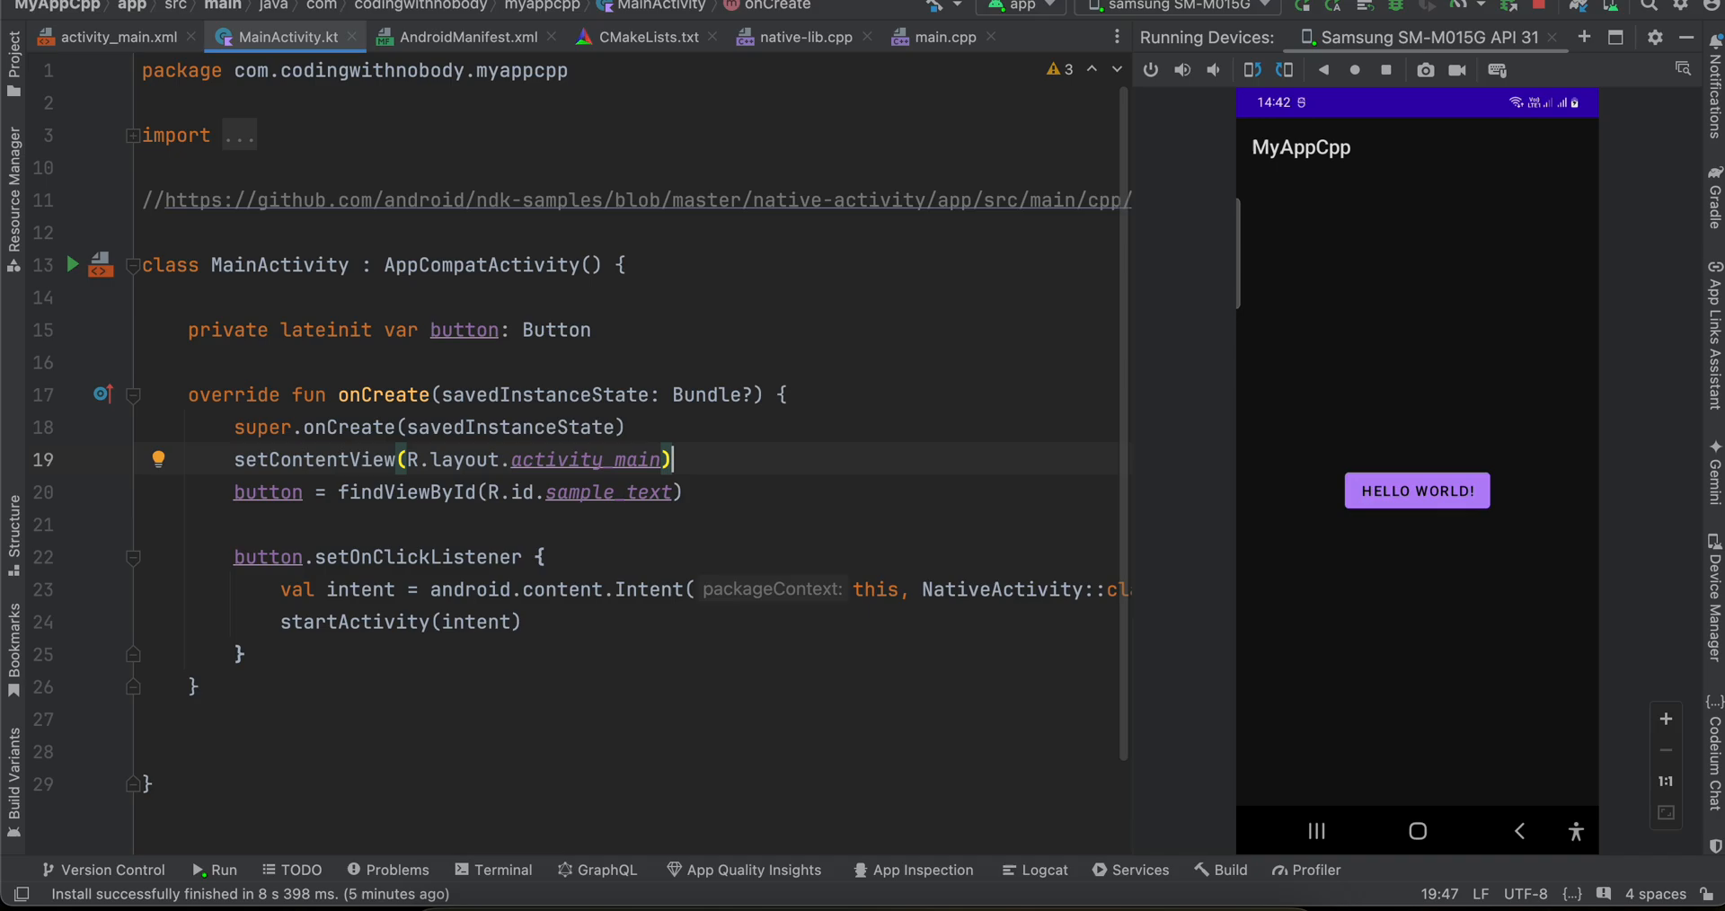
mouse_move(809, 385)
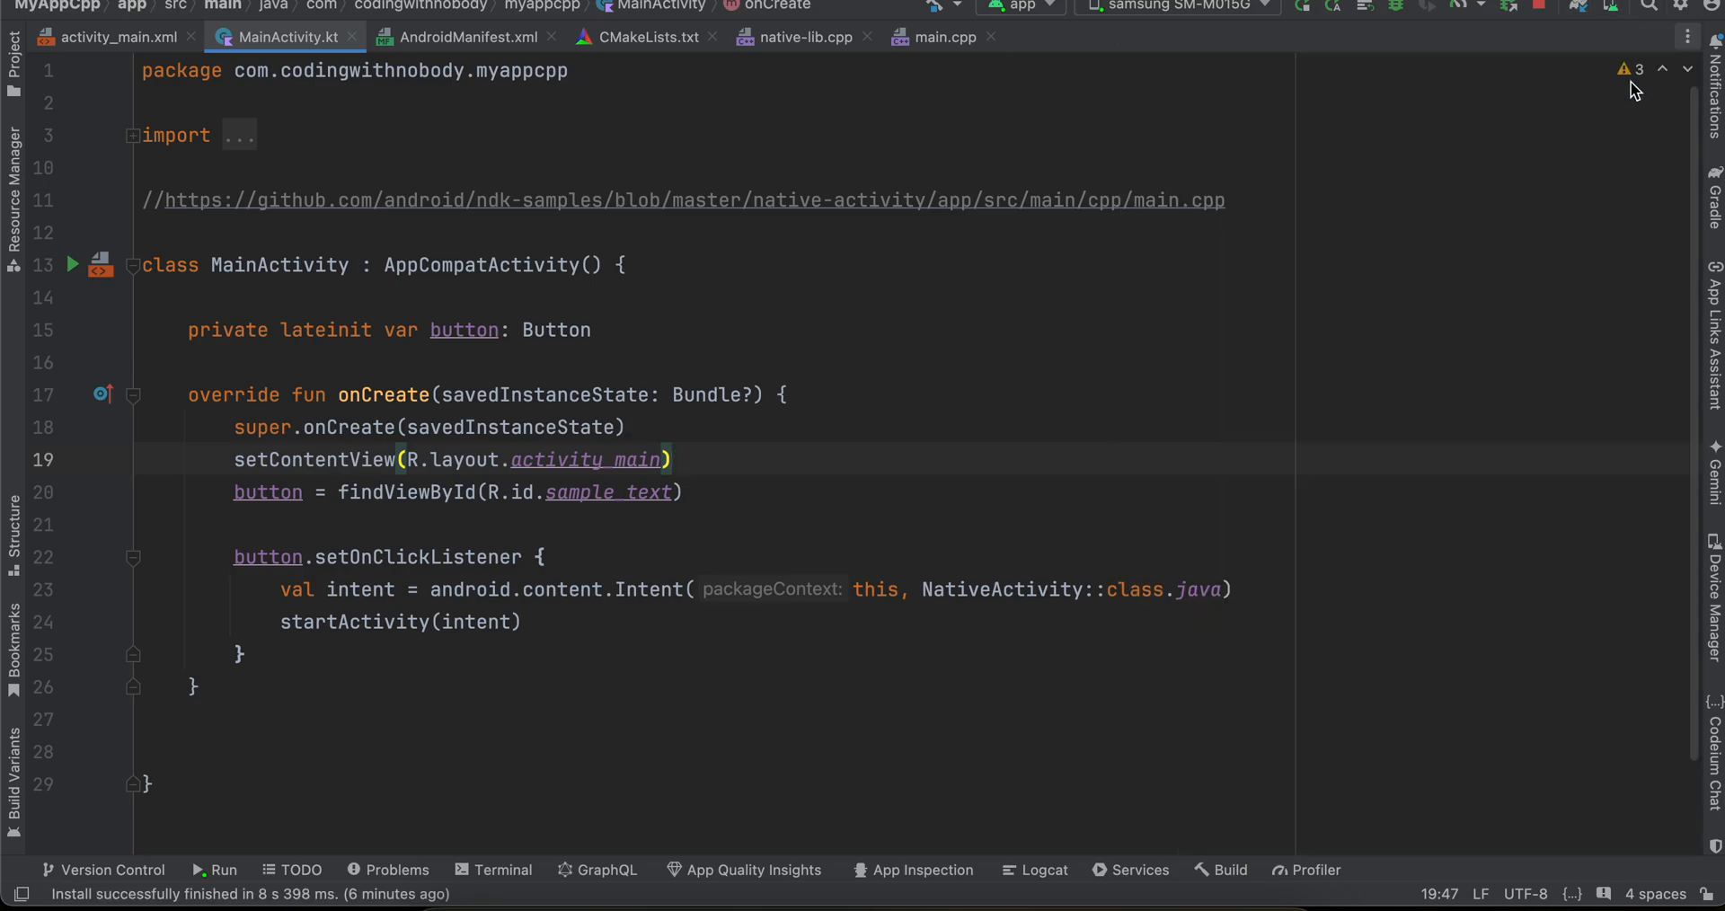
mouse_move(1263, 368)
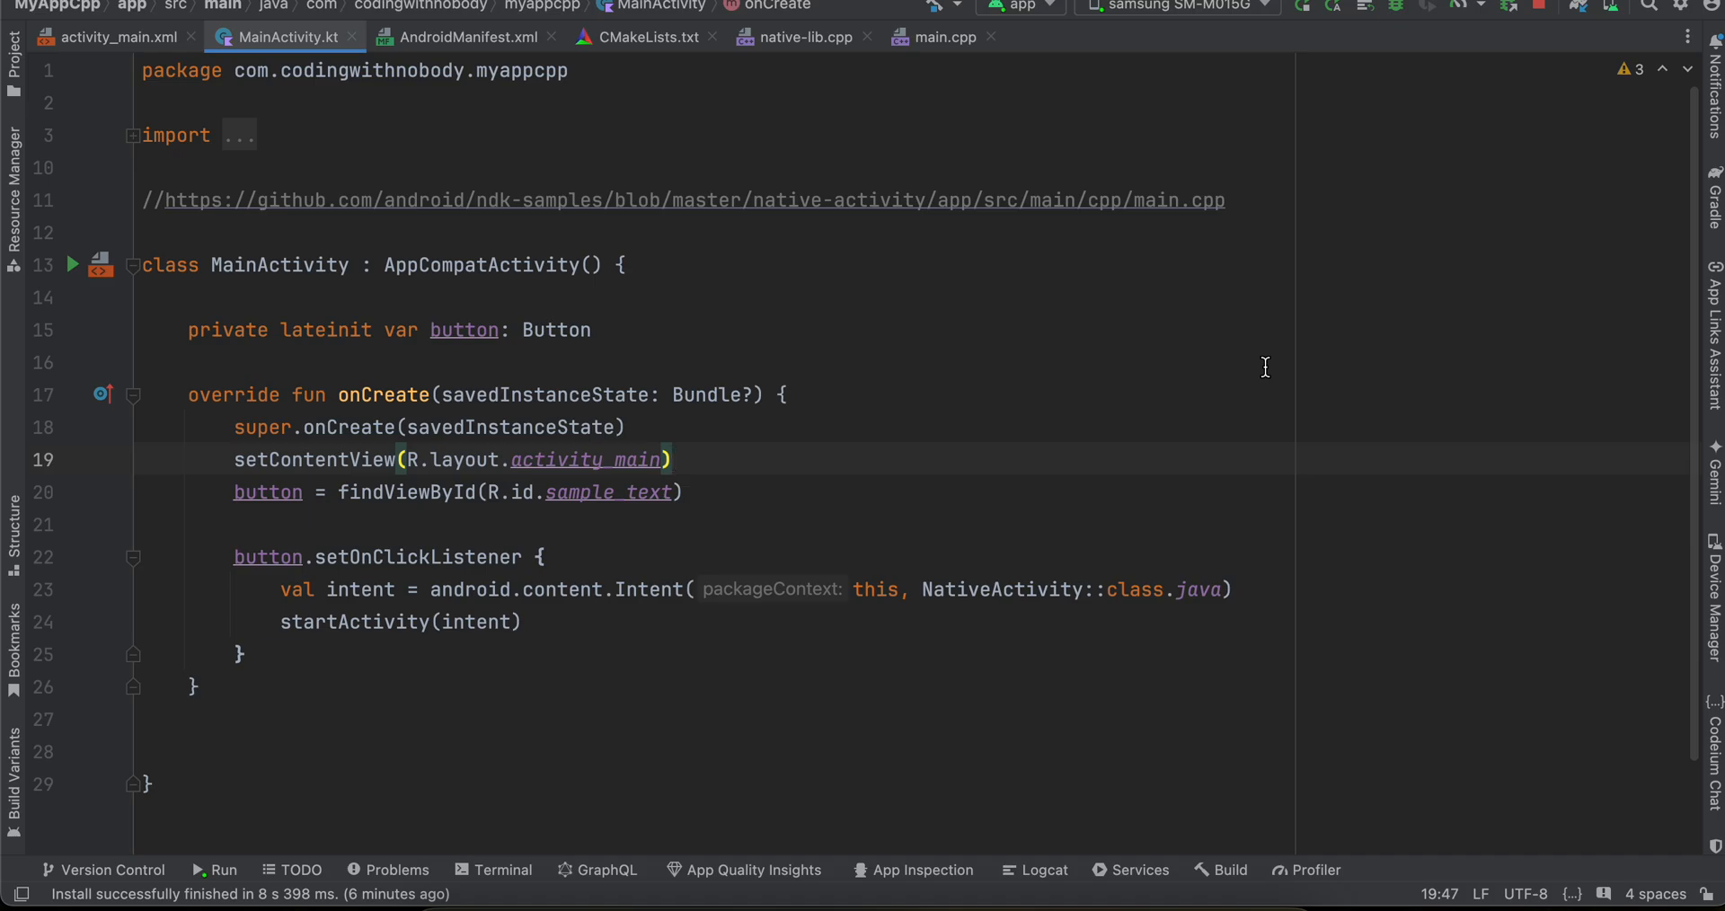
mouse_move(1071, 218)
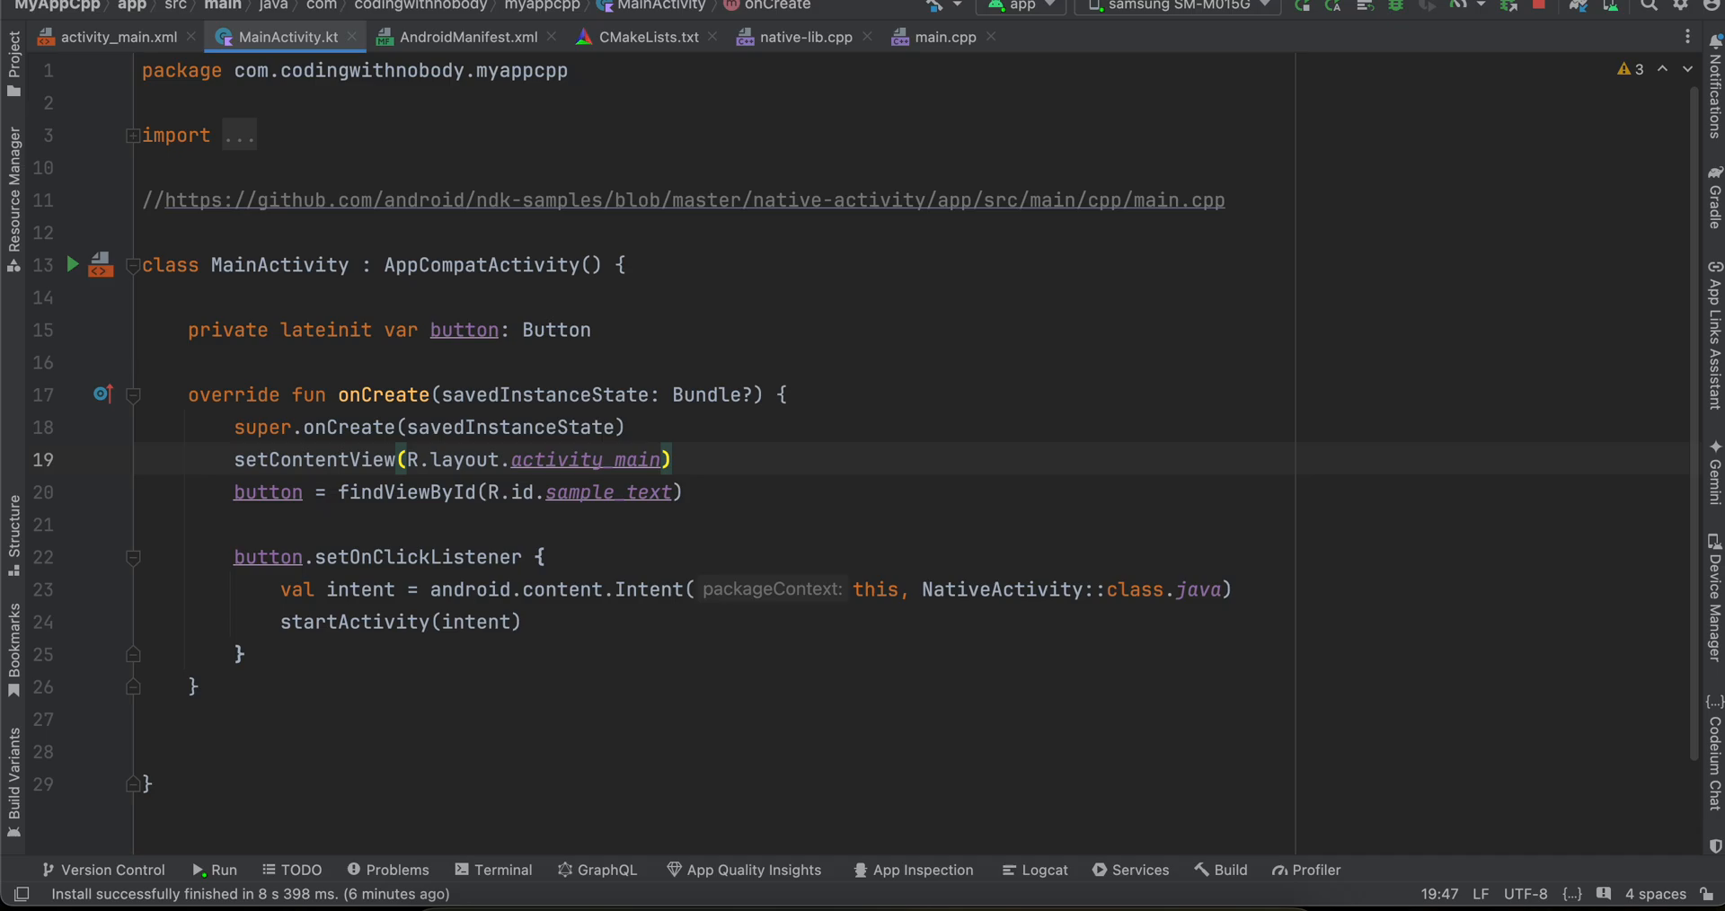
click(55, 6)
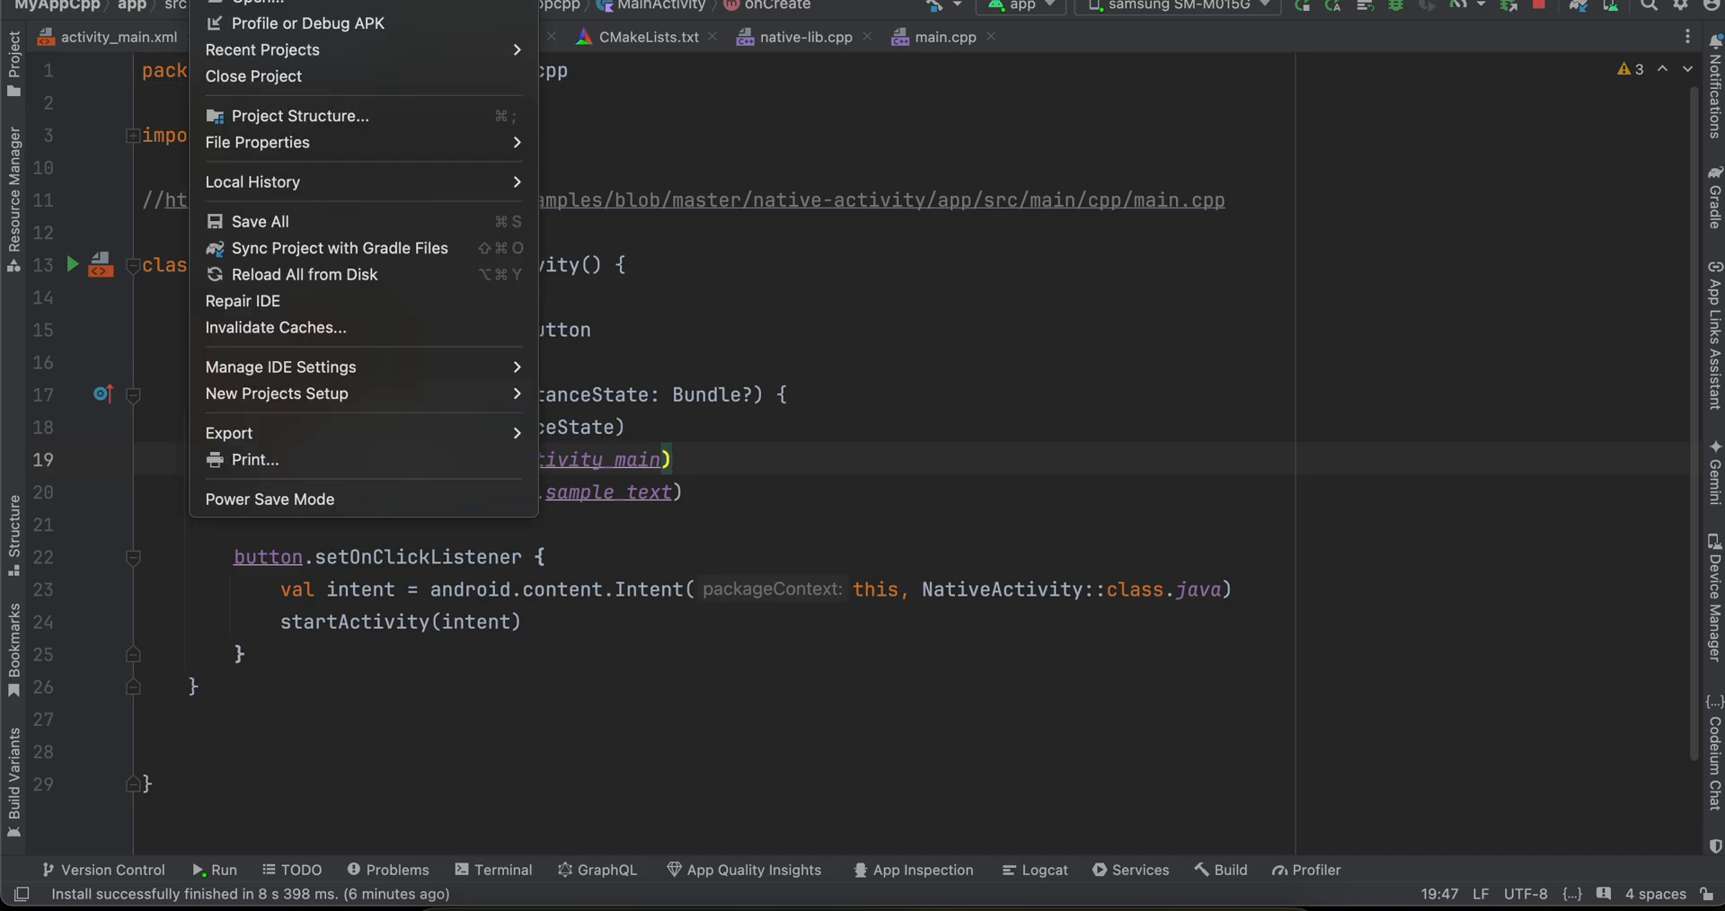
mouse_move(632, 6)
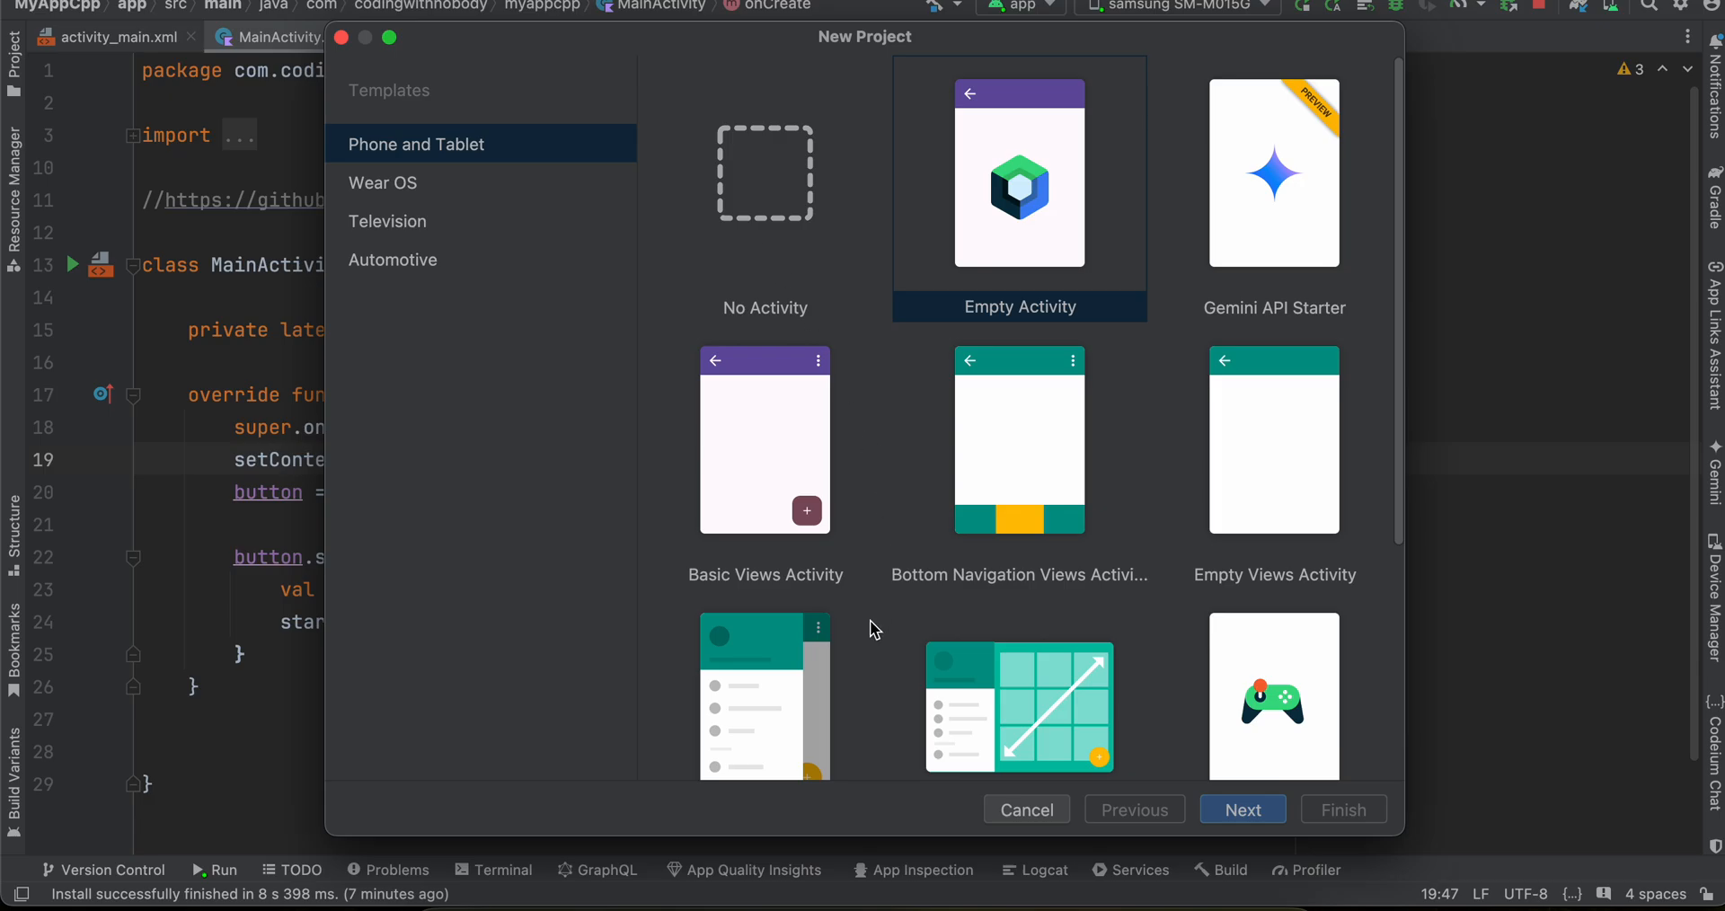
mouse_move(1229, 397)
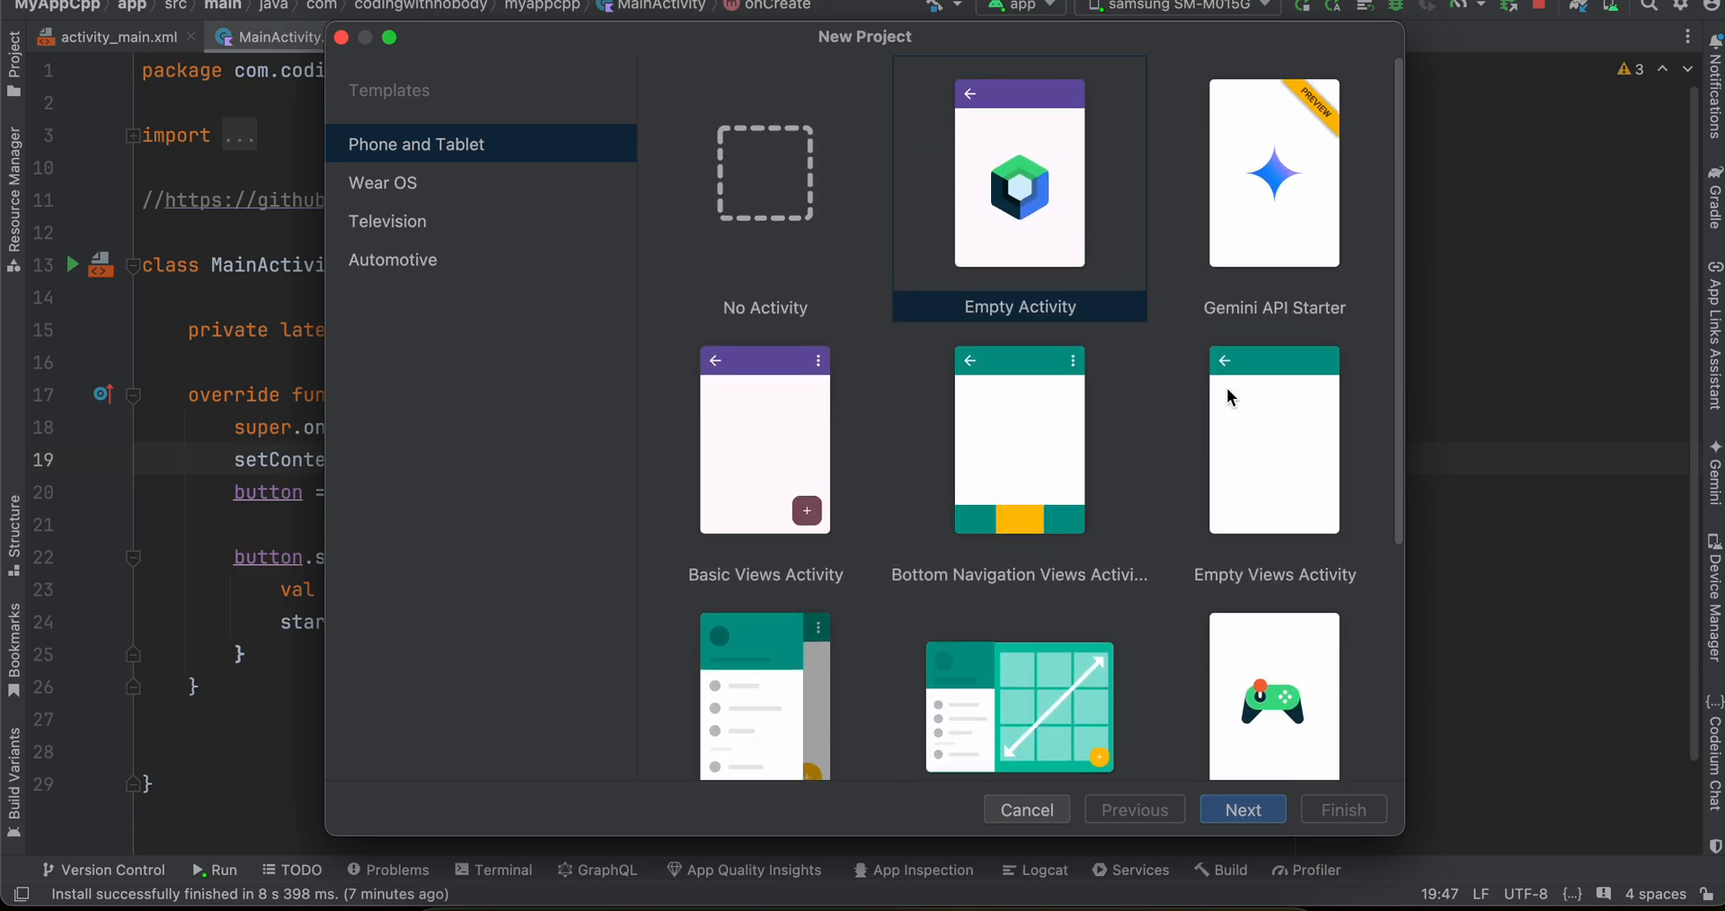
scroll(down, 3)
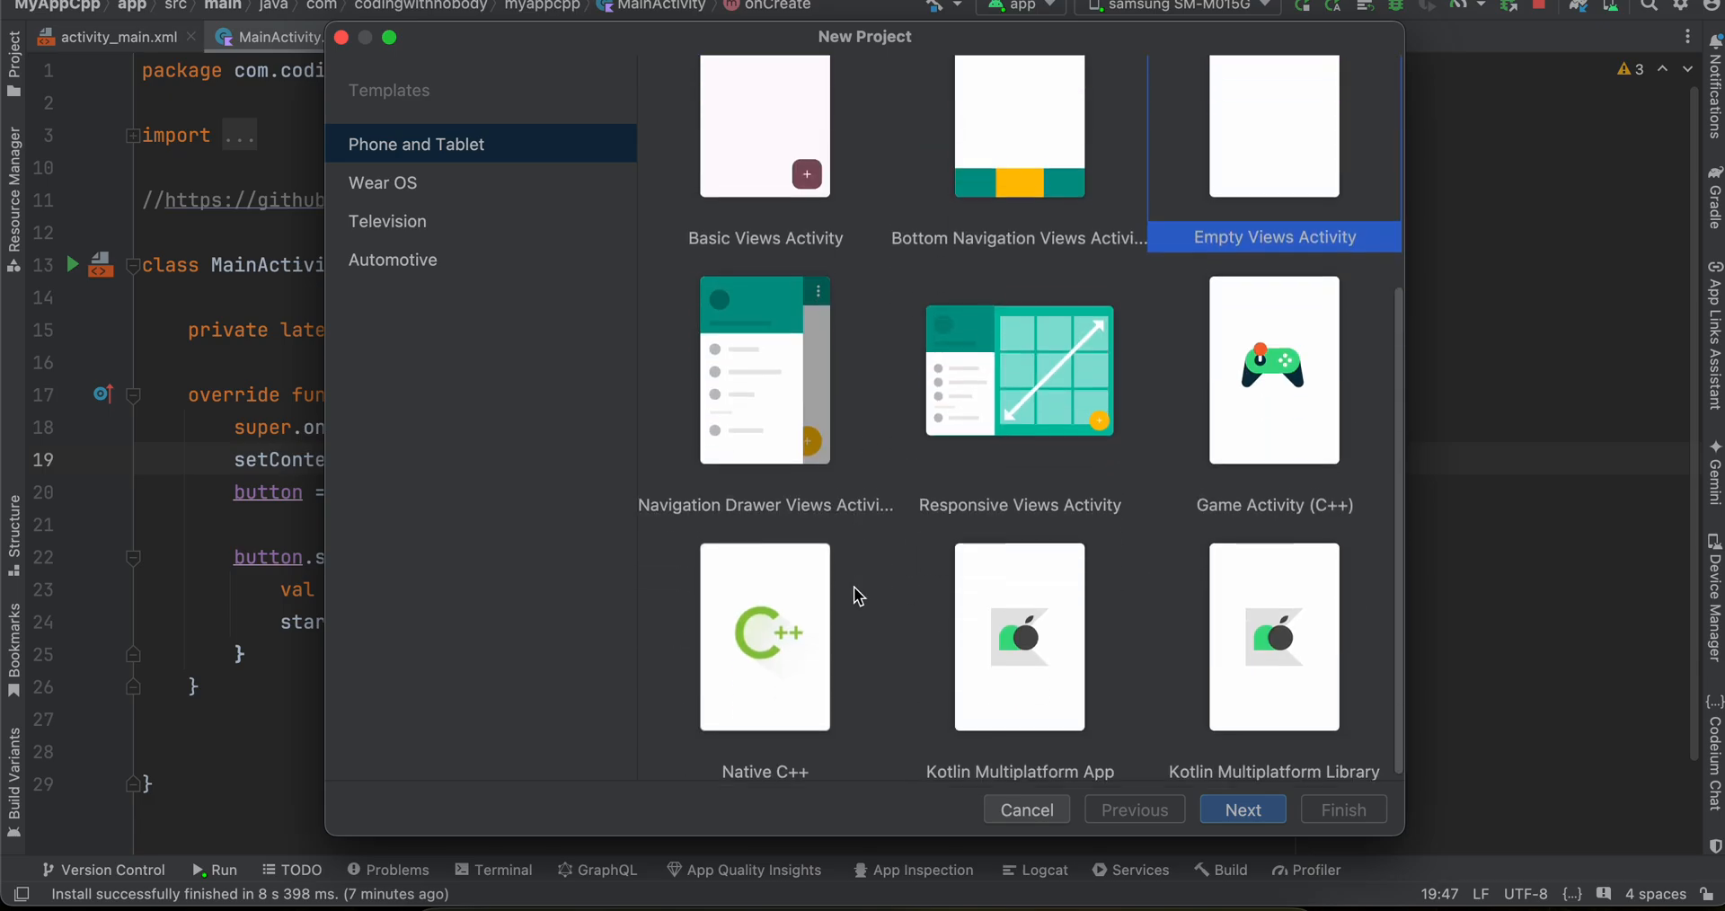
click(765, 636)
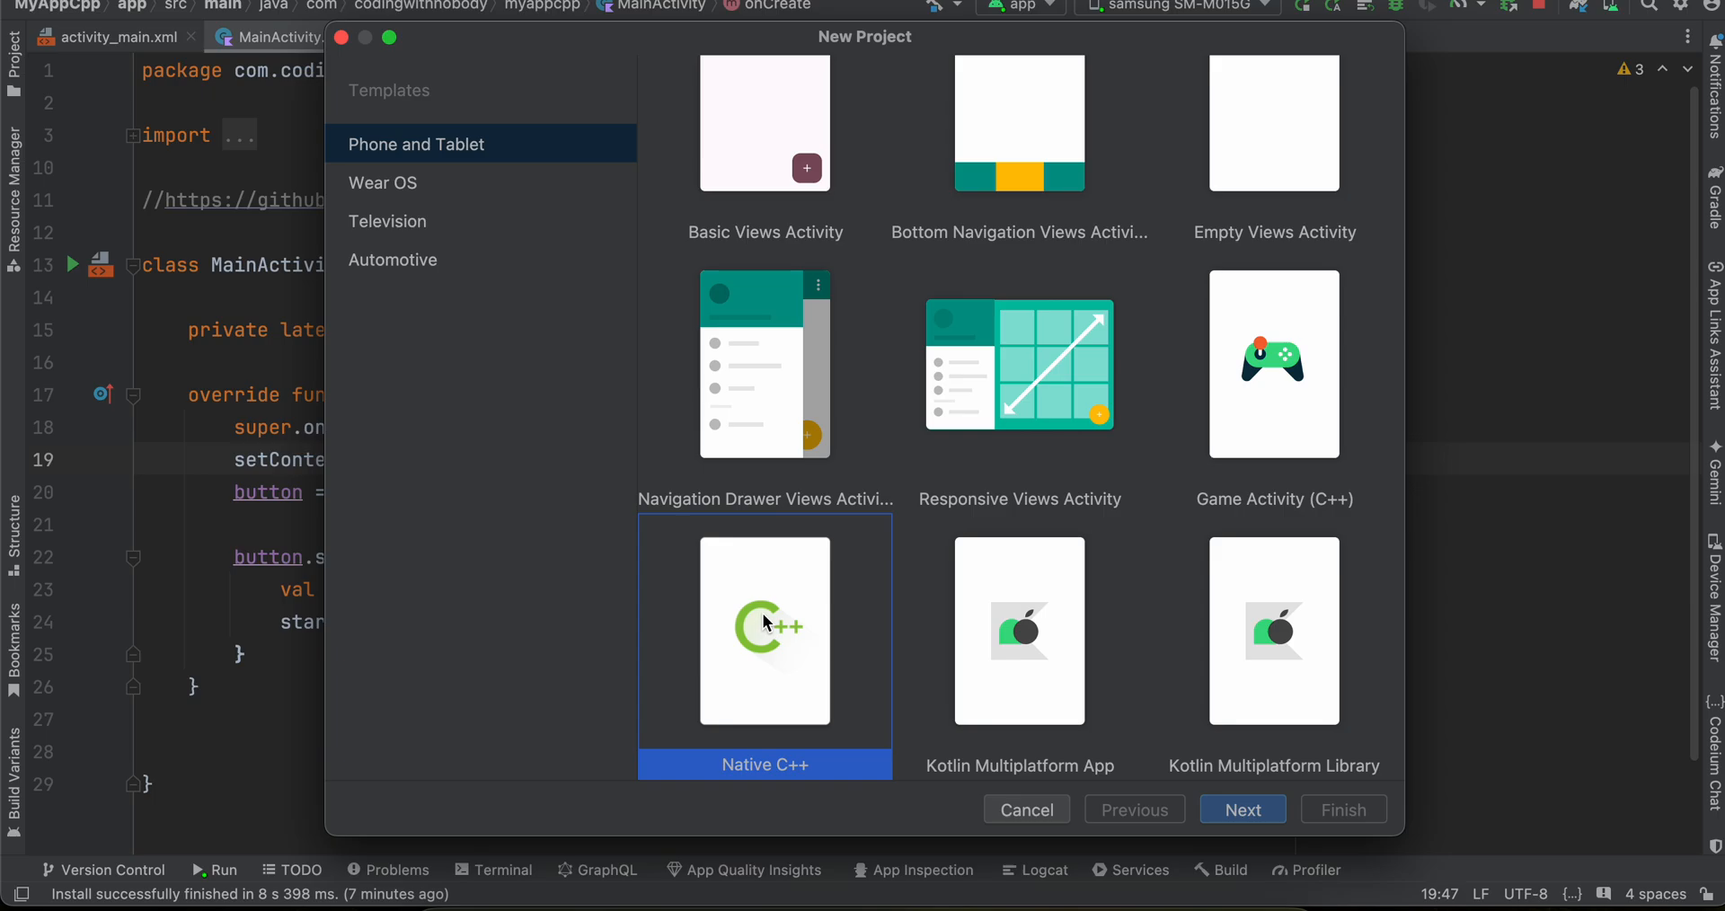
mouse_move(834, 654)
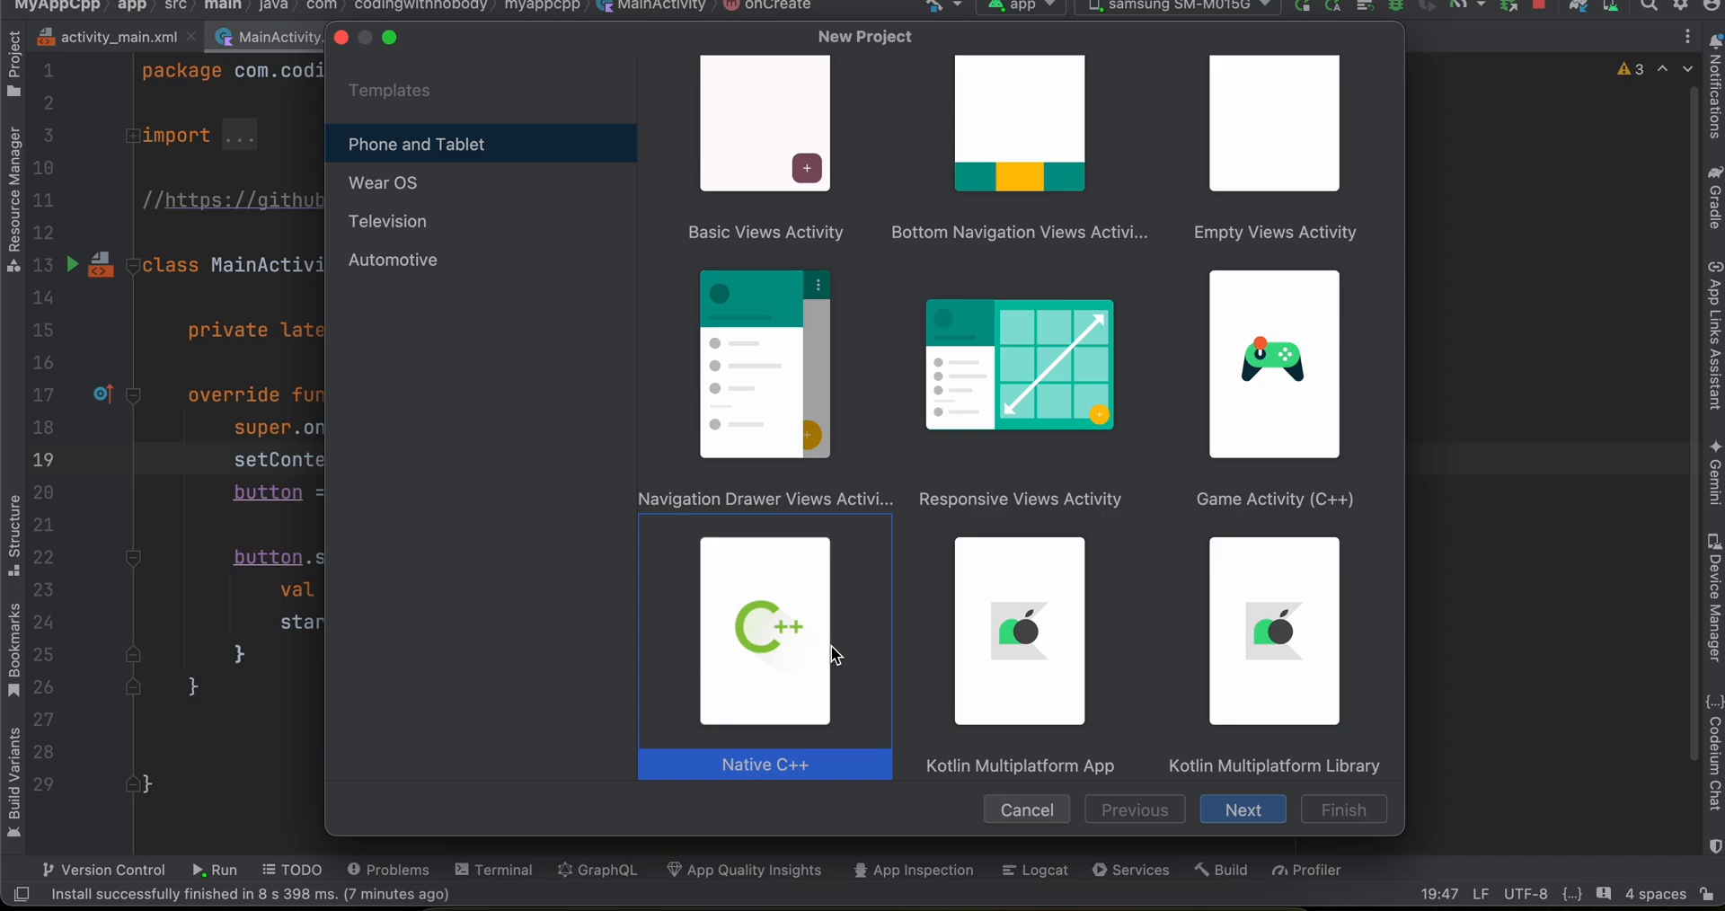
click(1241, 808)
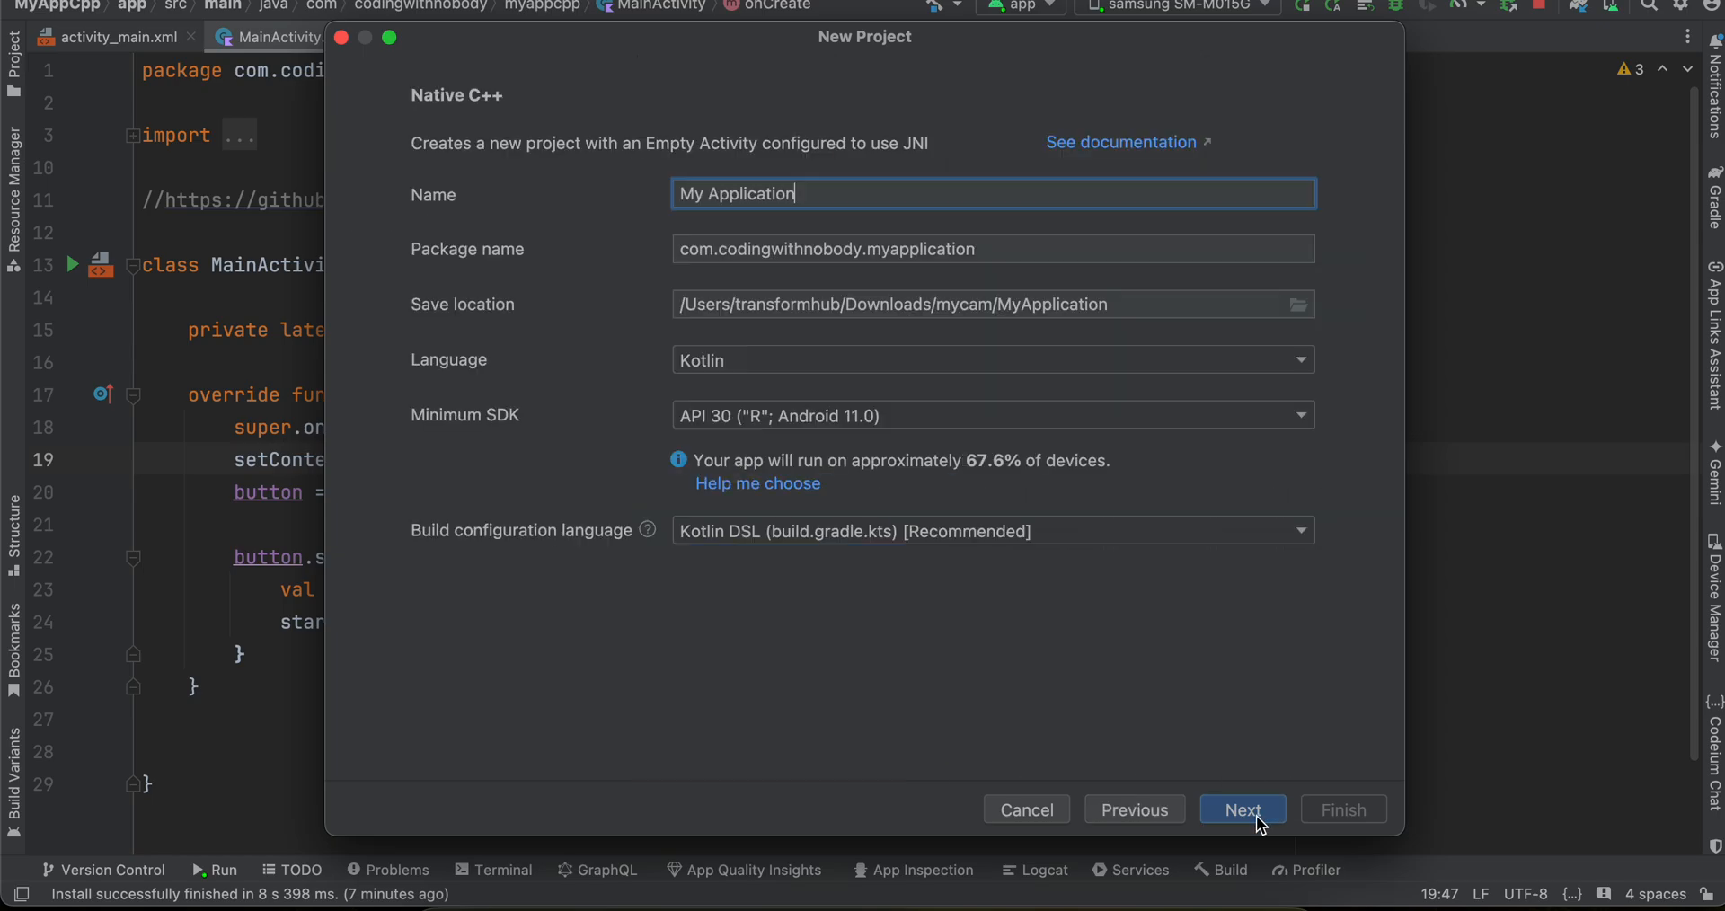
click(1242, 810)
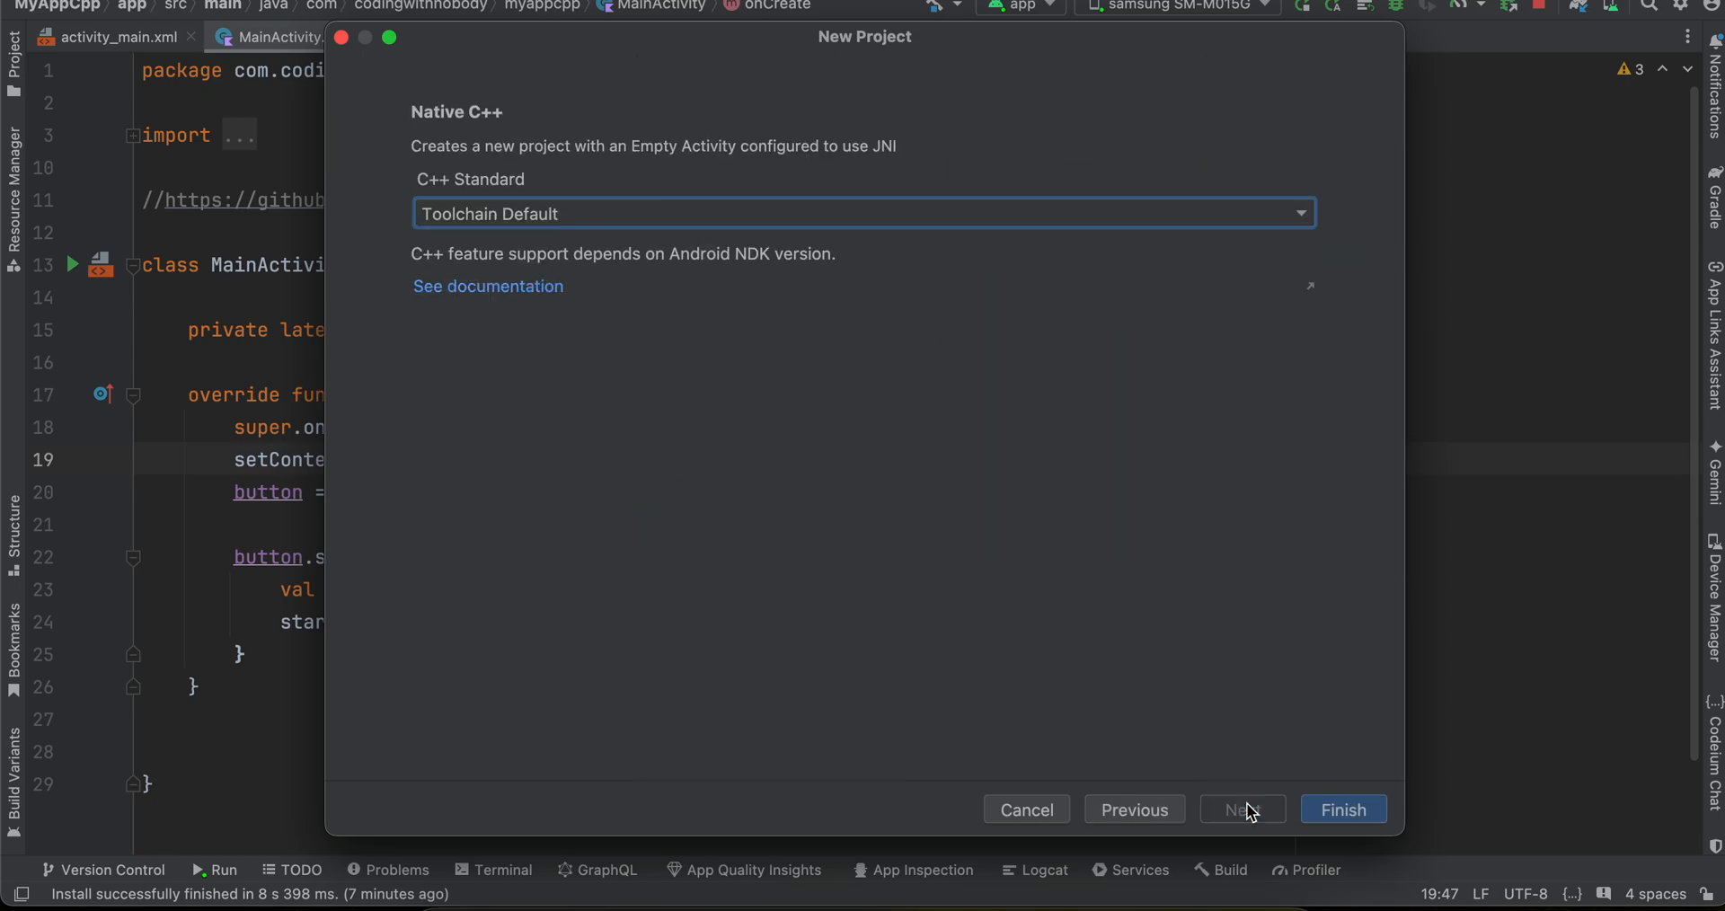
mouse_move(462, 208)
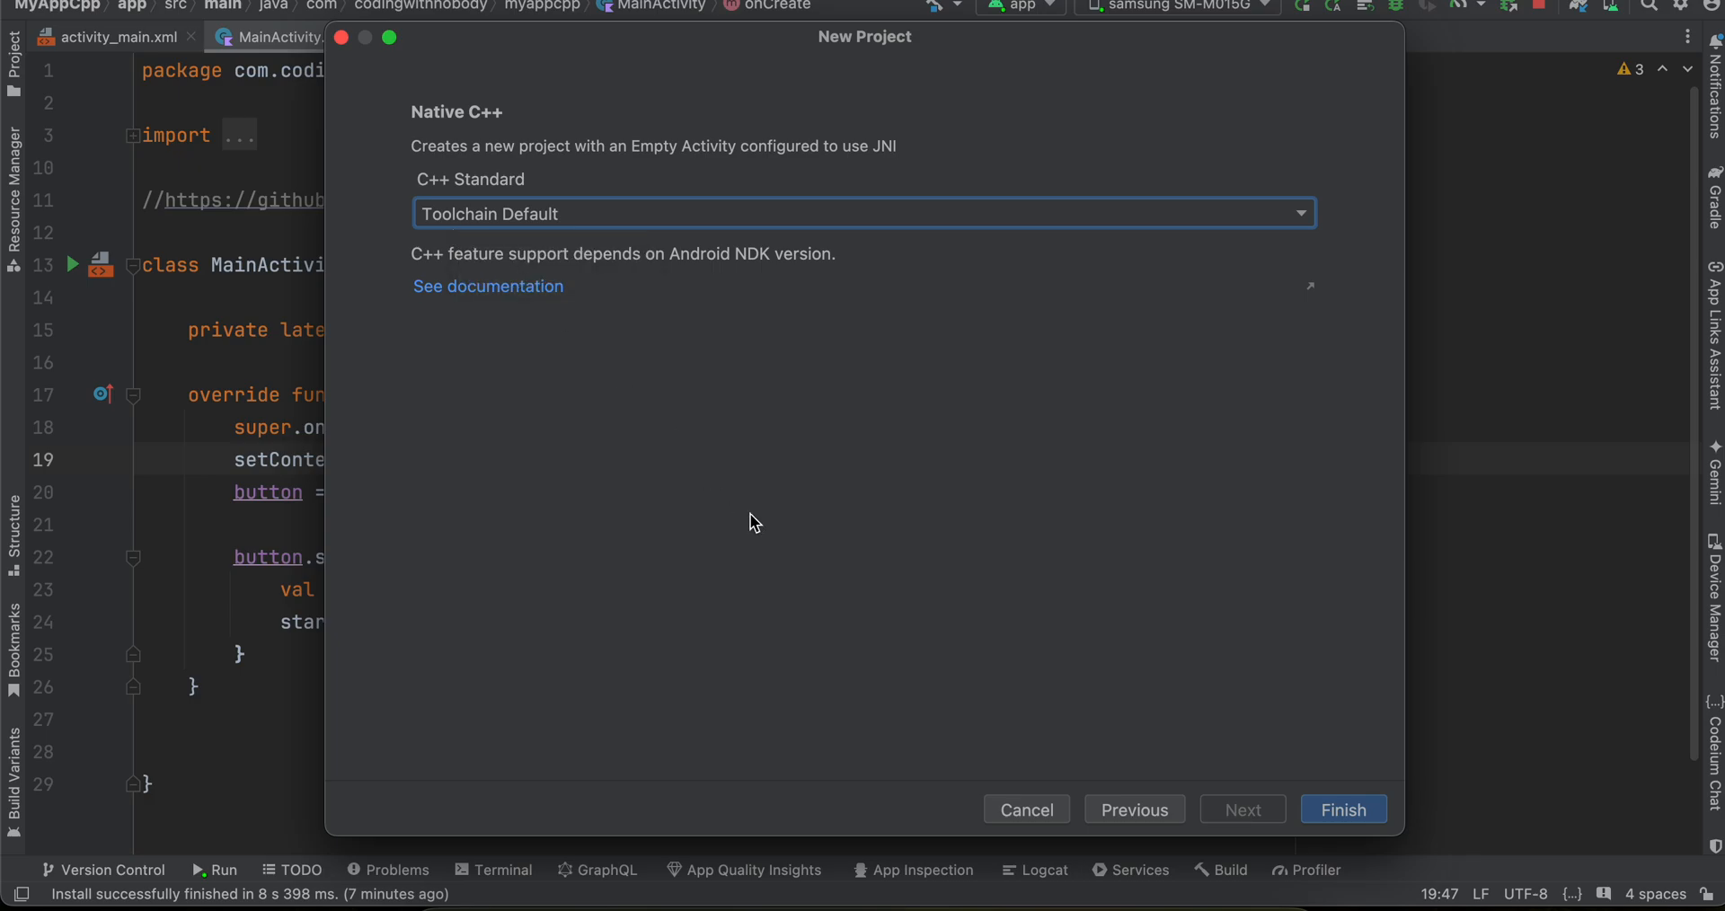
click(1340, 809)
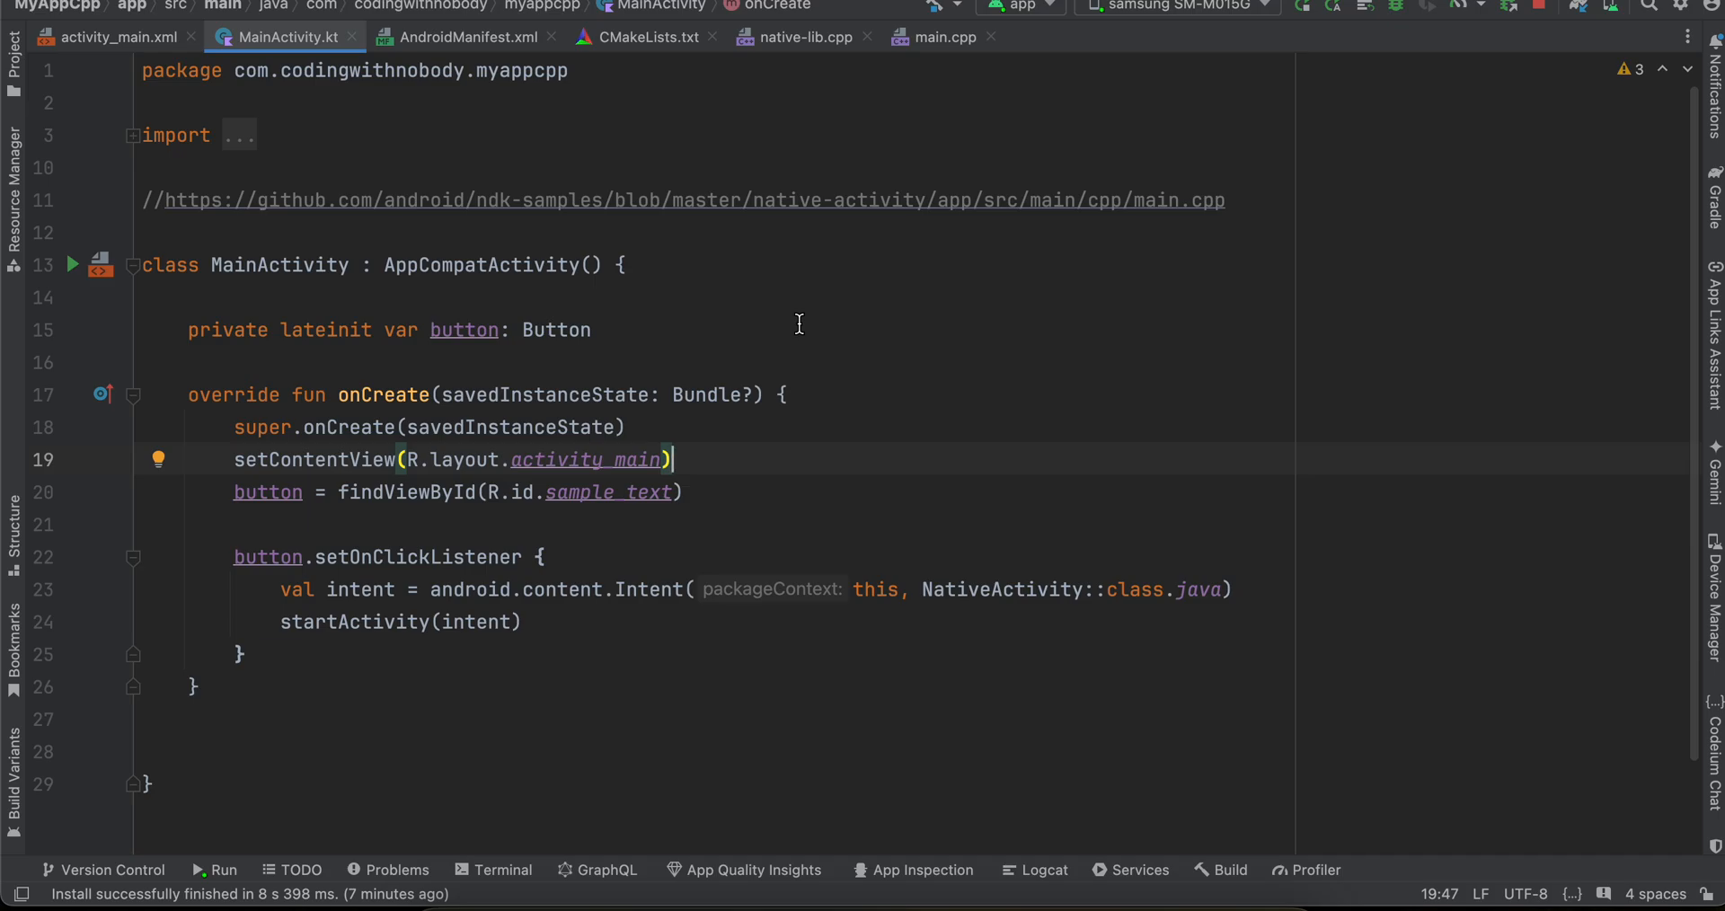
mouse_move(86, 196)
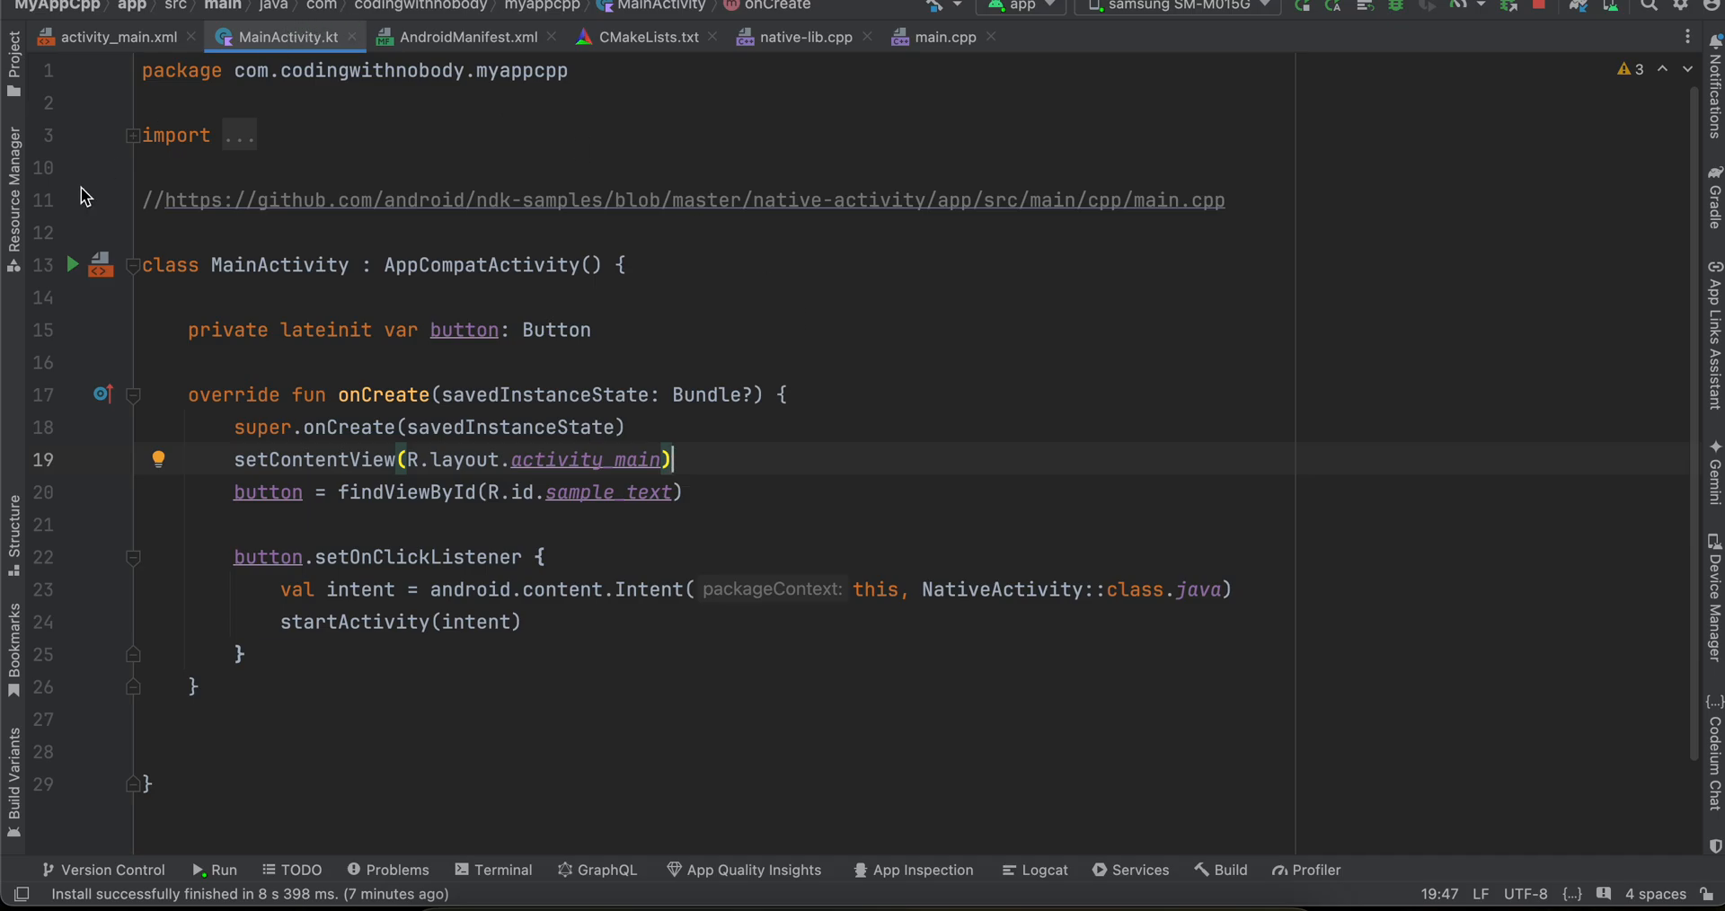
- Inspect native-lib.cpp and the copied main.cpp in the cpp folder, then view the sample's CMakeLists.txt
click(14, 31)
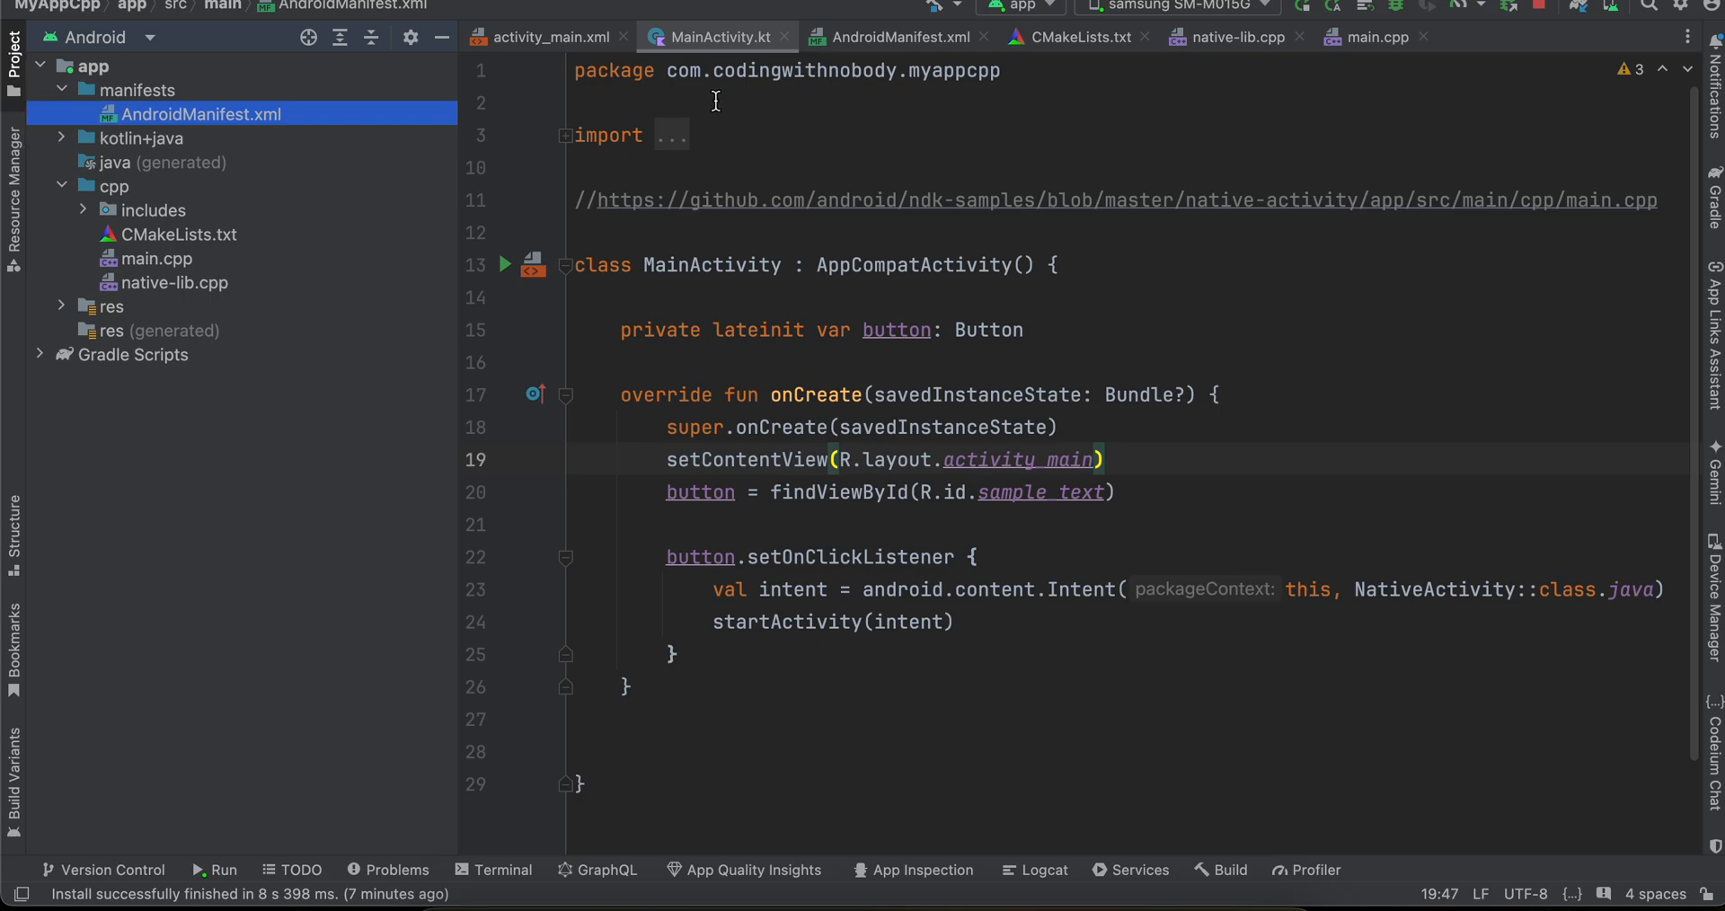
click(548, 36)
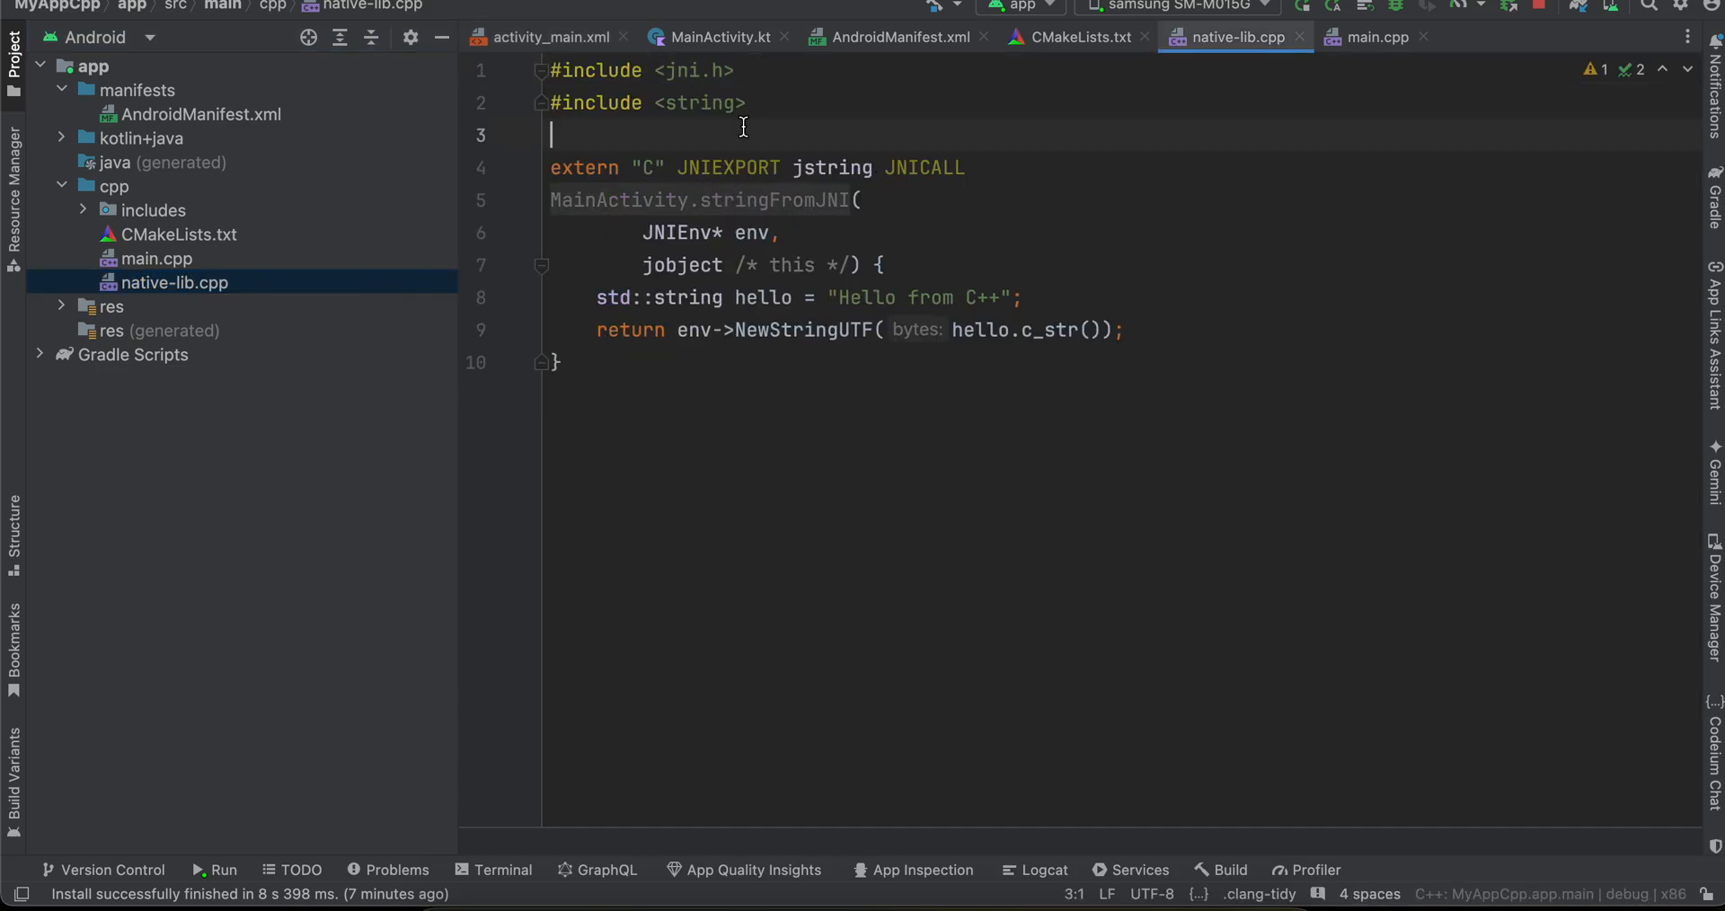
mouse_move(765, 264)
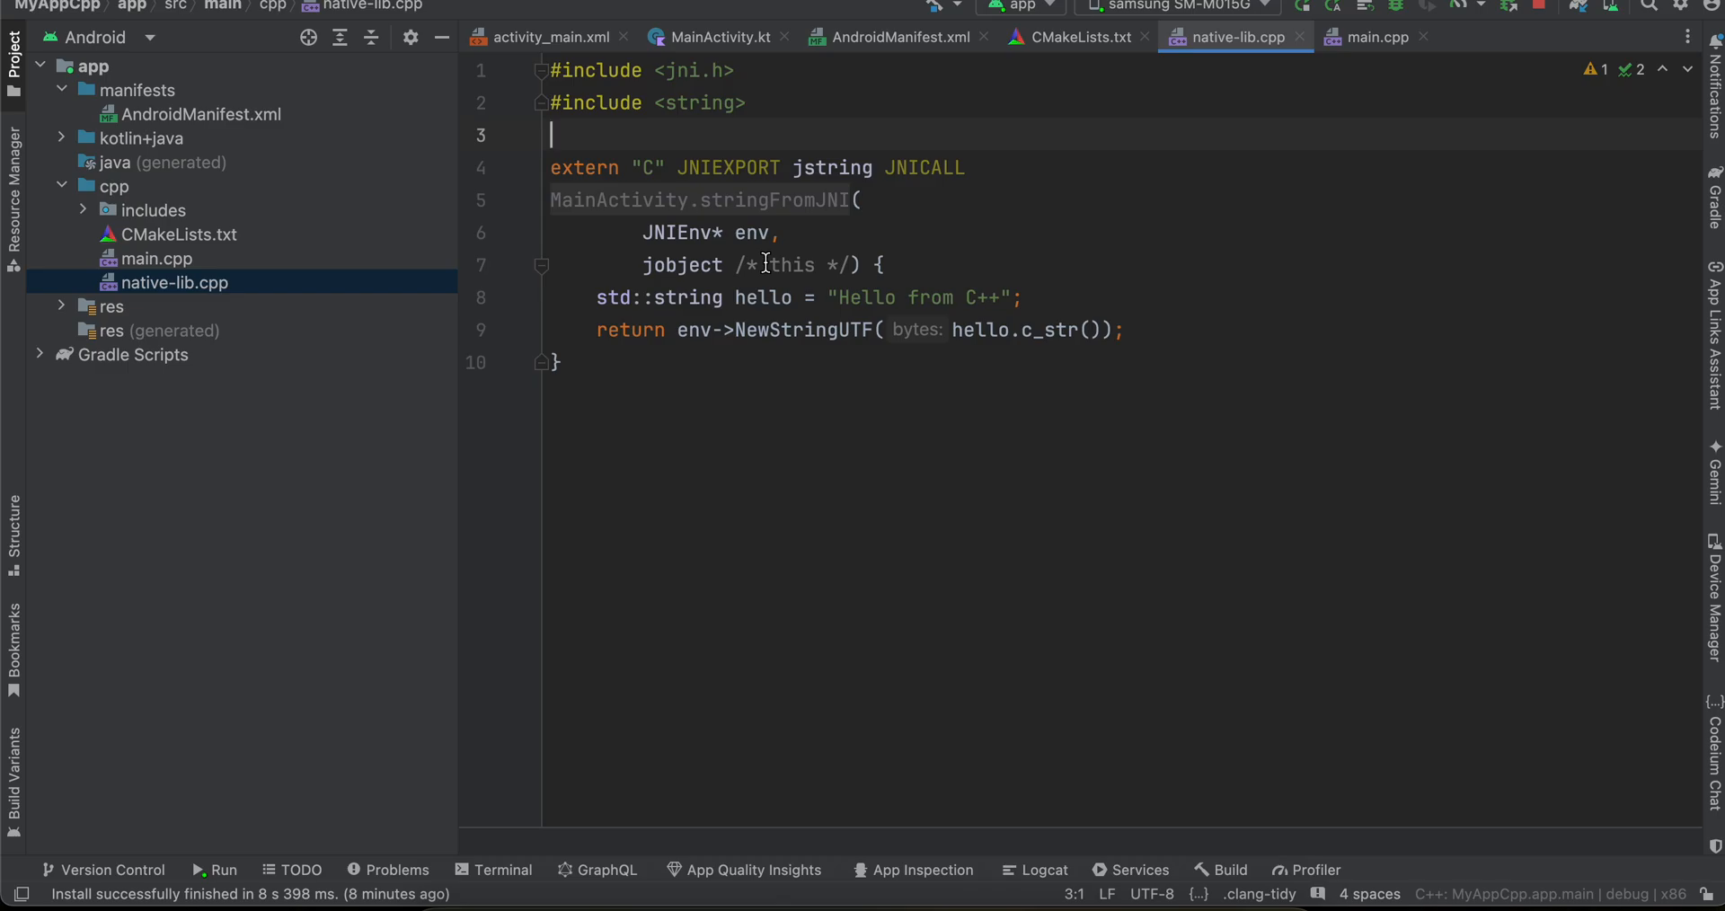
mouse_move(742, 296)
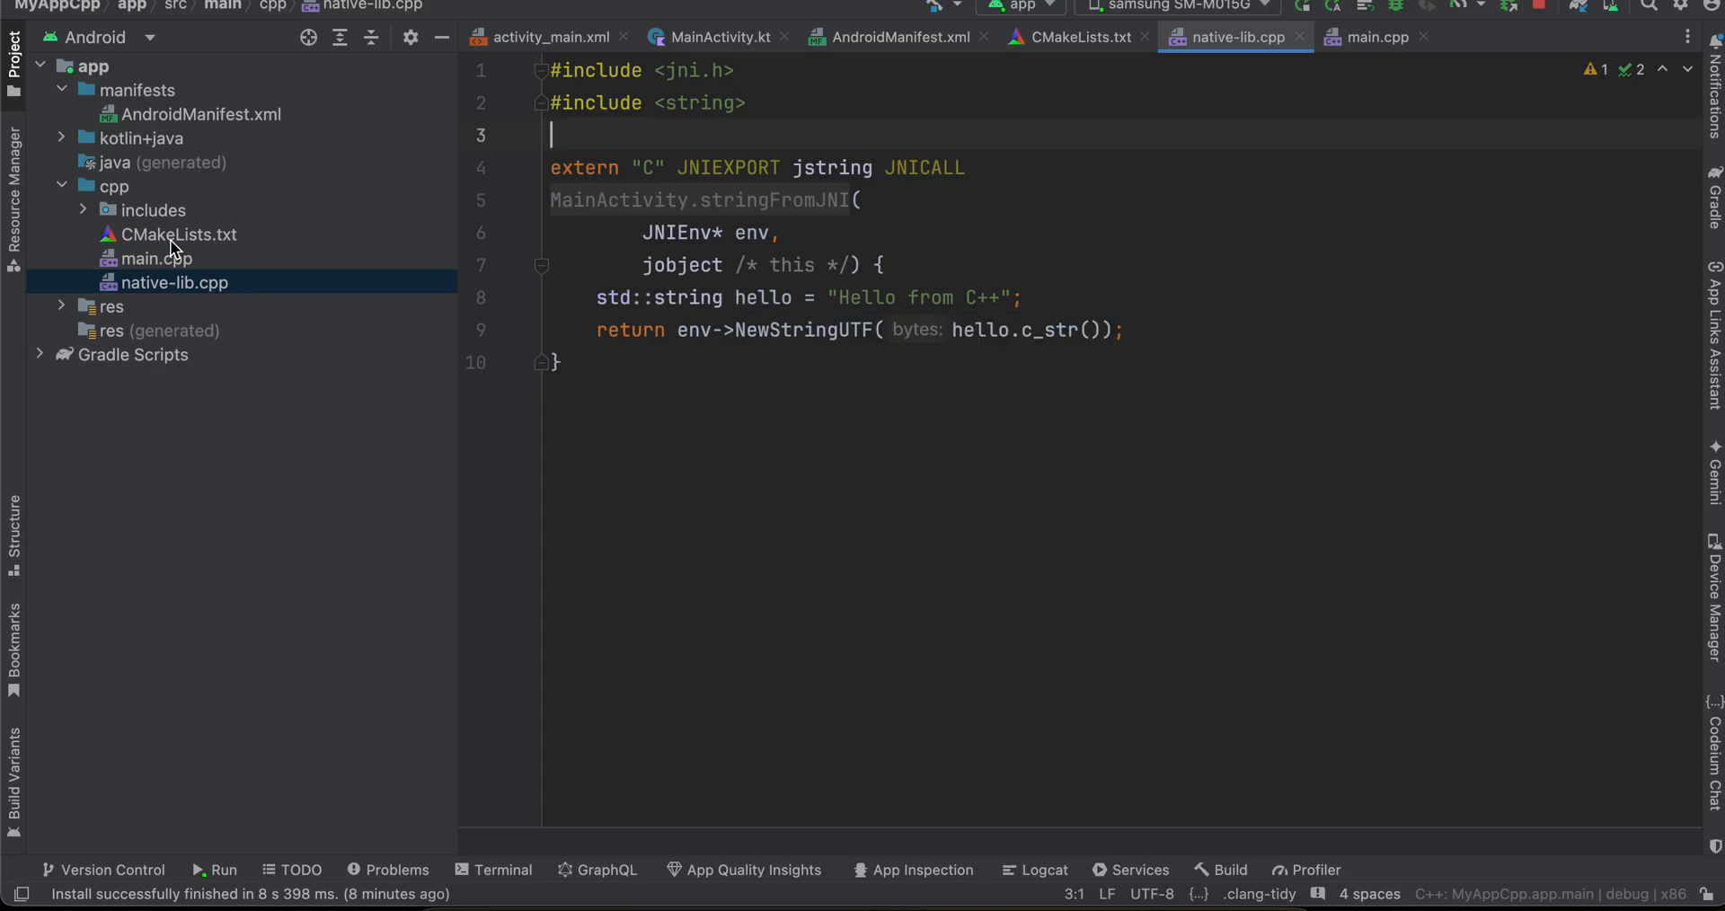
right_click(113, 185)
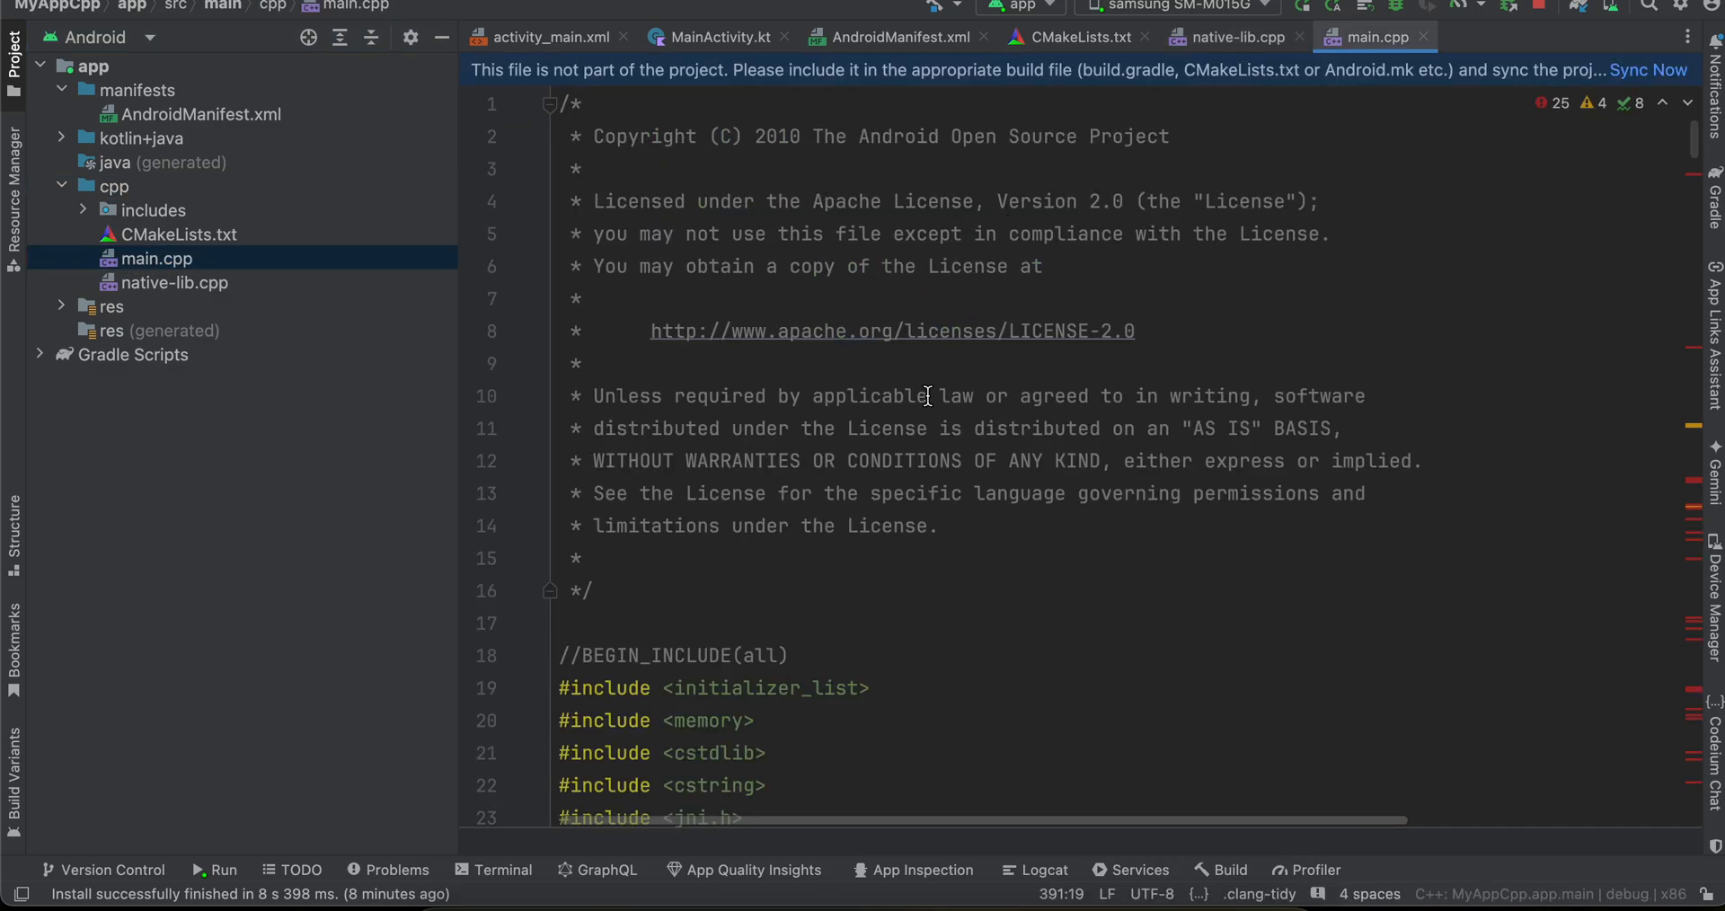
scroll(down, 3)
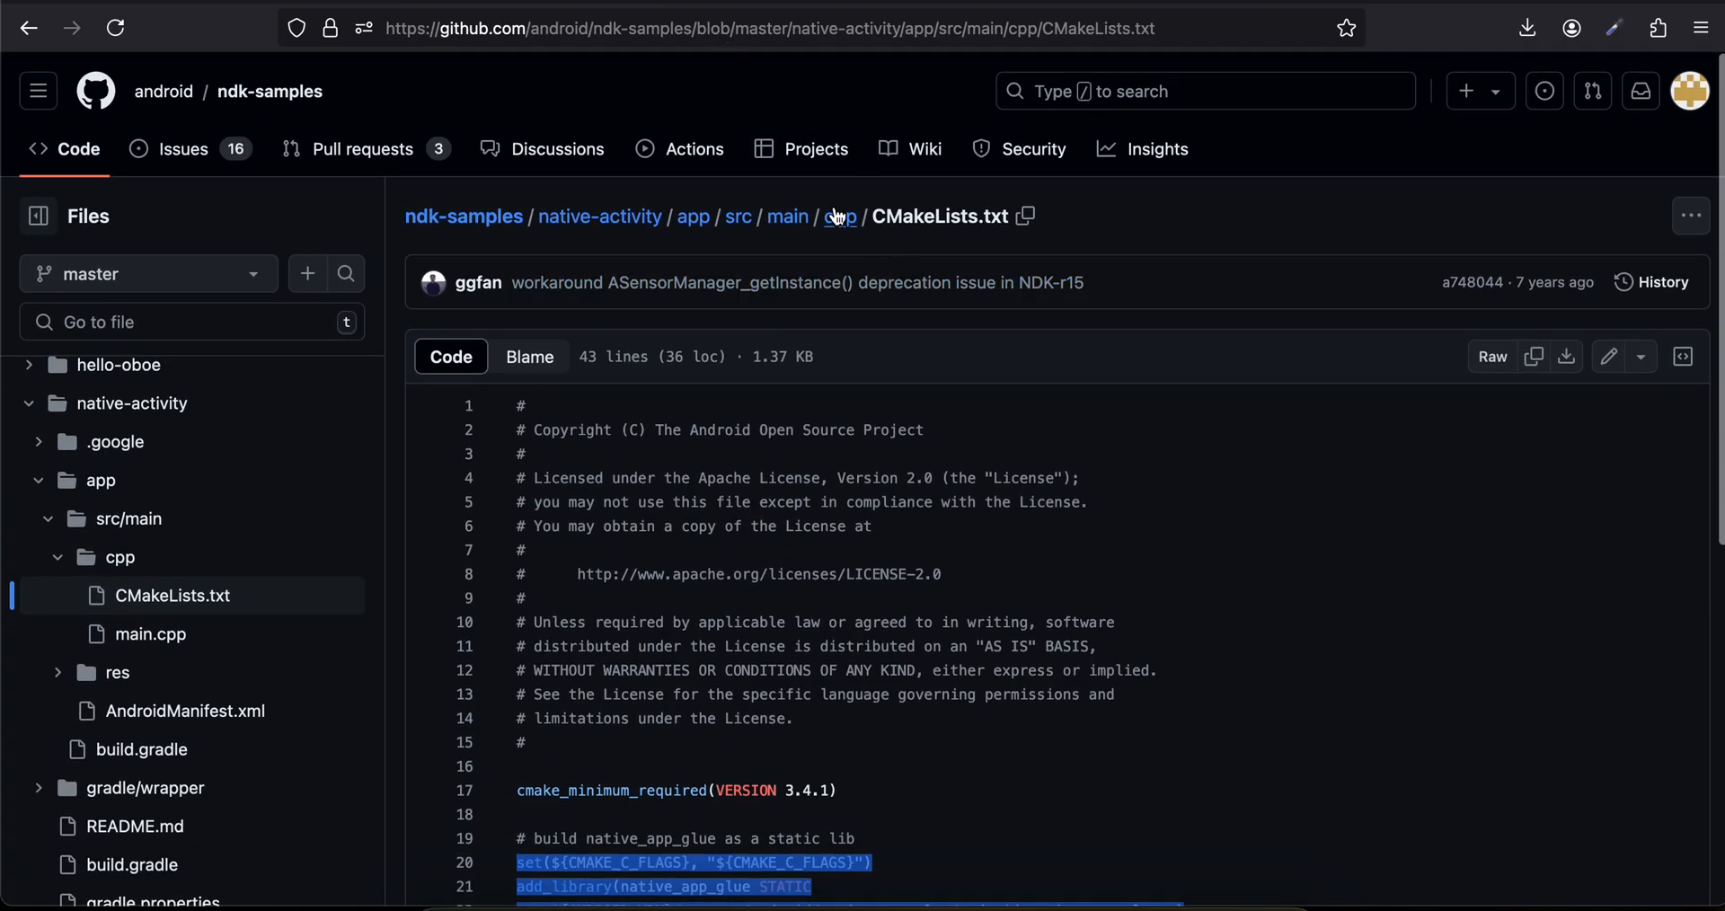
- Read through the GitHub native-activity sample's main.cpp down to its EGL teardown and input handling
click(839, 215)
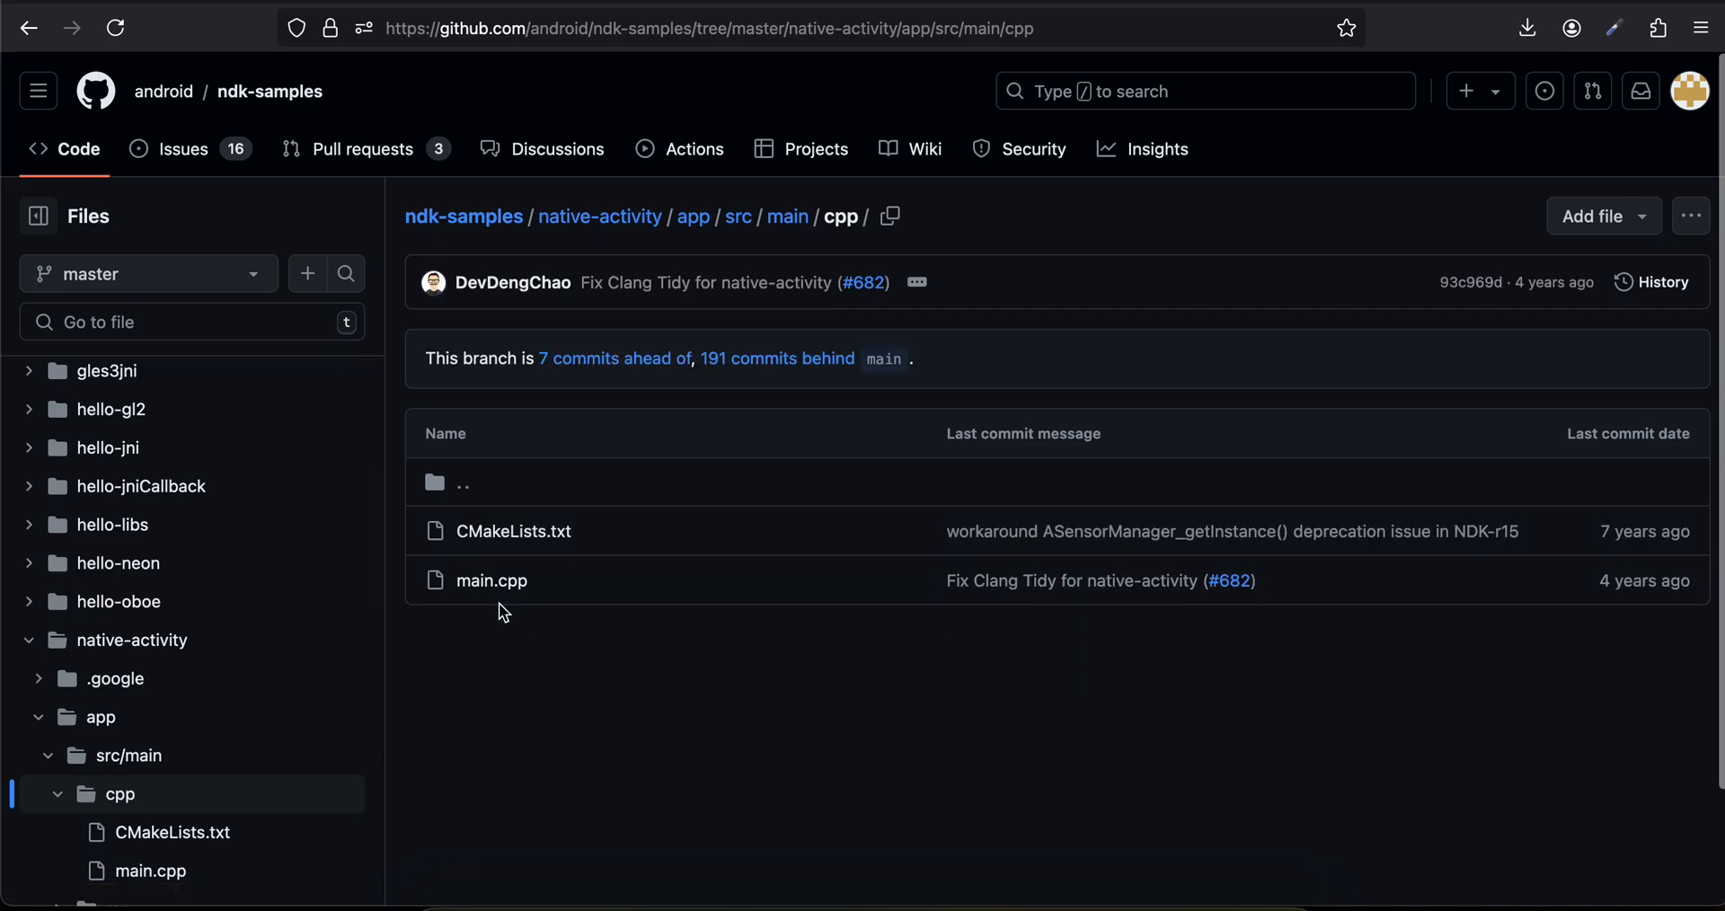
click(493, 580)
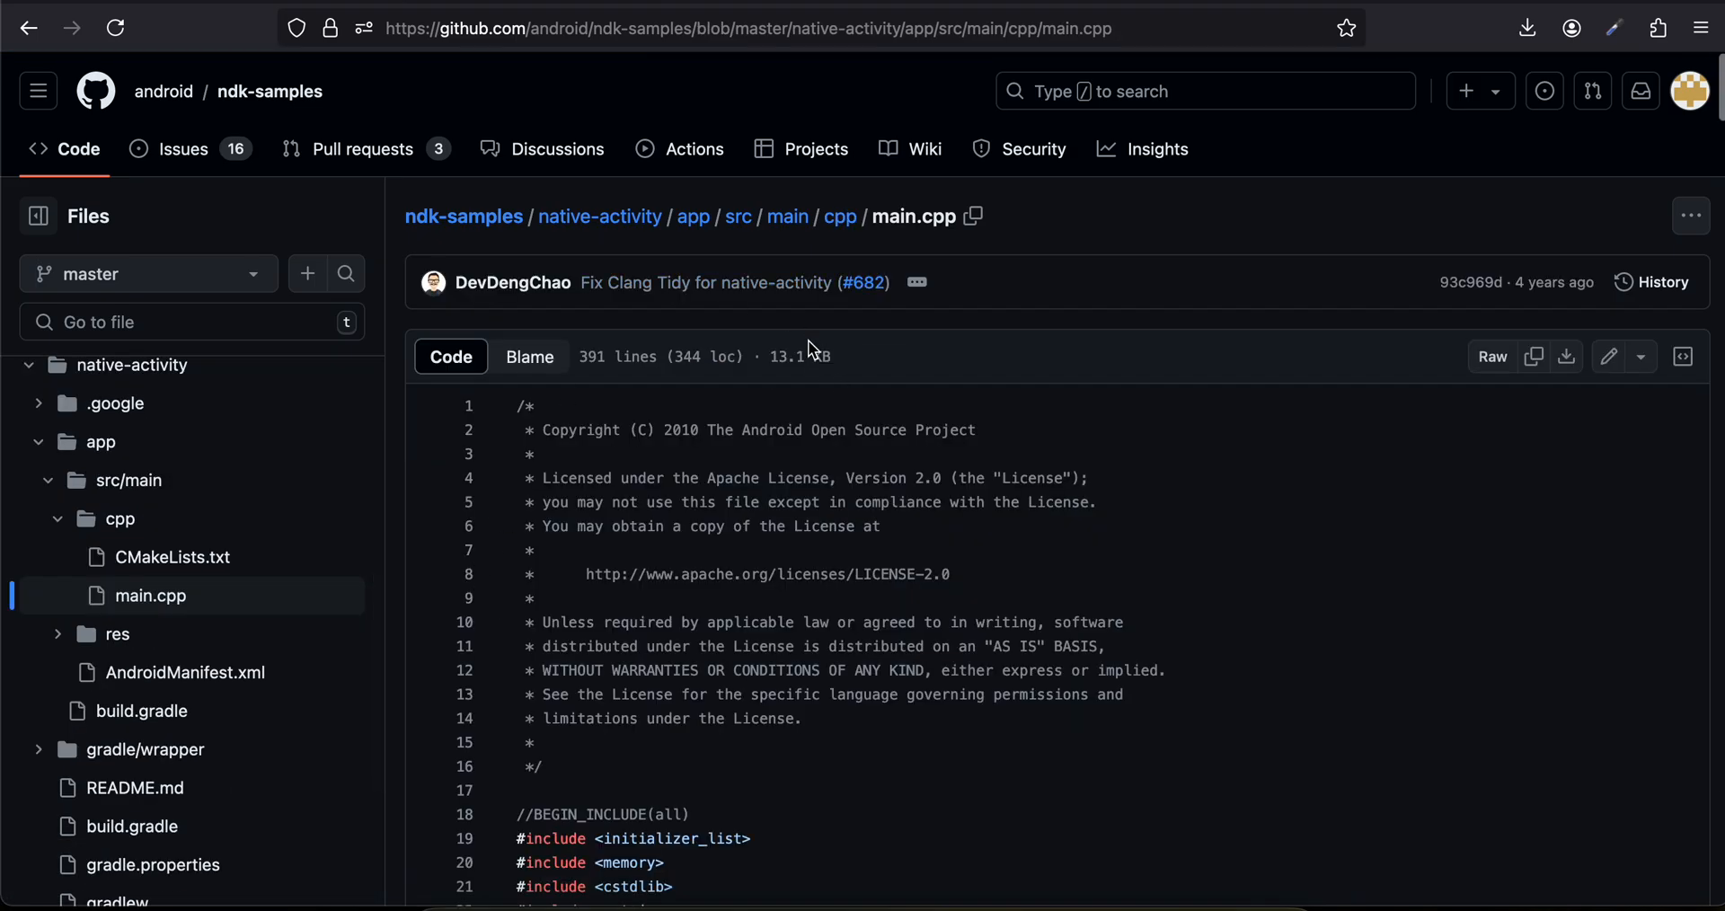
scroll(down, 3)
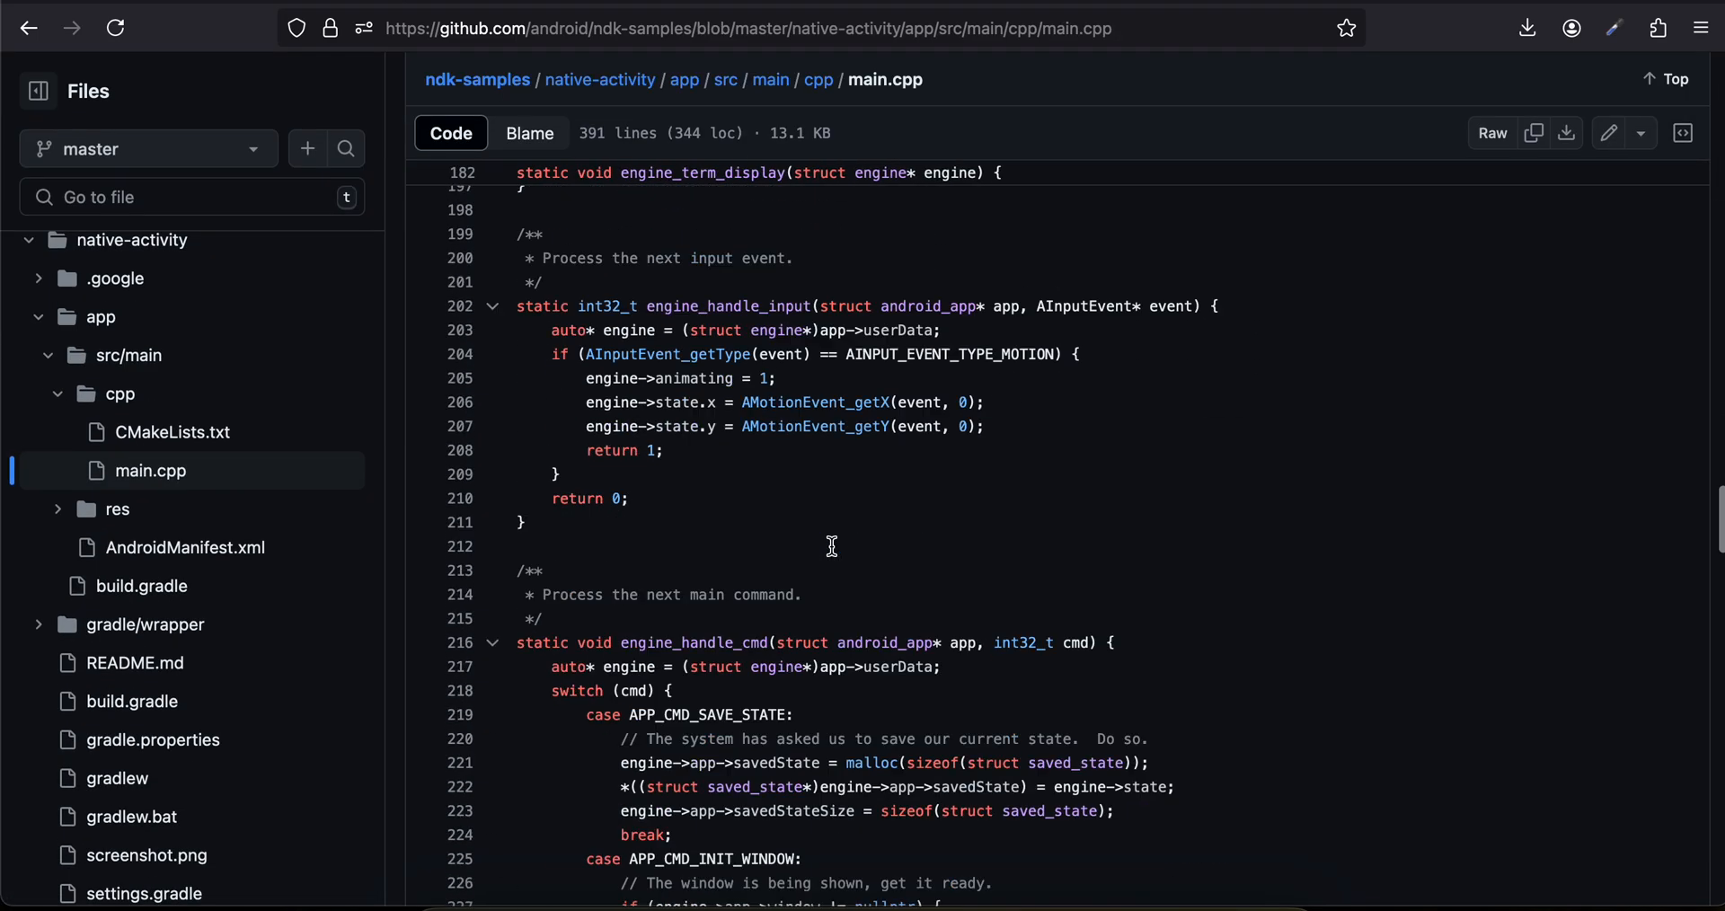
scroll(down, 3)
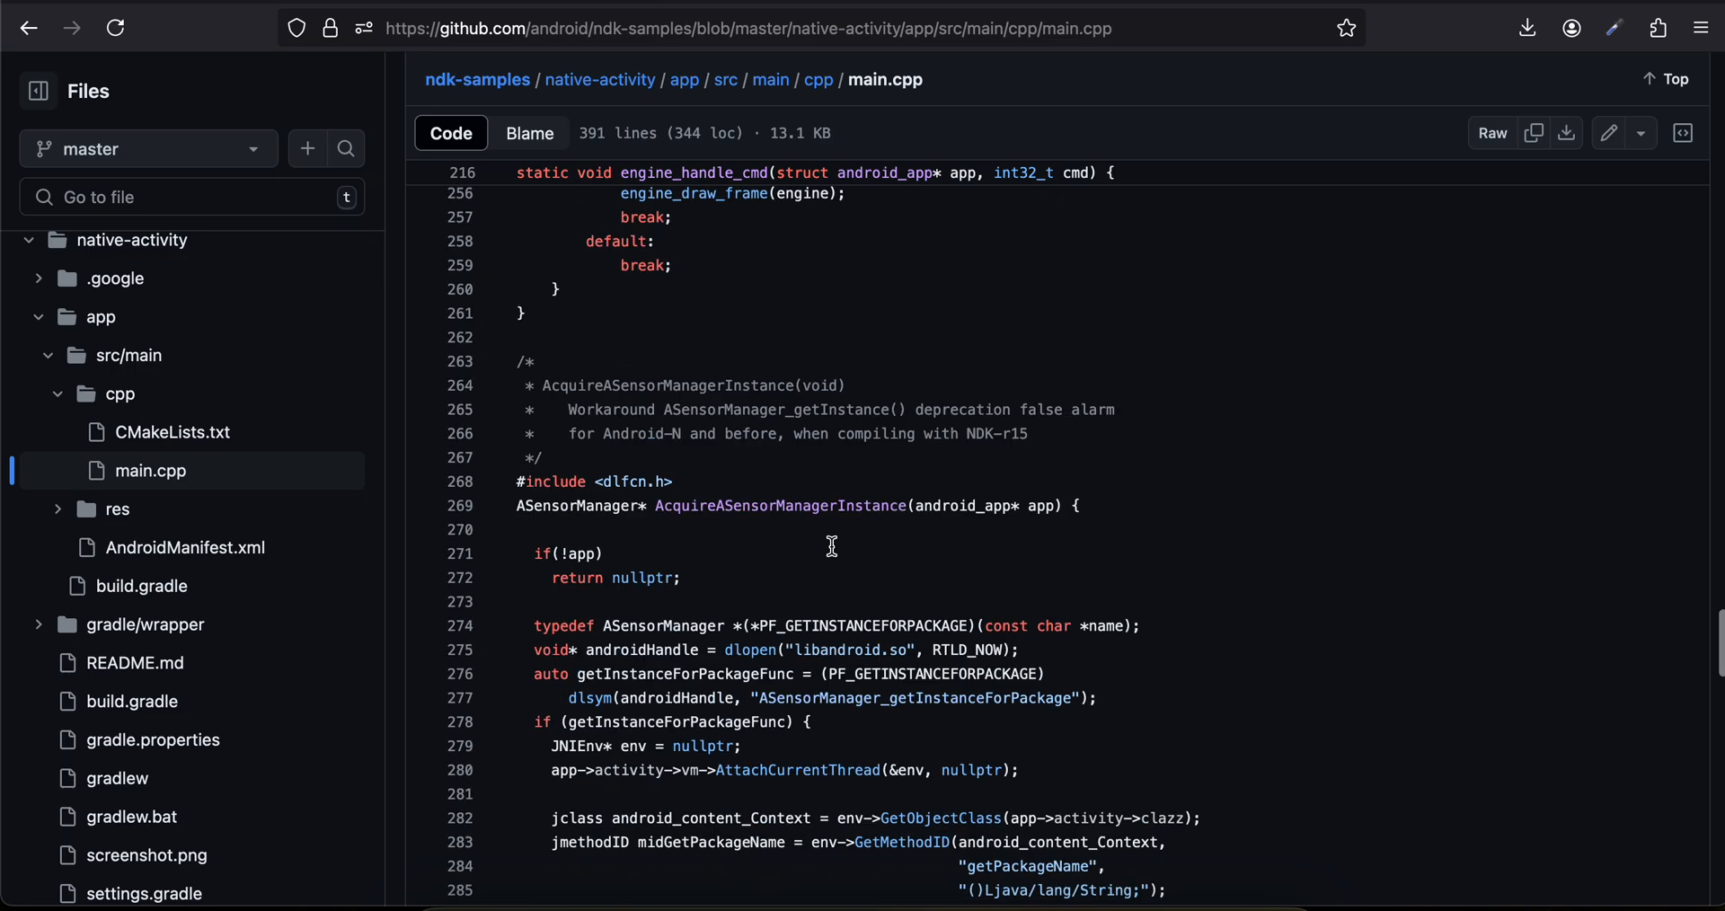
scroll(down, 3)
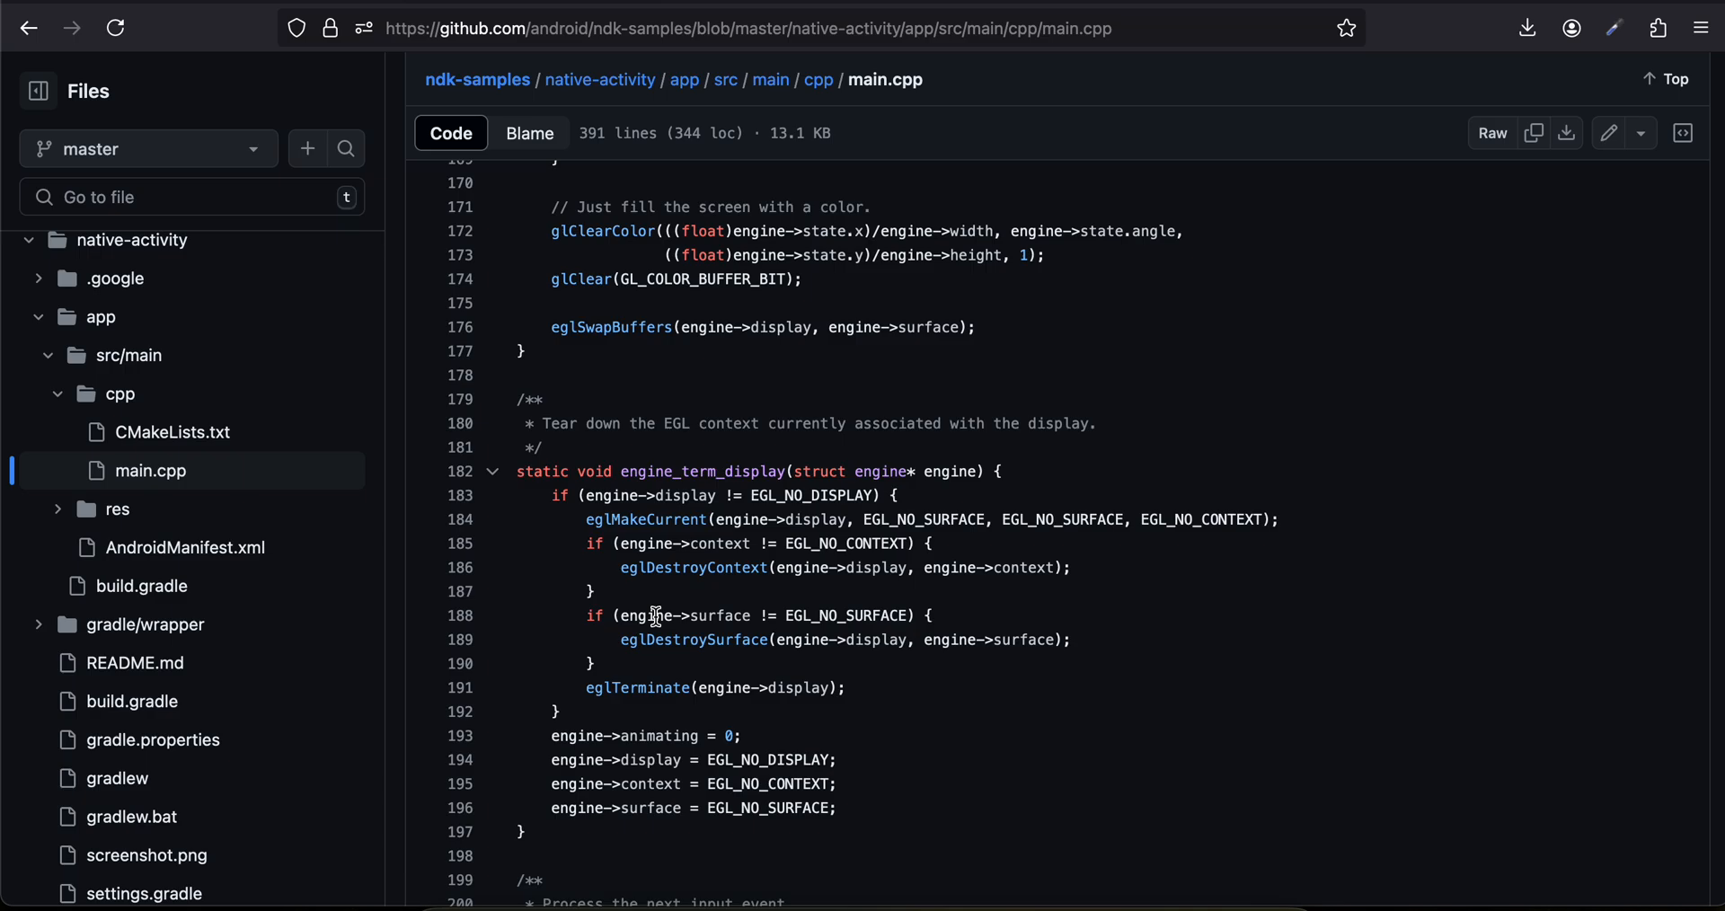
mouse_move(801, 422)
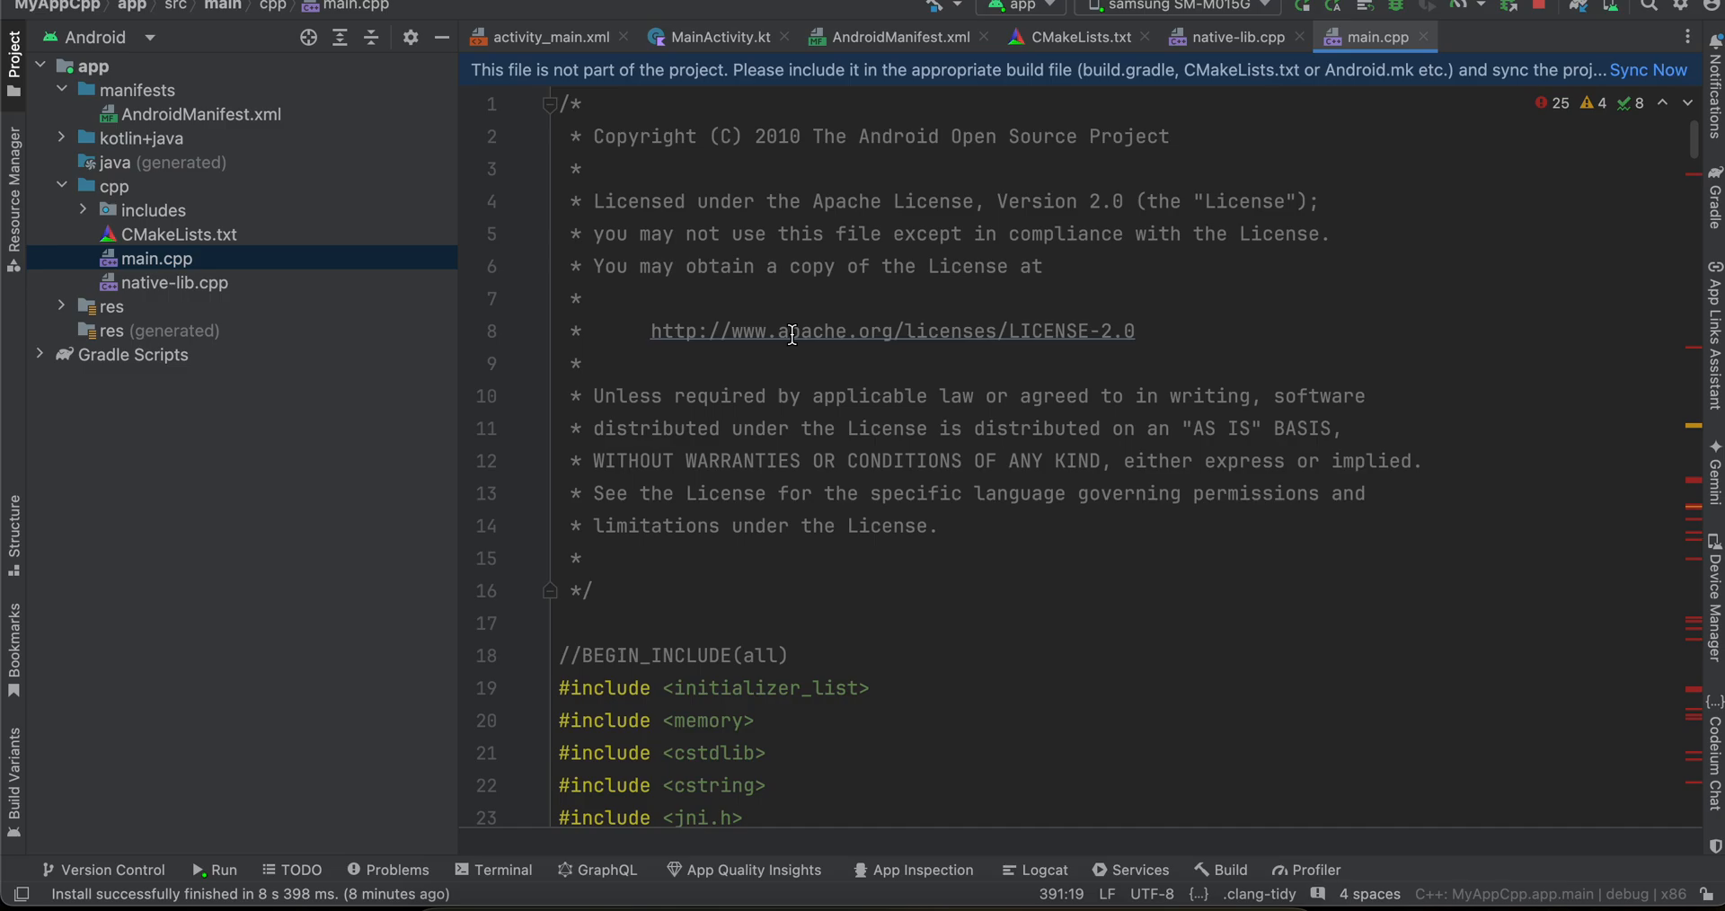
mouse_move(203, 237)
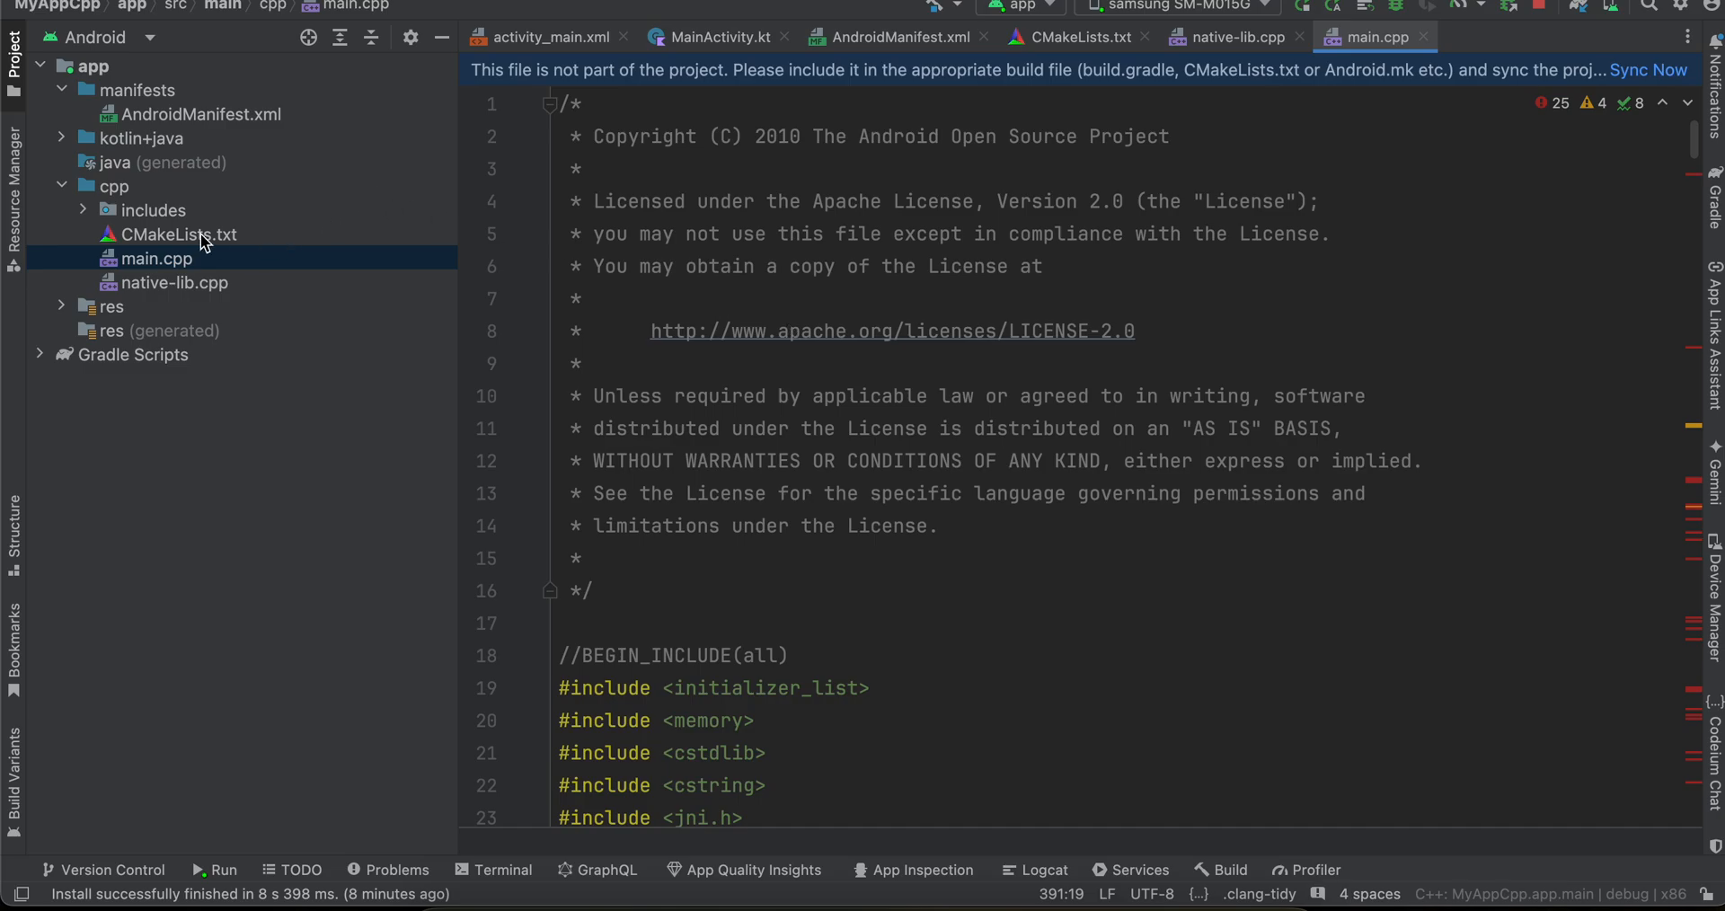
- Show MyAppCpp's CMakeLists.txt with its native_app_glue and native-activity library definitions
click(180, 233)
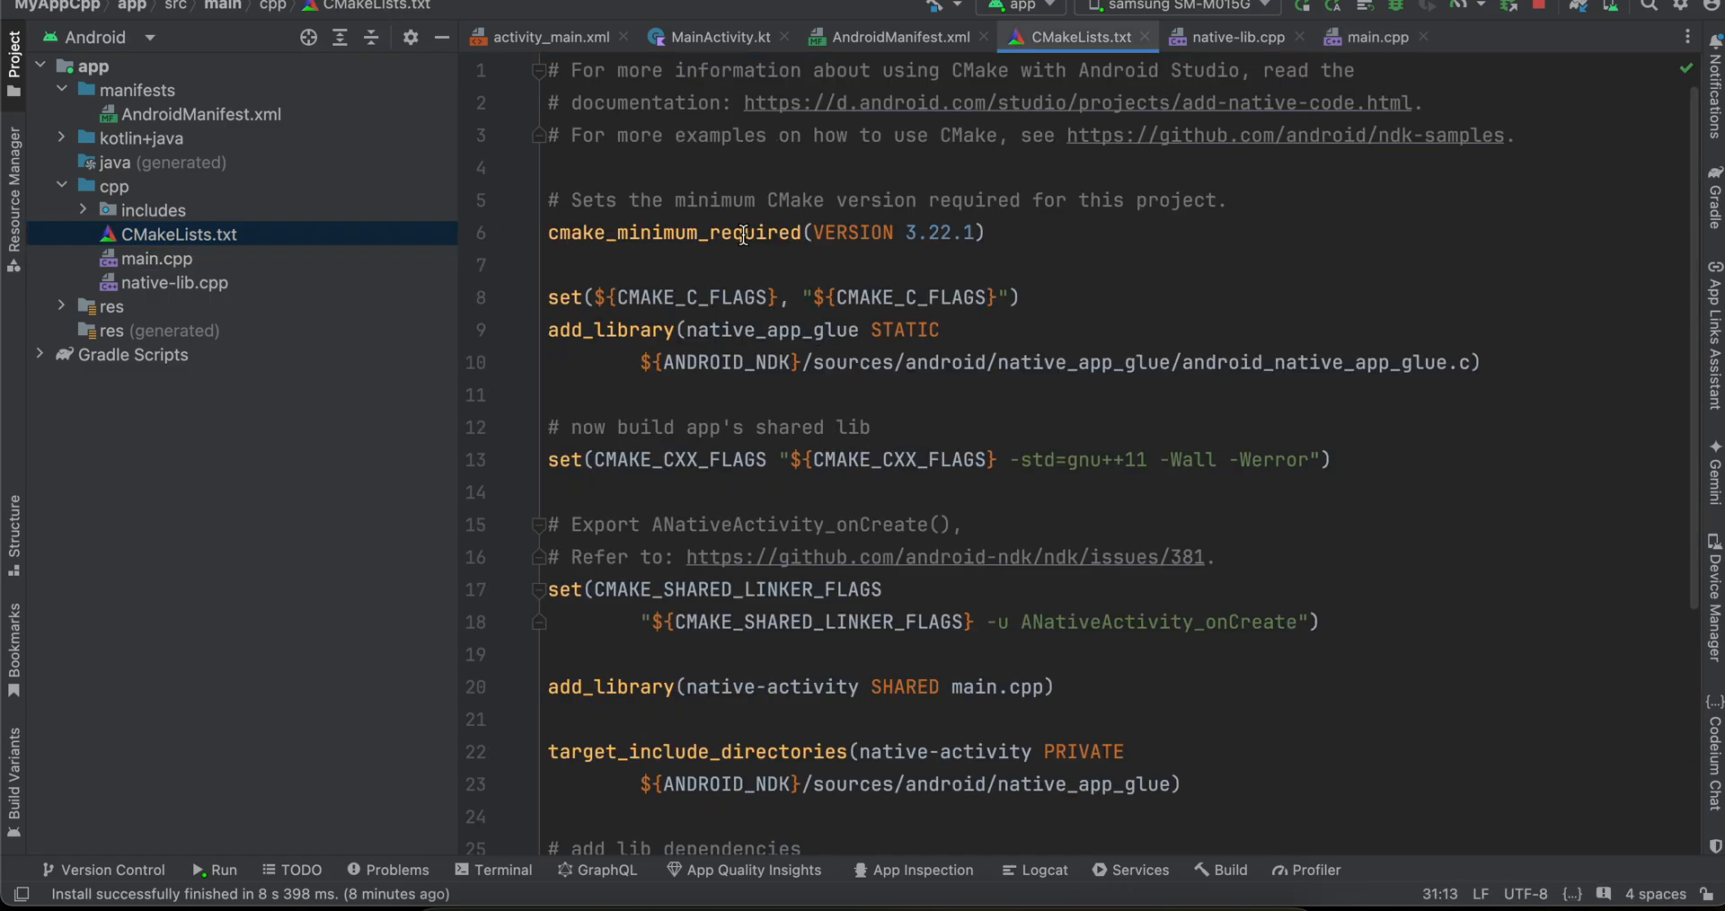
click(986, 232)
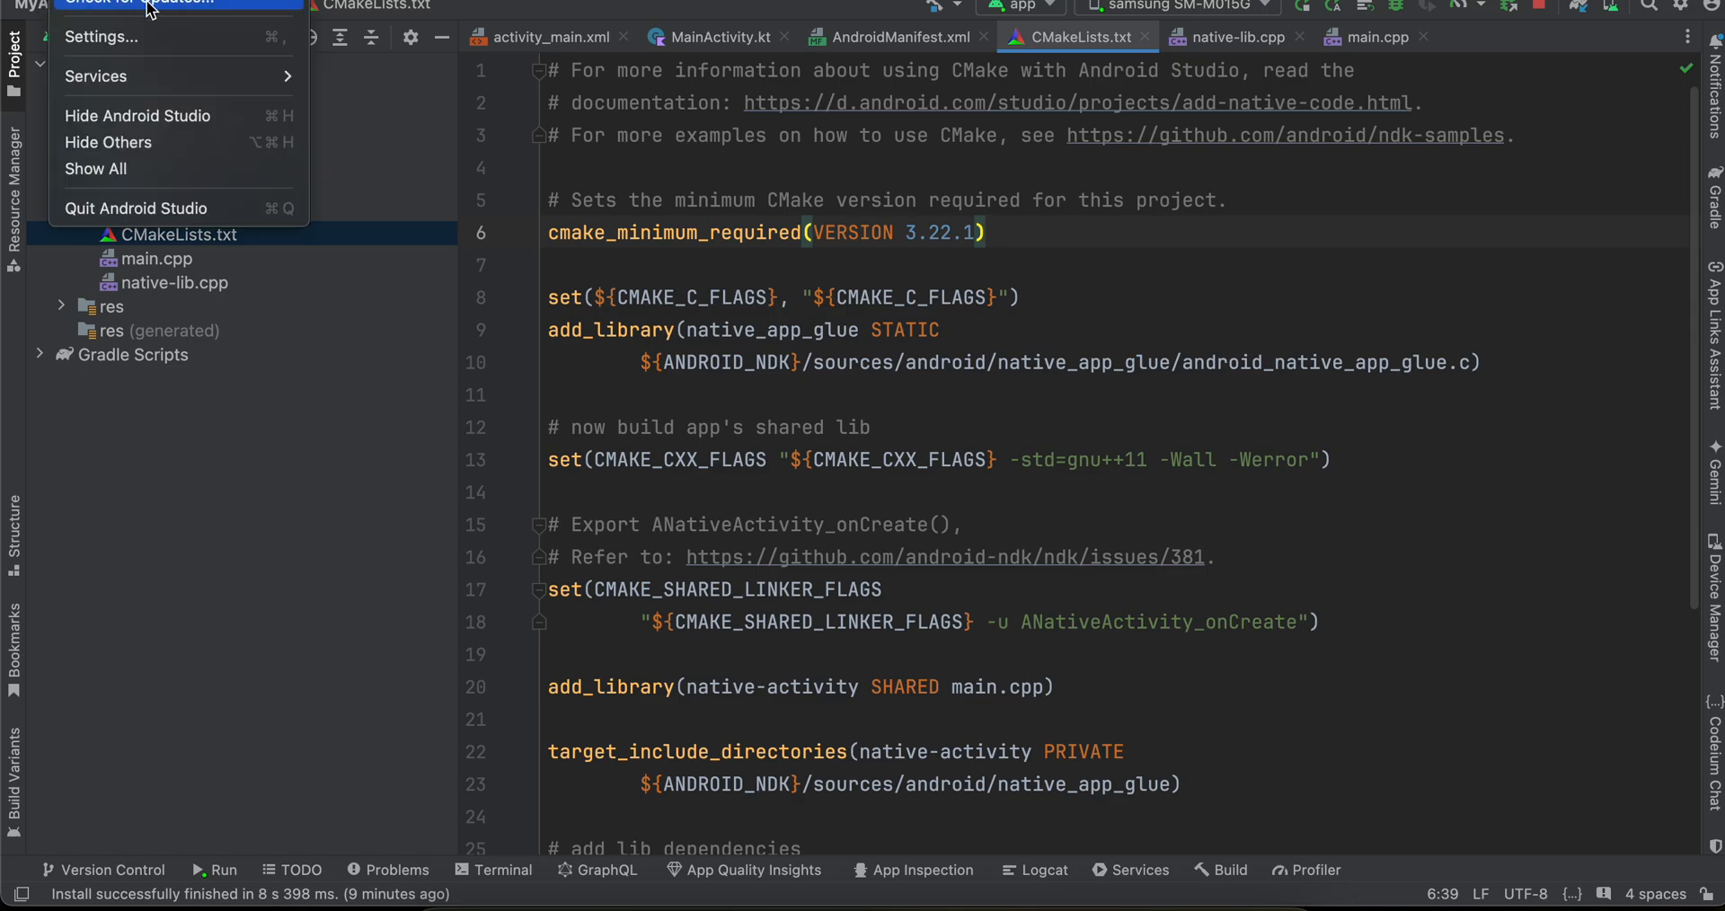
mouse_move(100, 35)
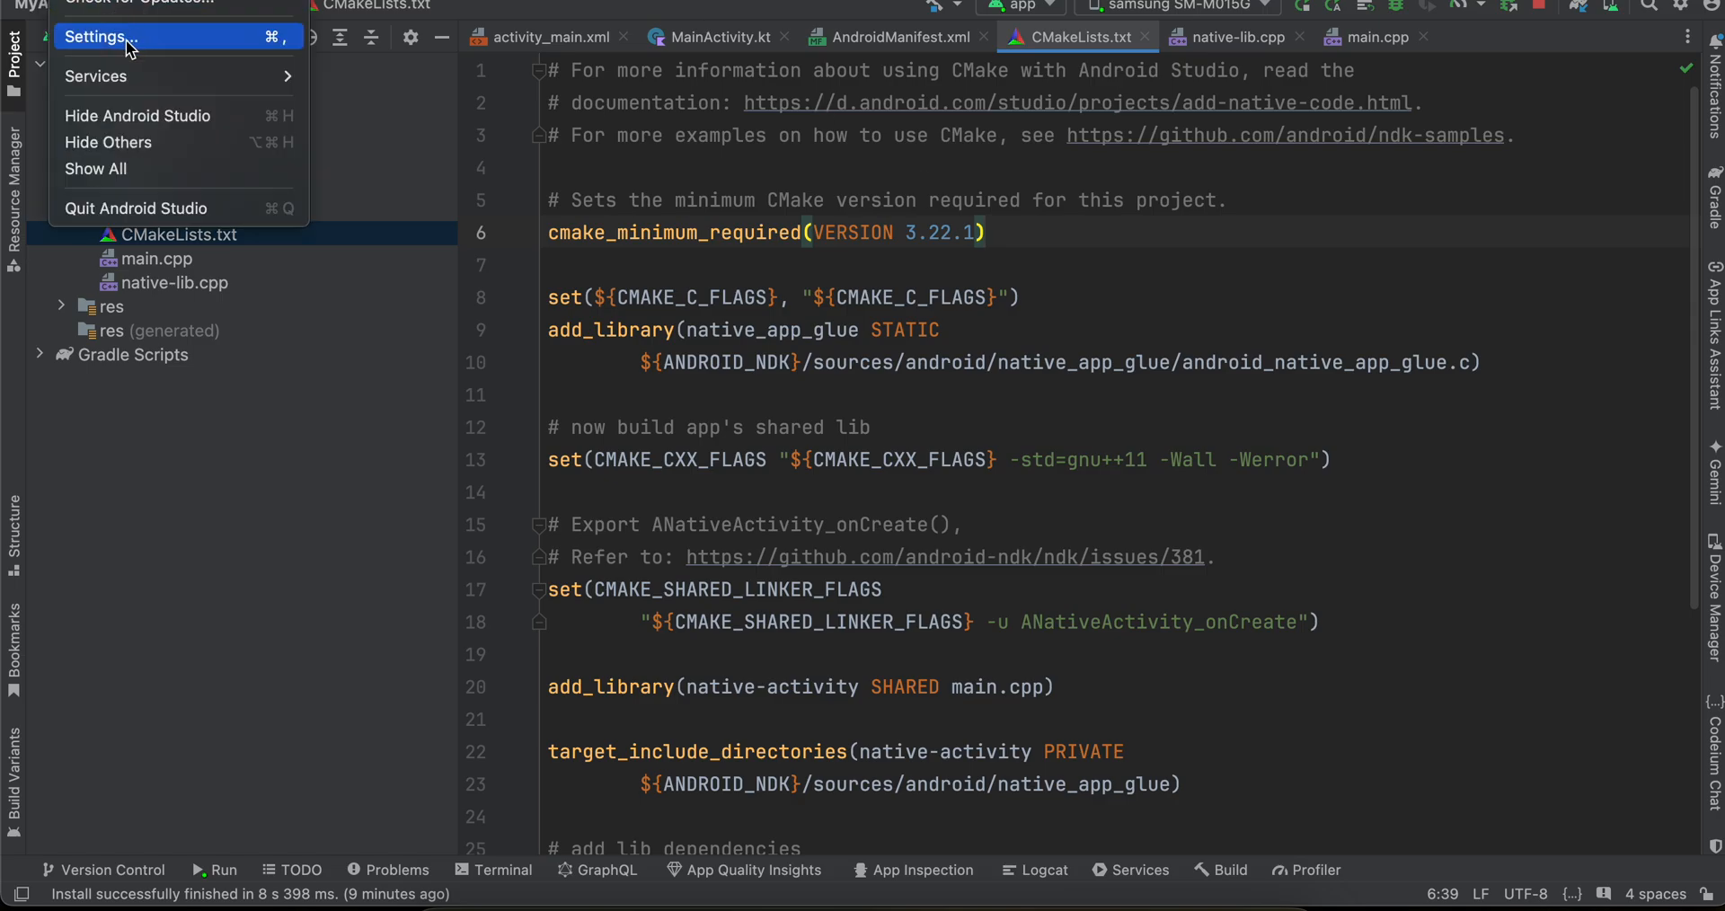
click(97, 36)
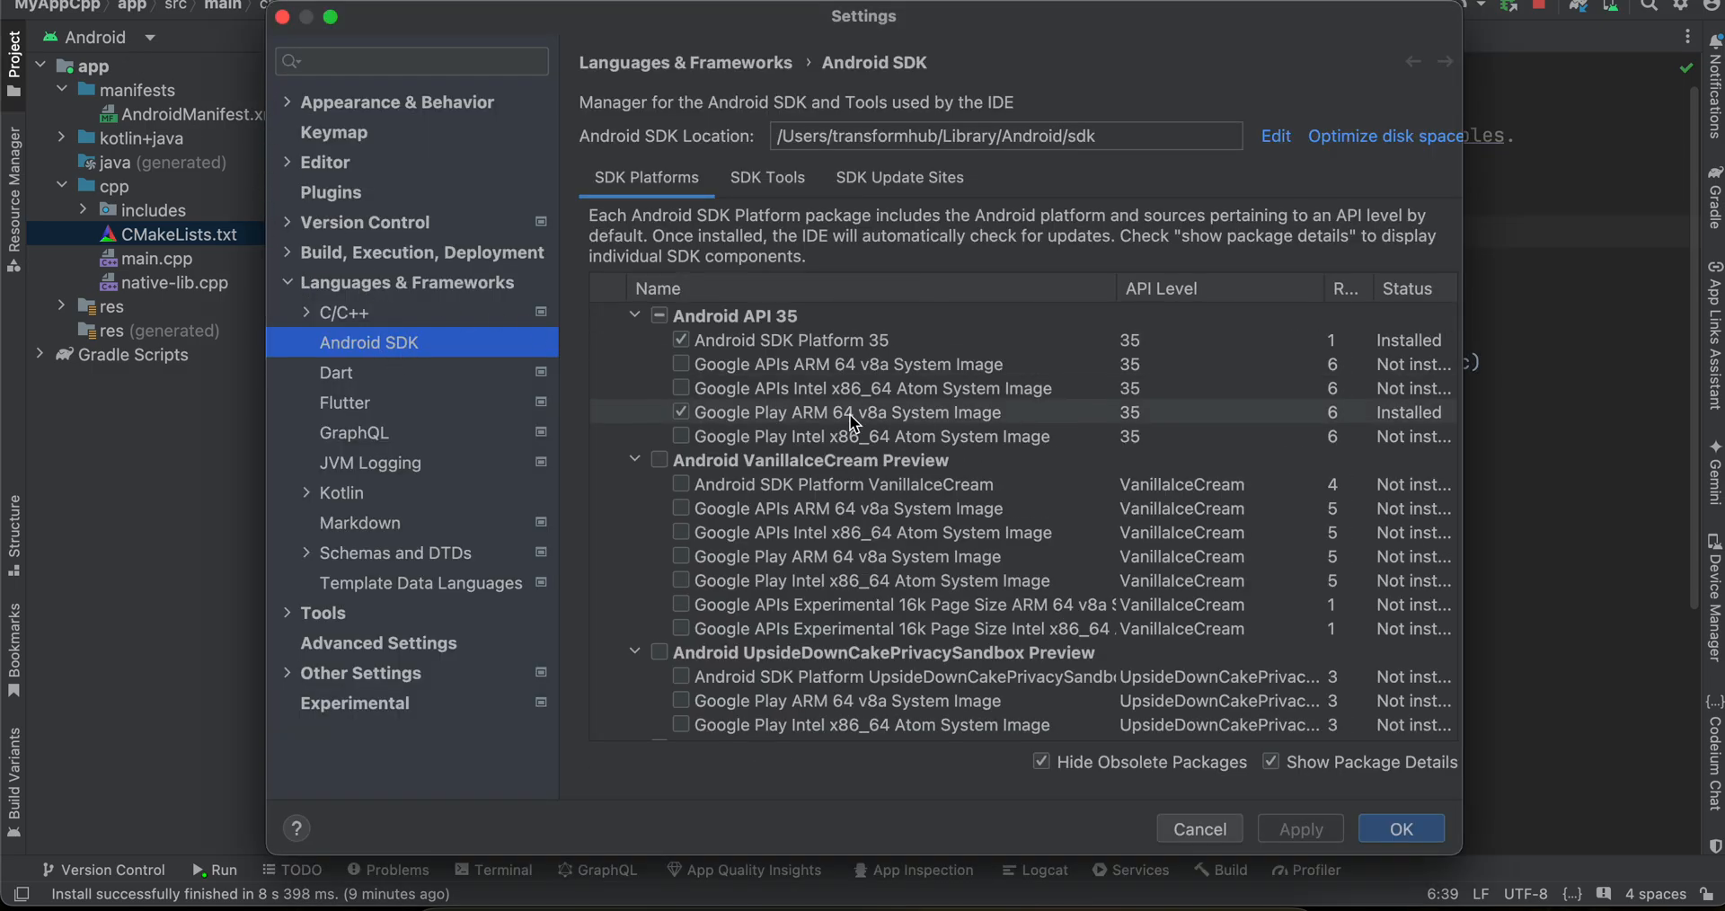
scroll(down, 3)
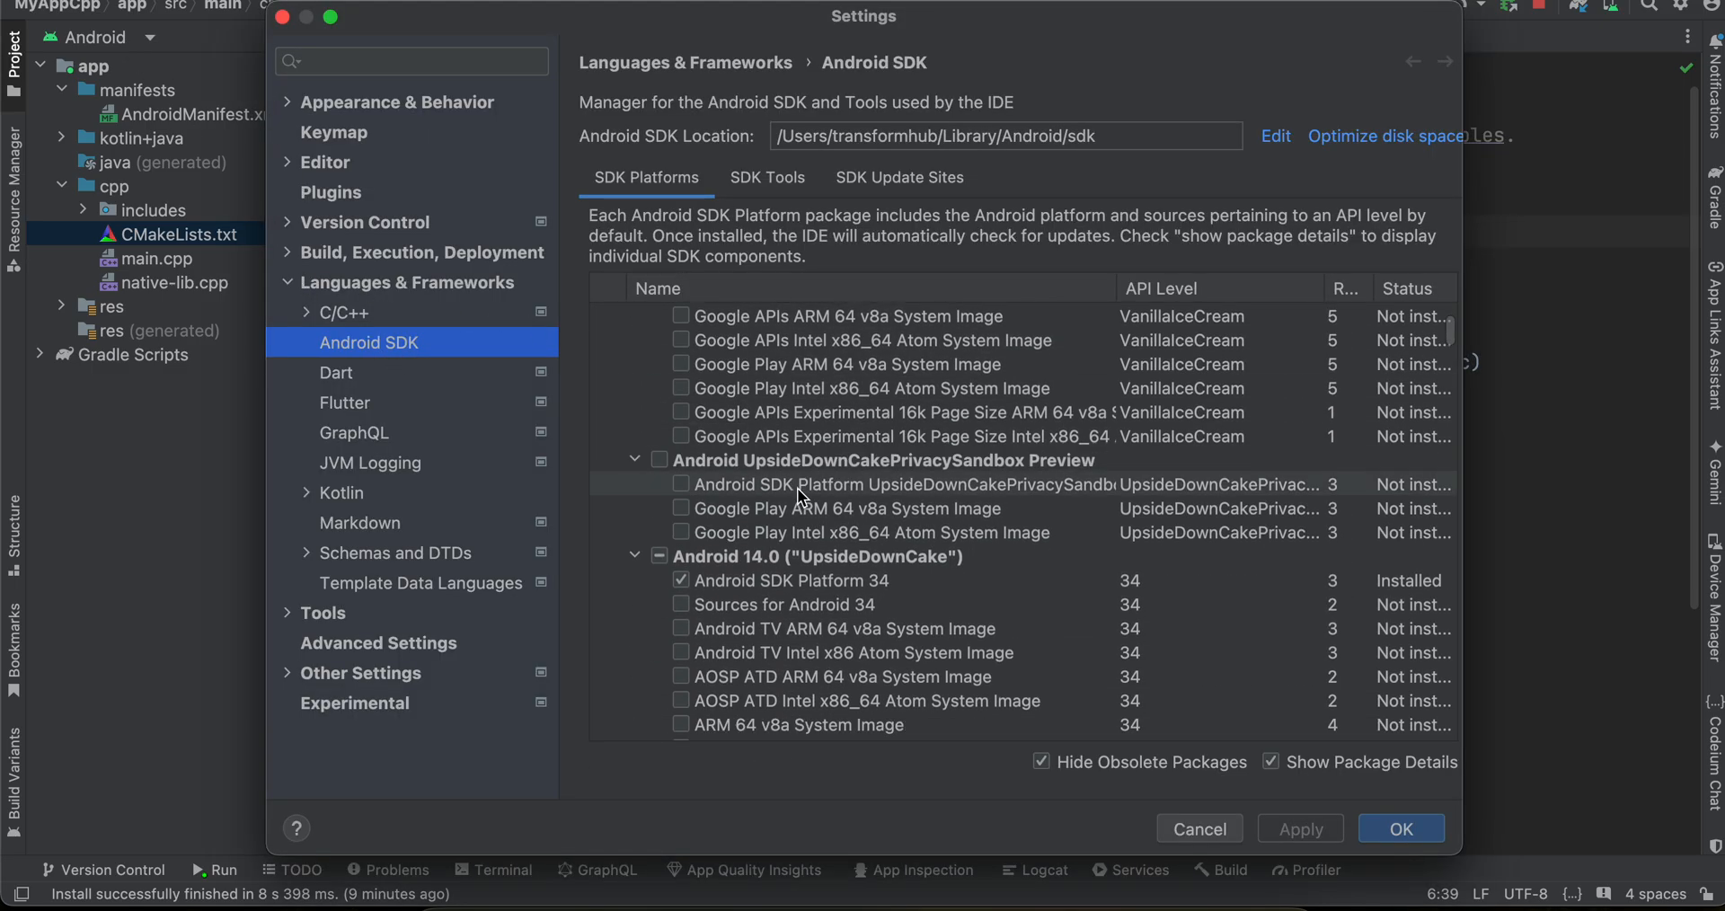
click(768, 178)
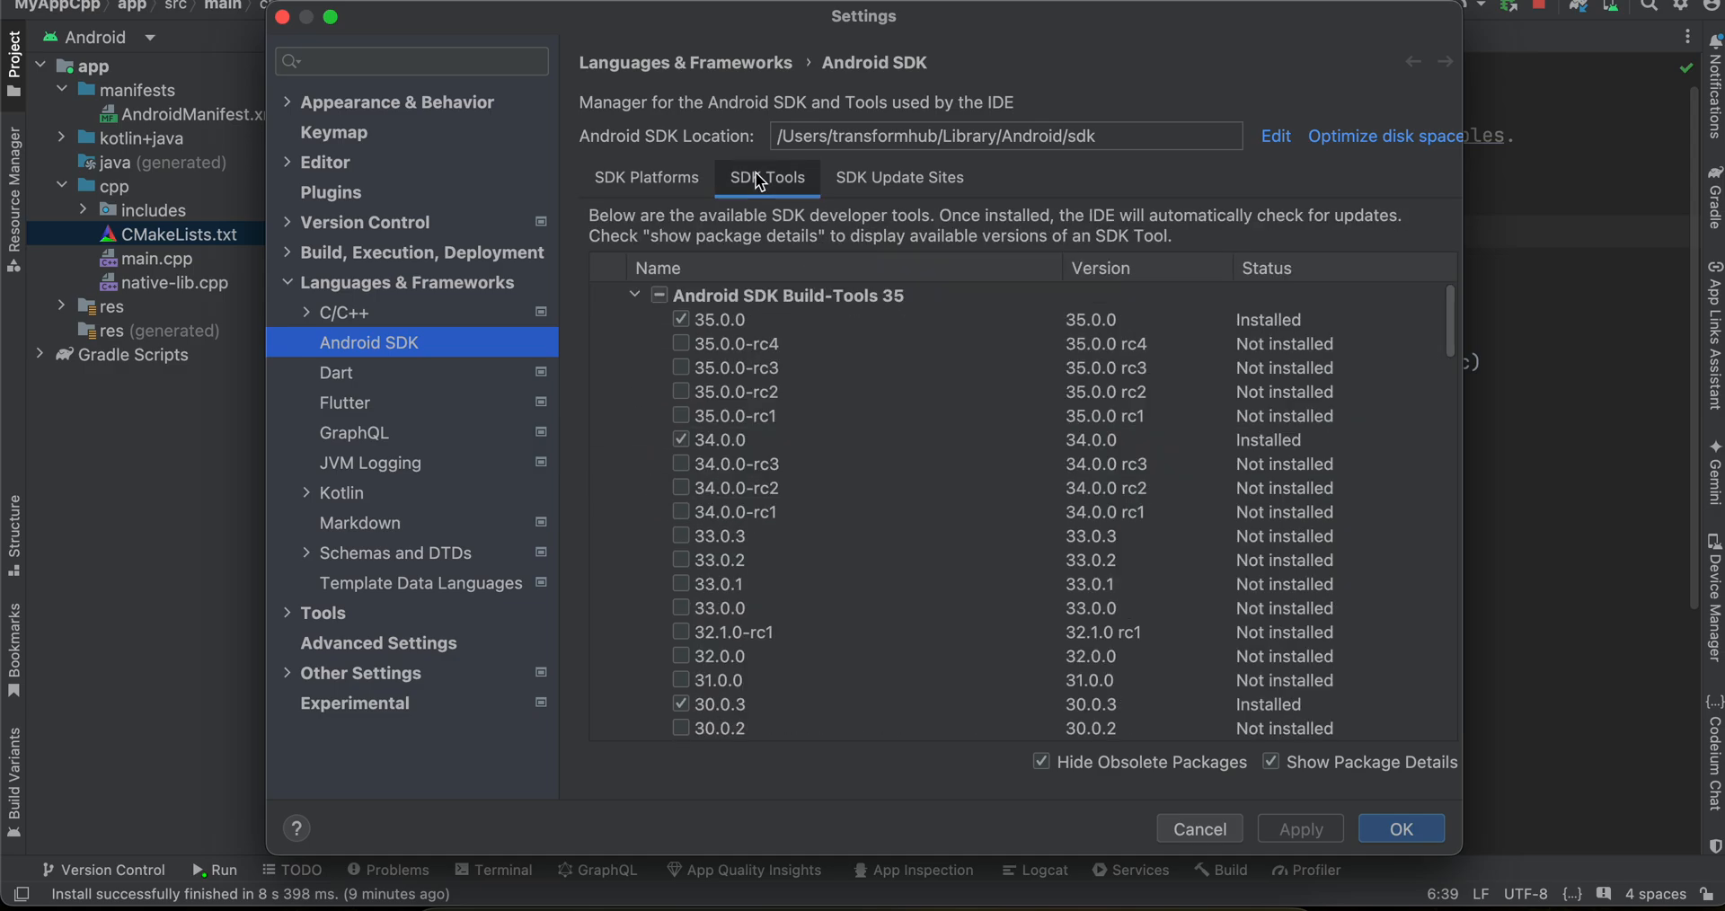
scroll(down, 3)
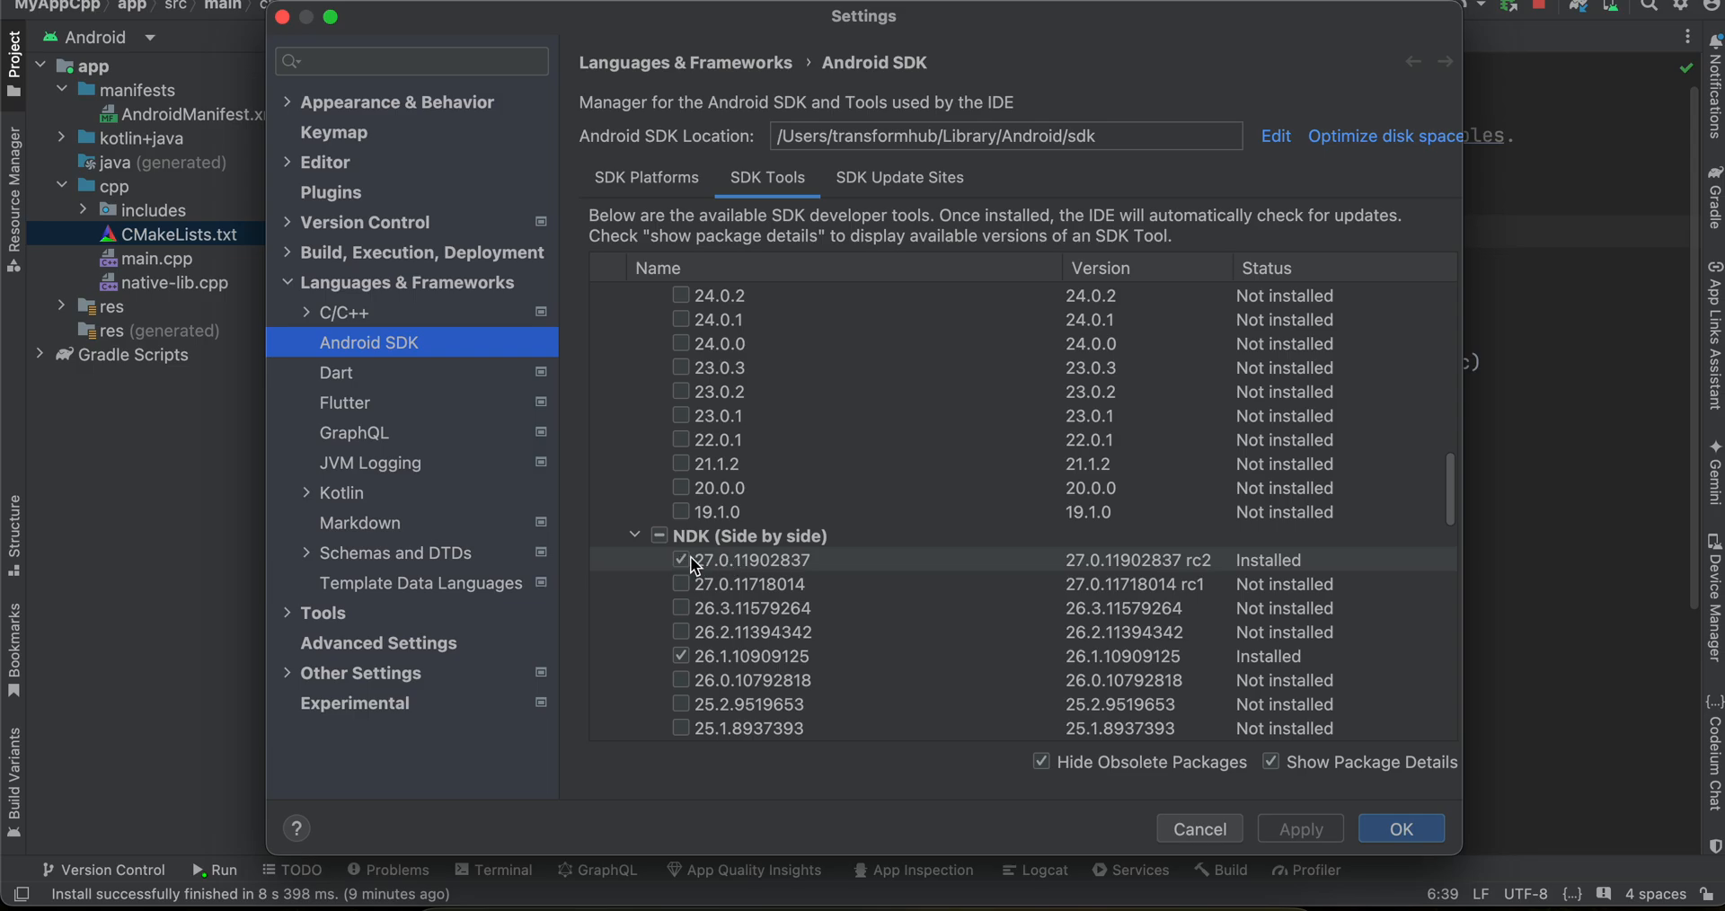
scroll(down, 3)
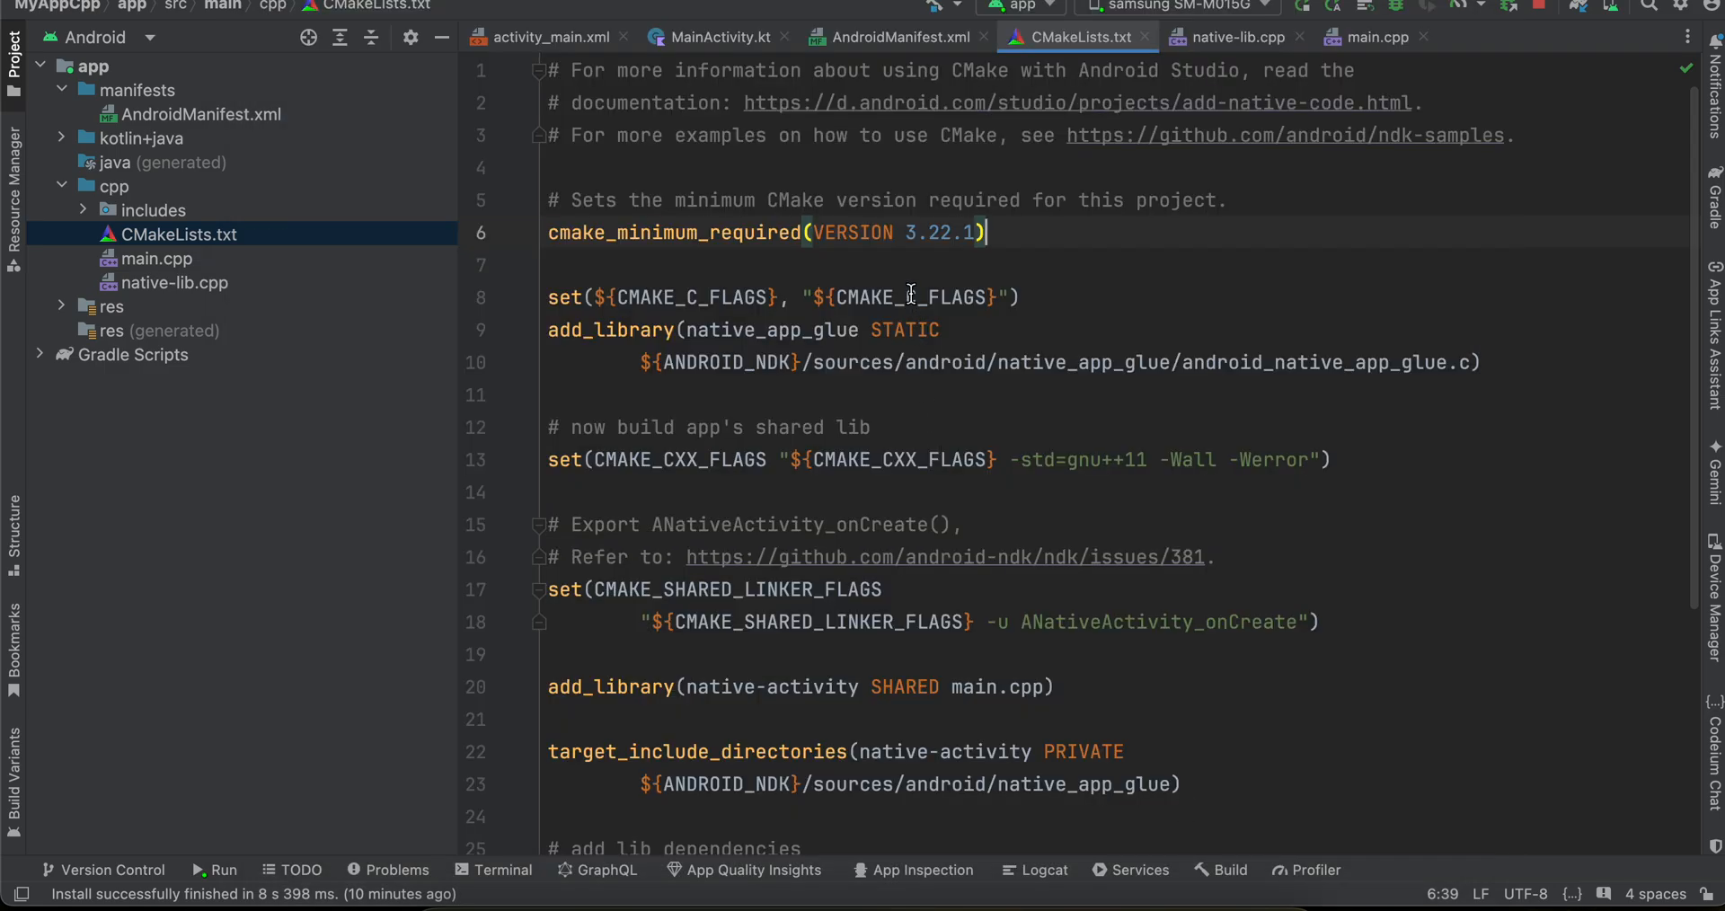
double_click(943, 232)
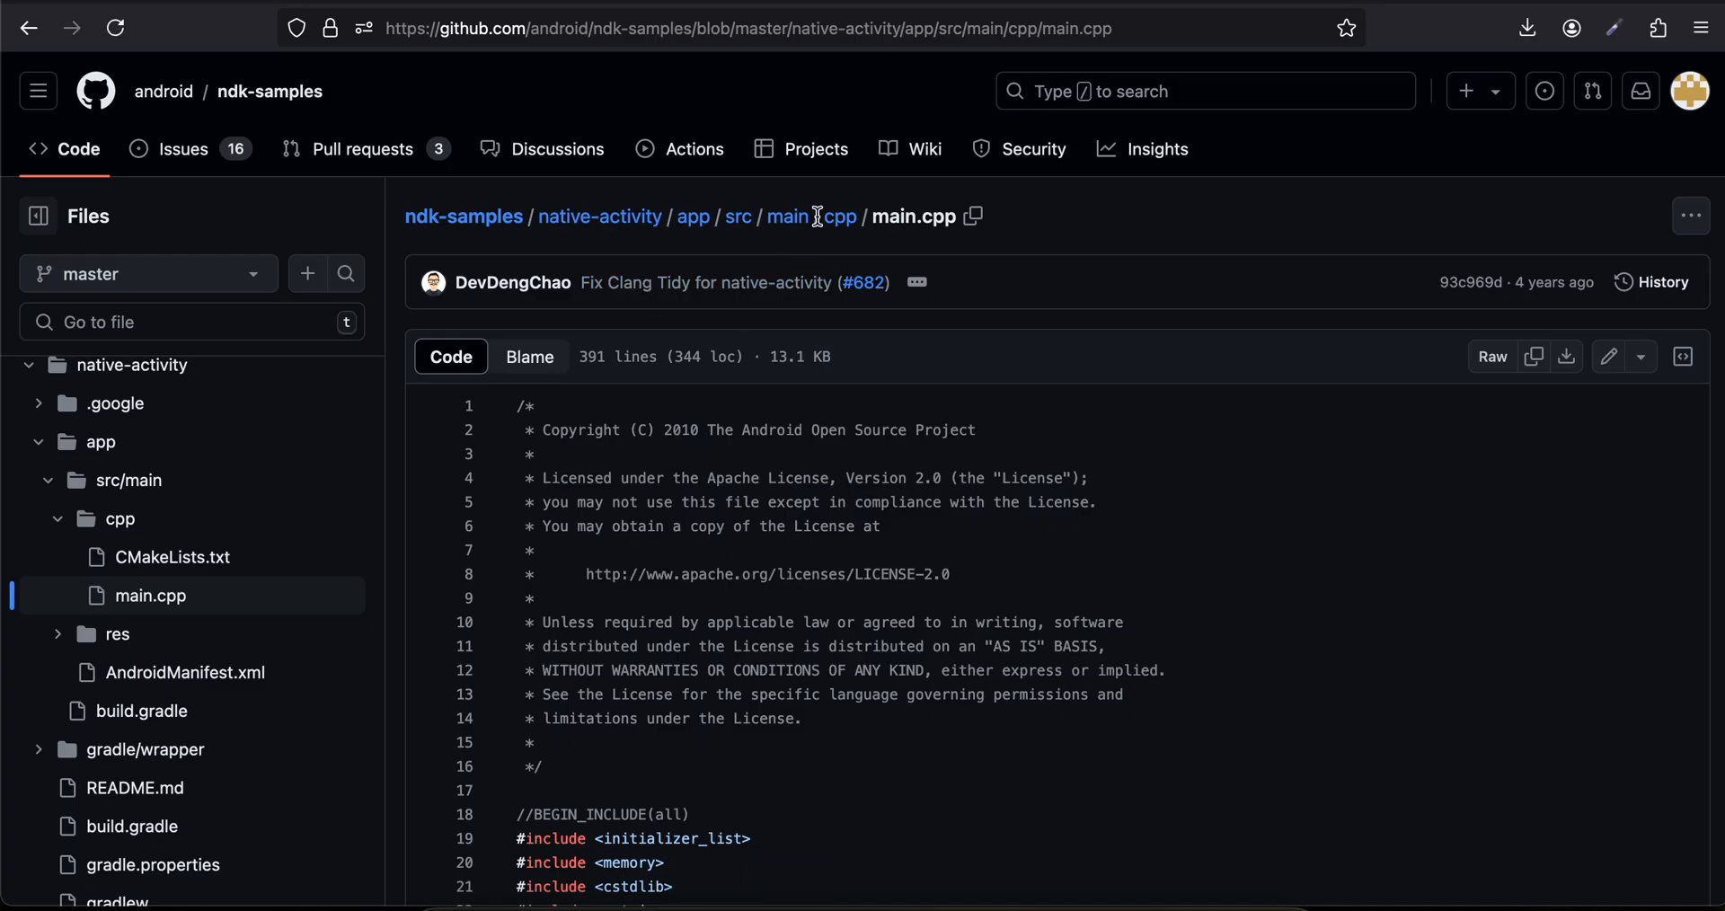
click(839, 216)
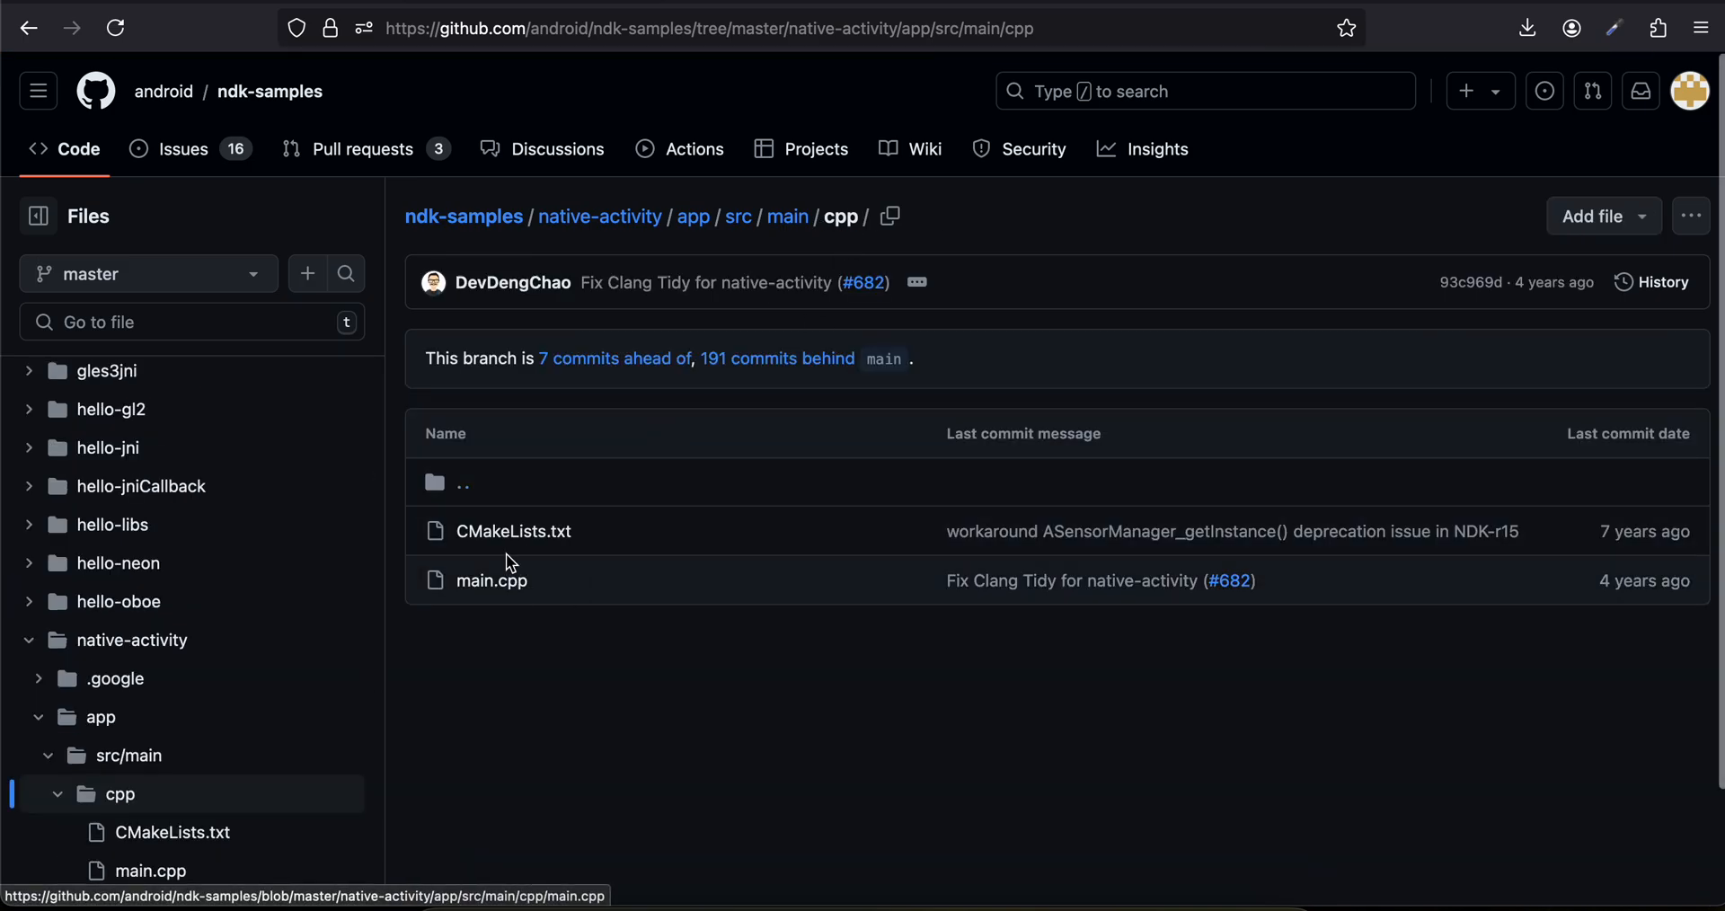
click(513, 532)
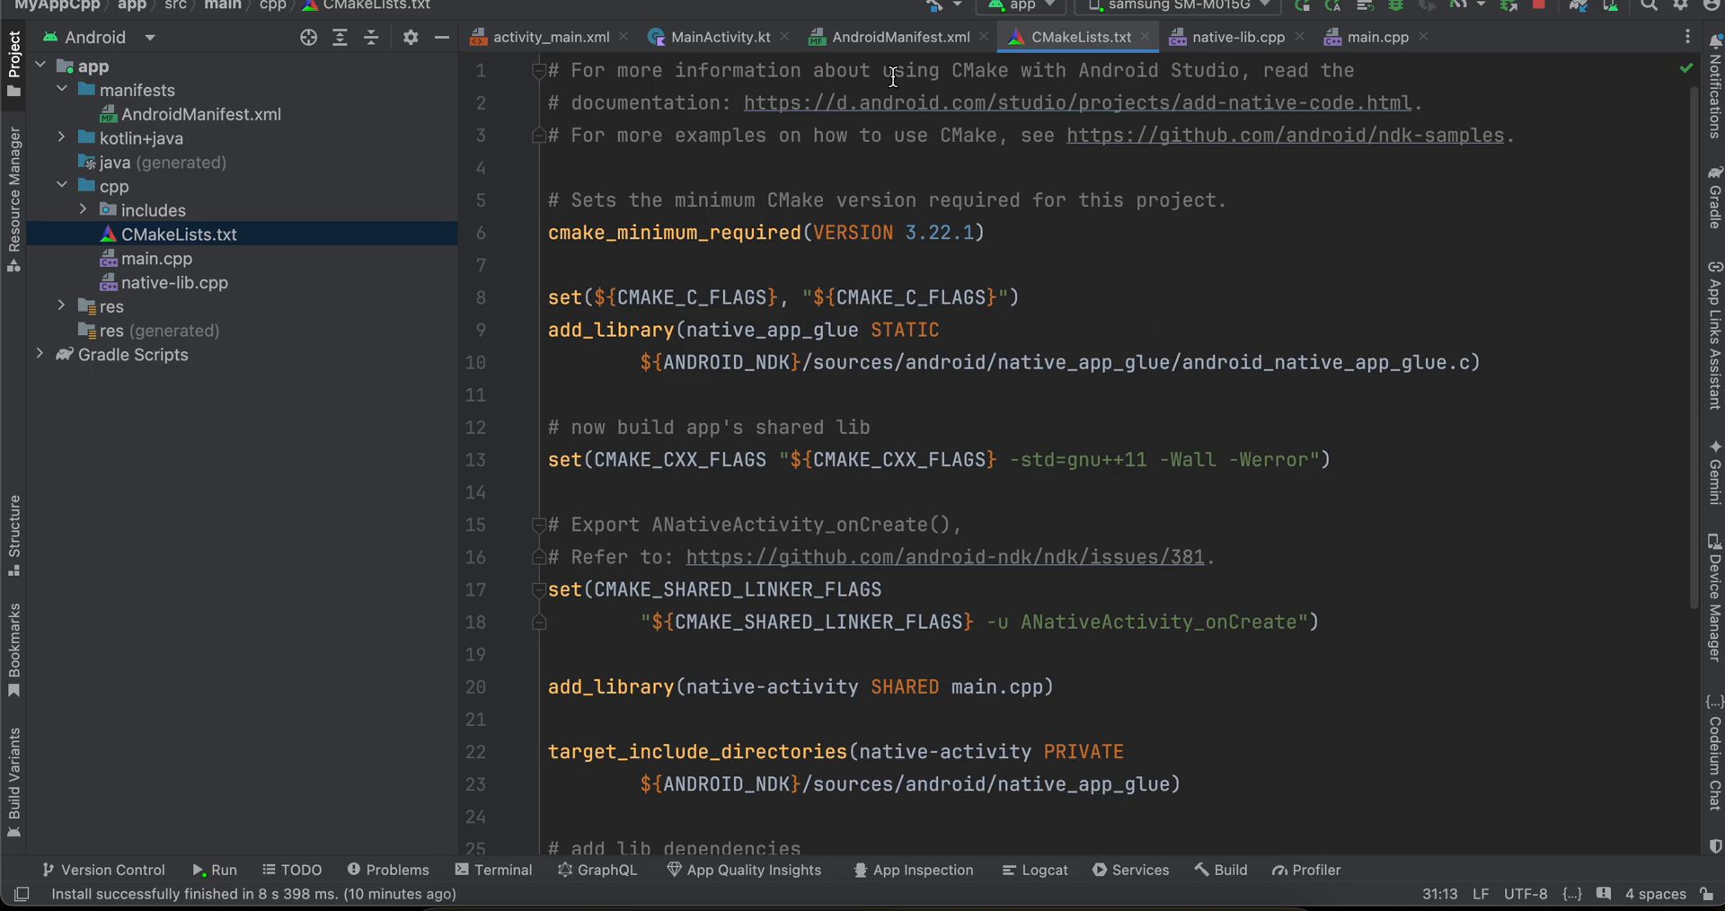
- Review the NativeActivity entry in AndroidManifest.xml, then show activity_main.xml's Hello World button
click(897, 36)
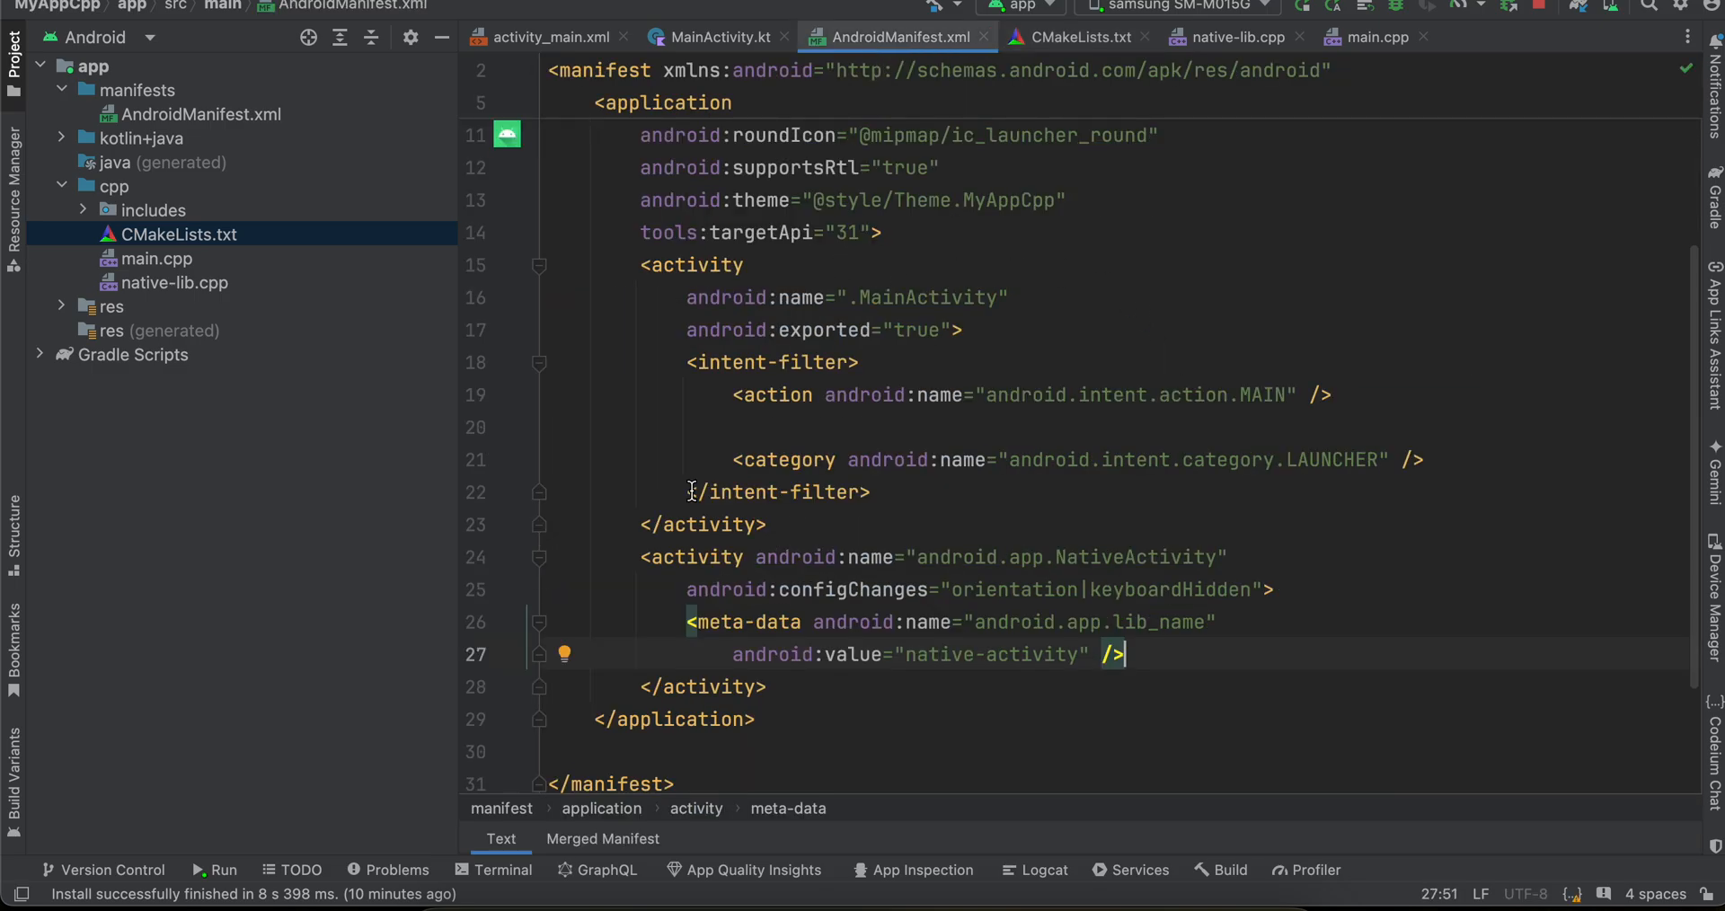
double_click(690, 555)
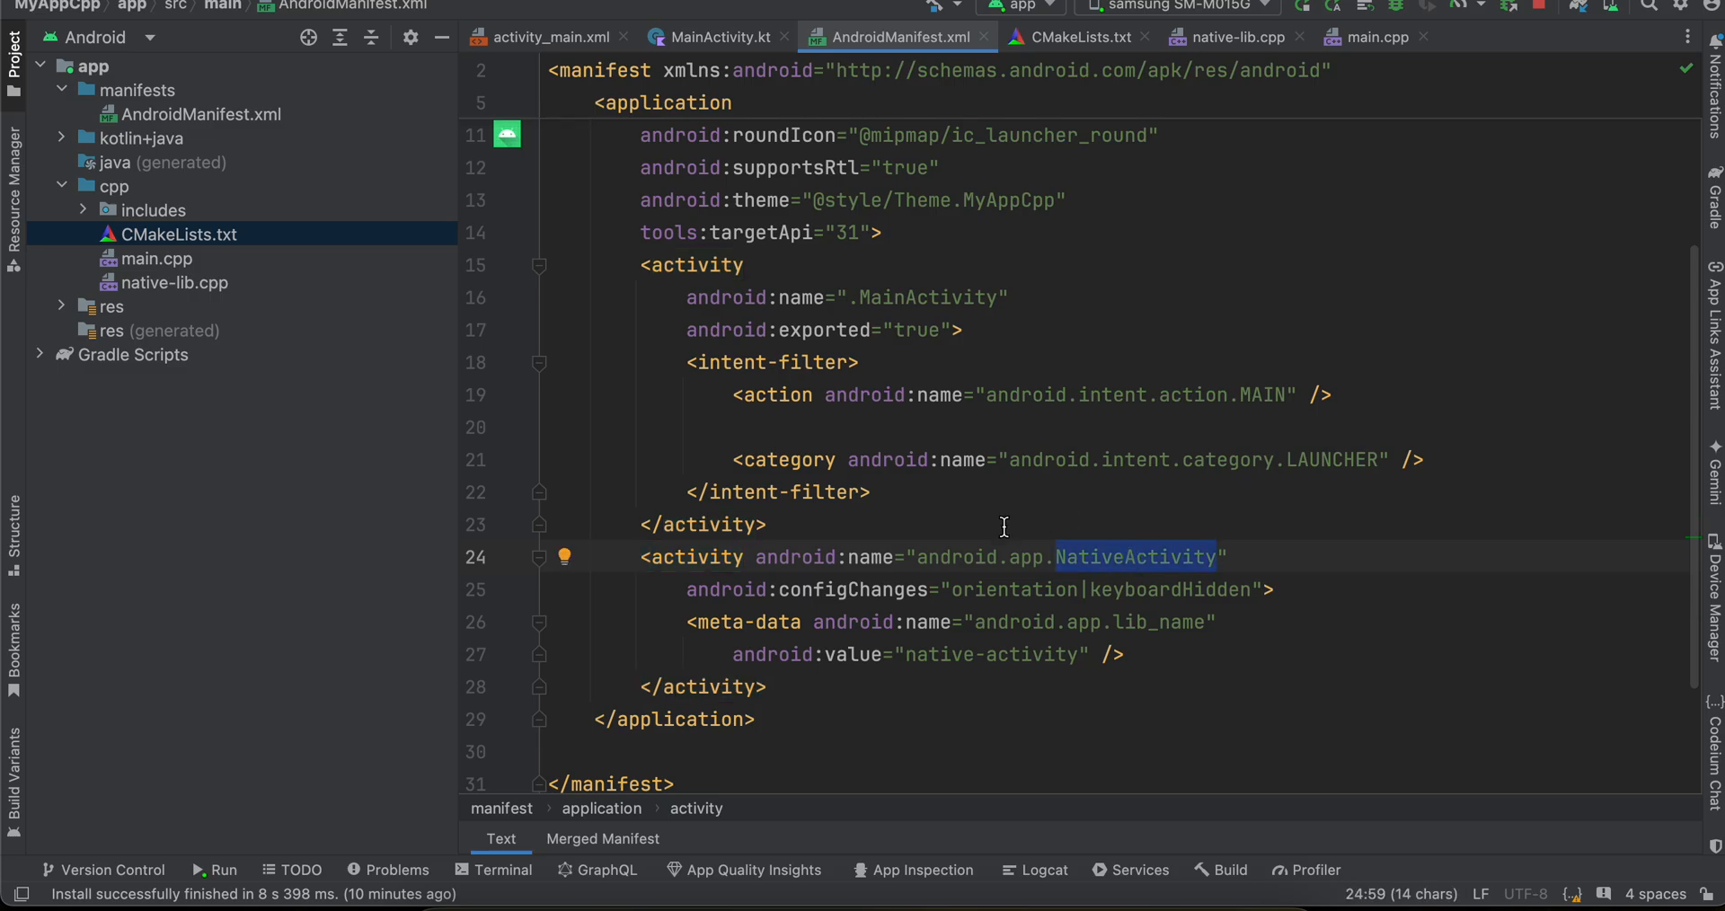
mouse_move(1089, 550)
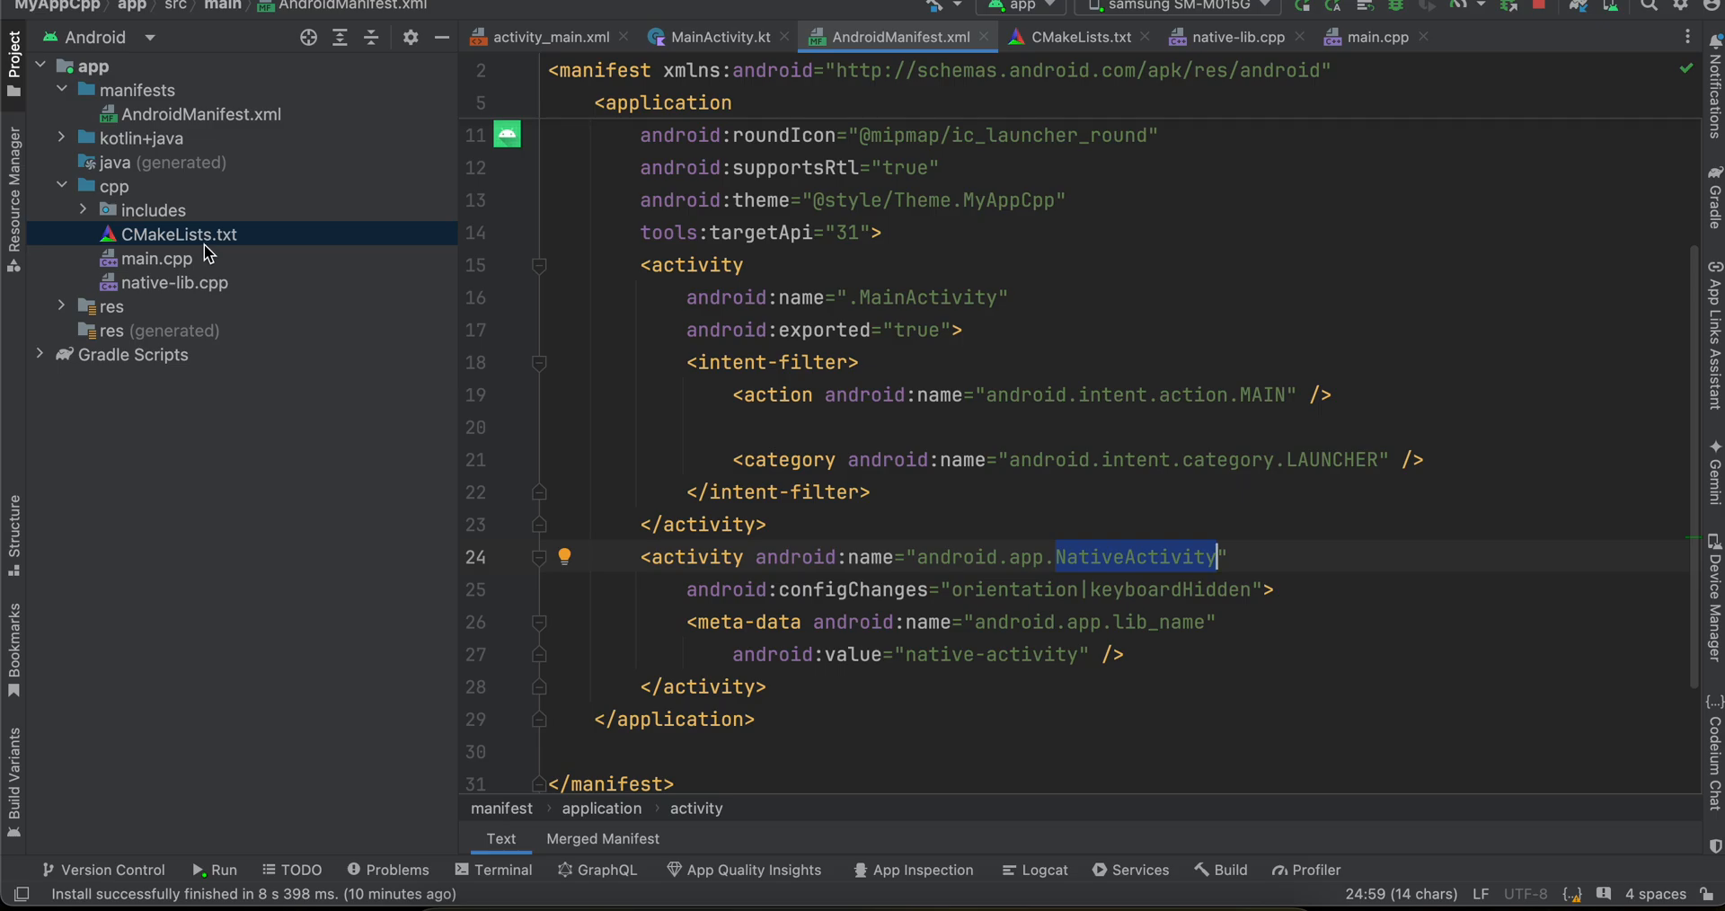
click(550, 36)
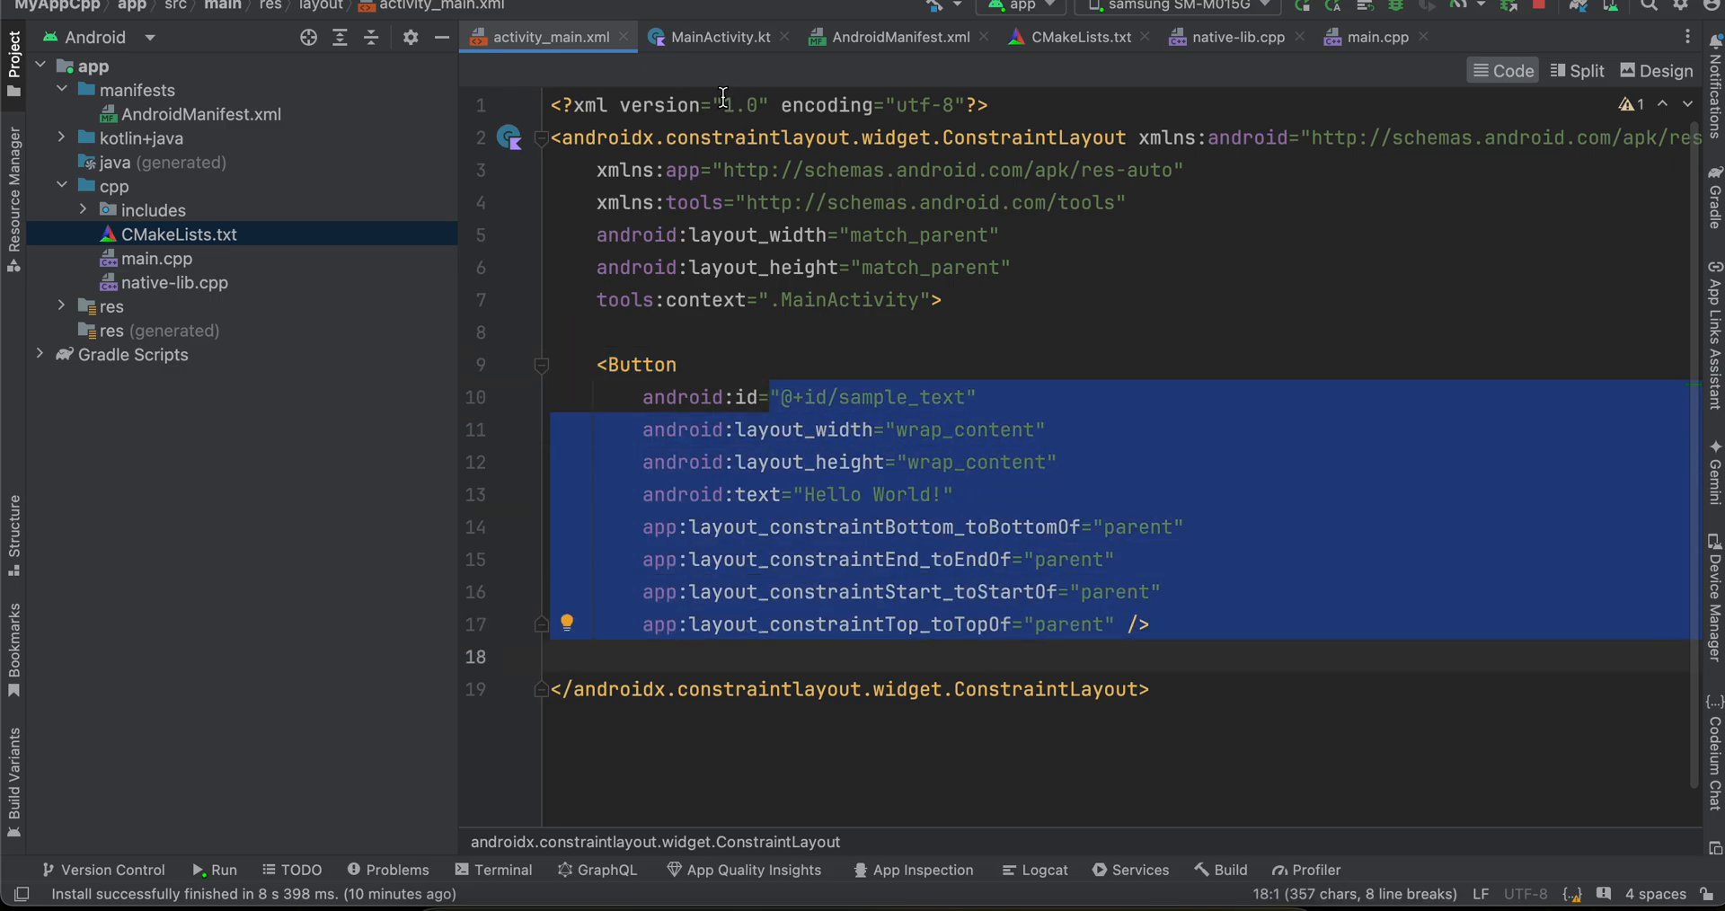
- Review MainActivity.kt's findViewById call and the click listener that starts NativeActivity
click(720, 36)
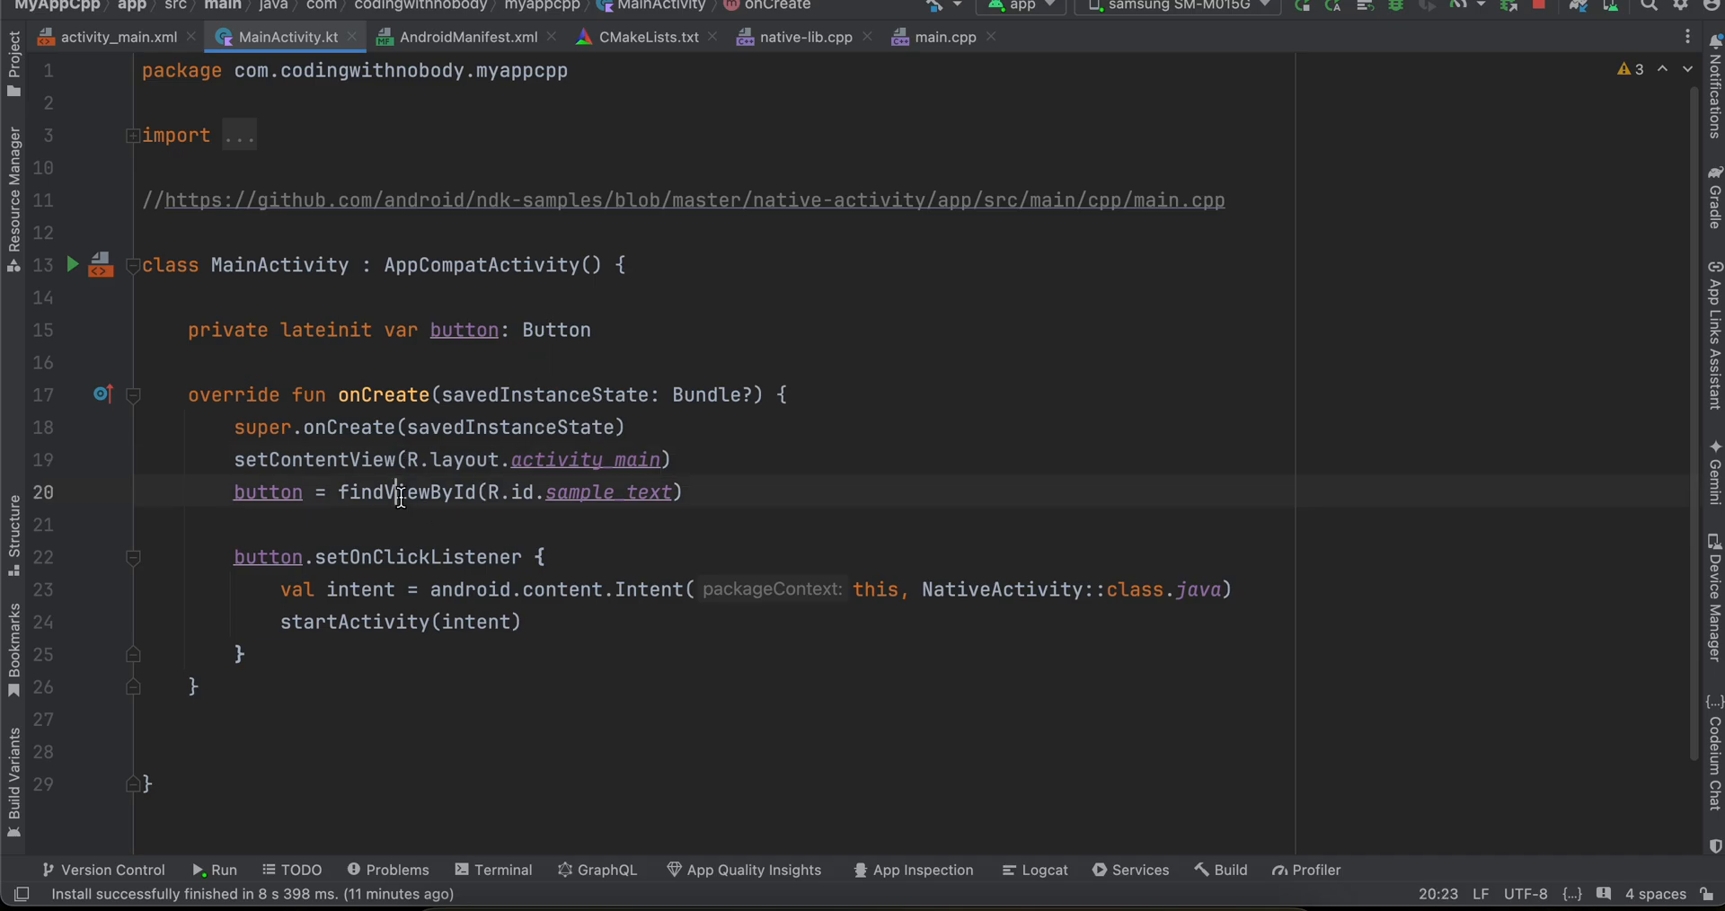
double_click(406, 493)
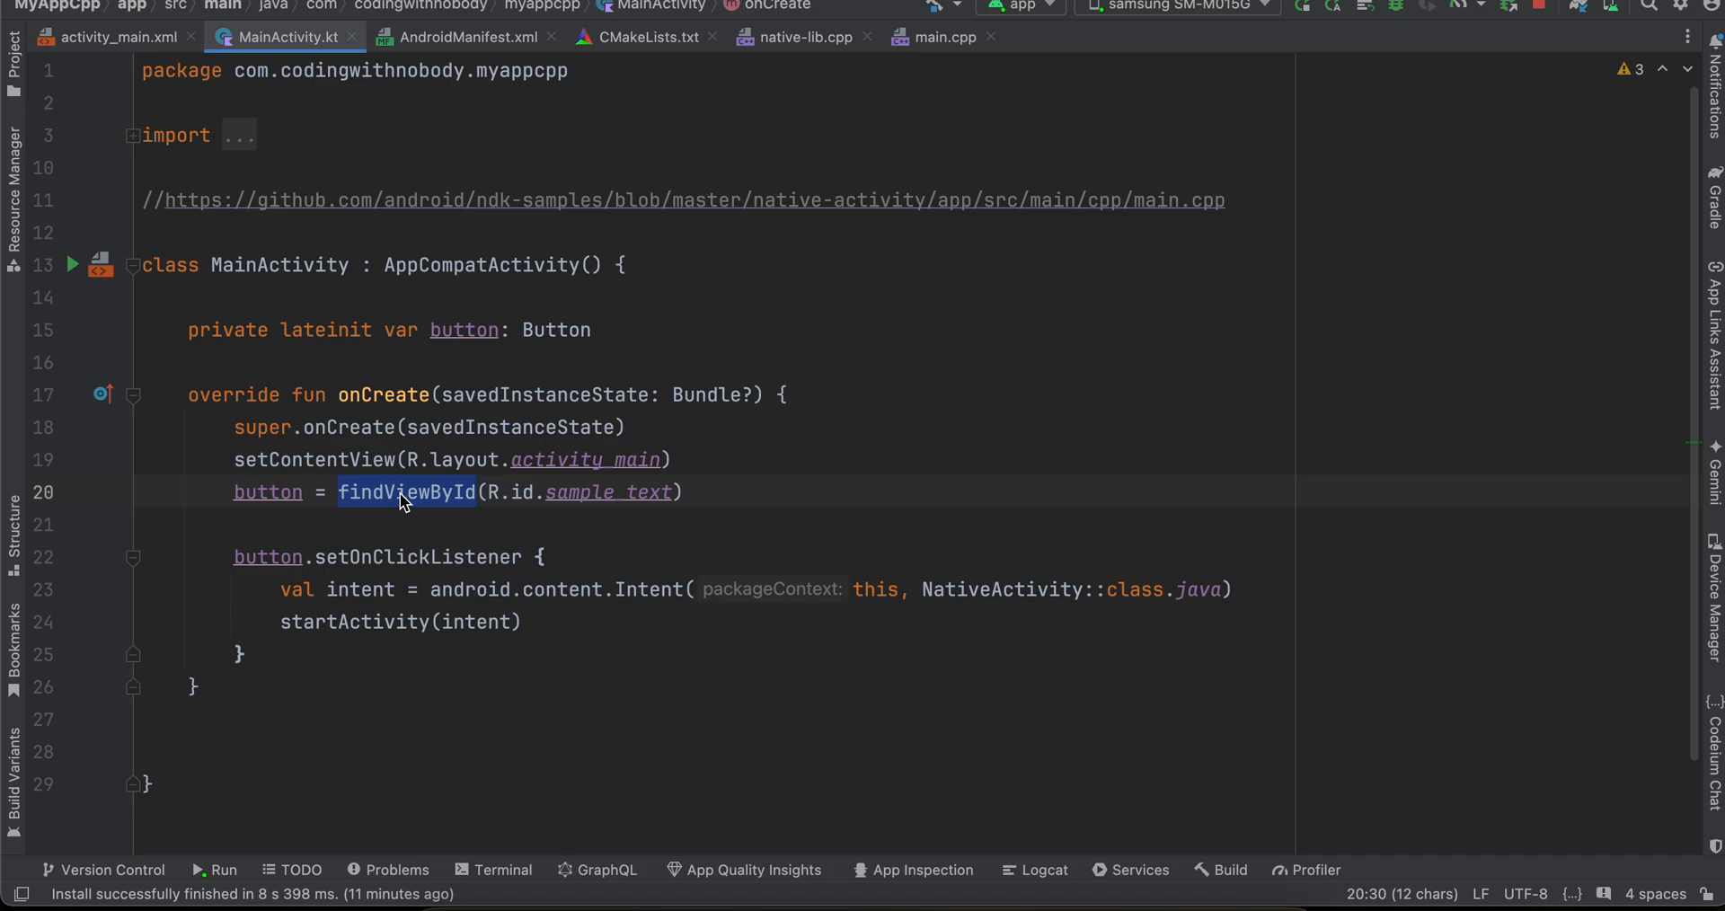
double_click(419, 557)
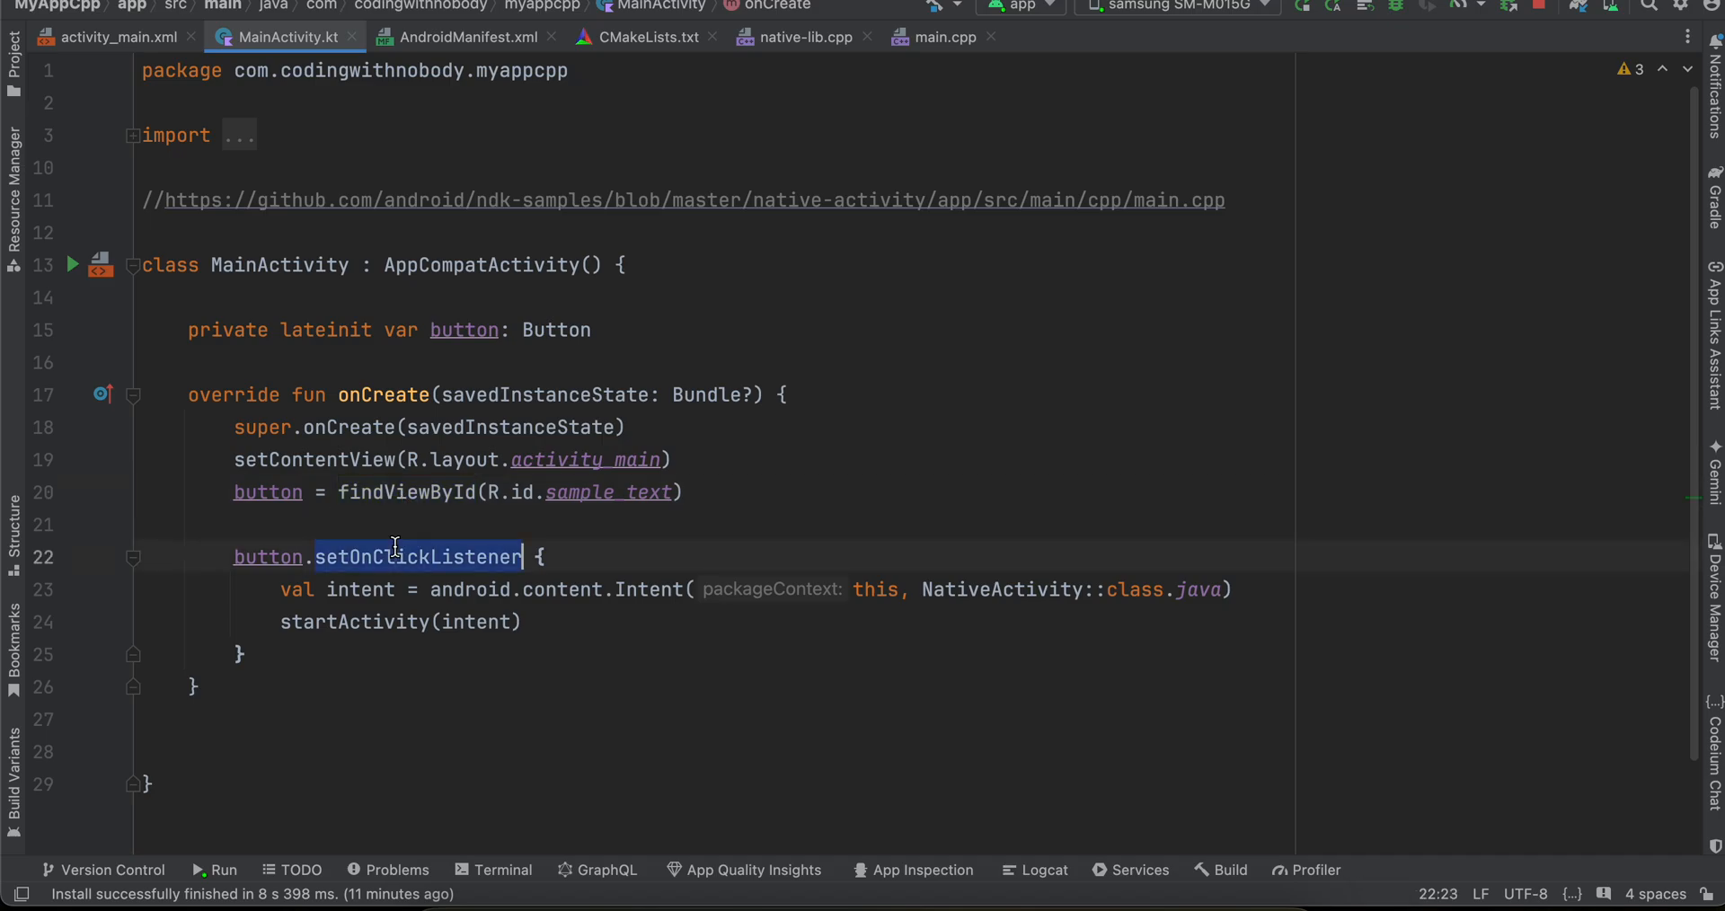
double_click(1001, 589)
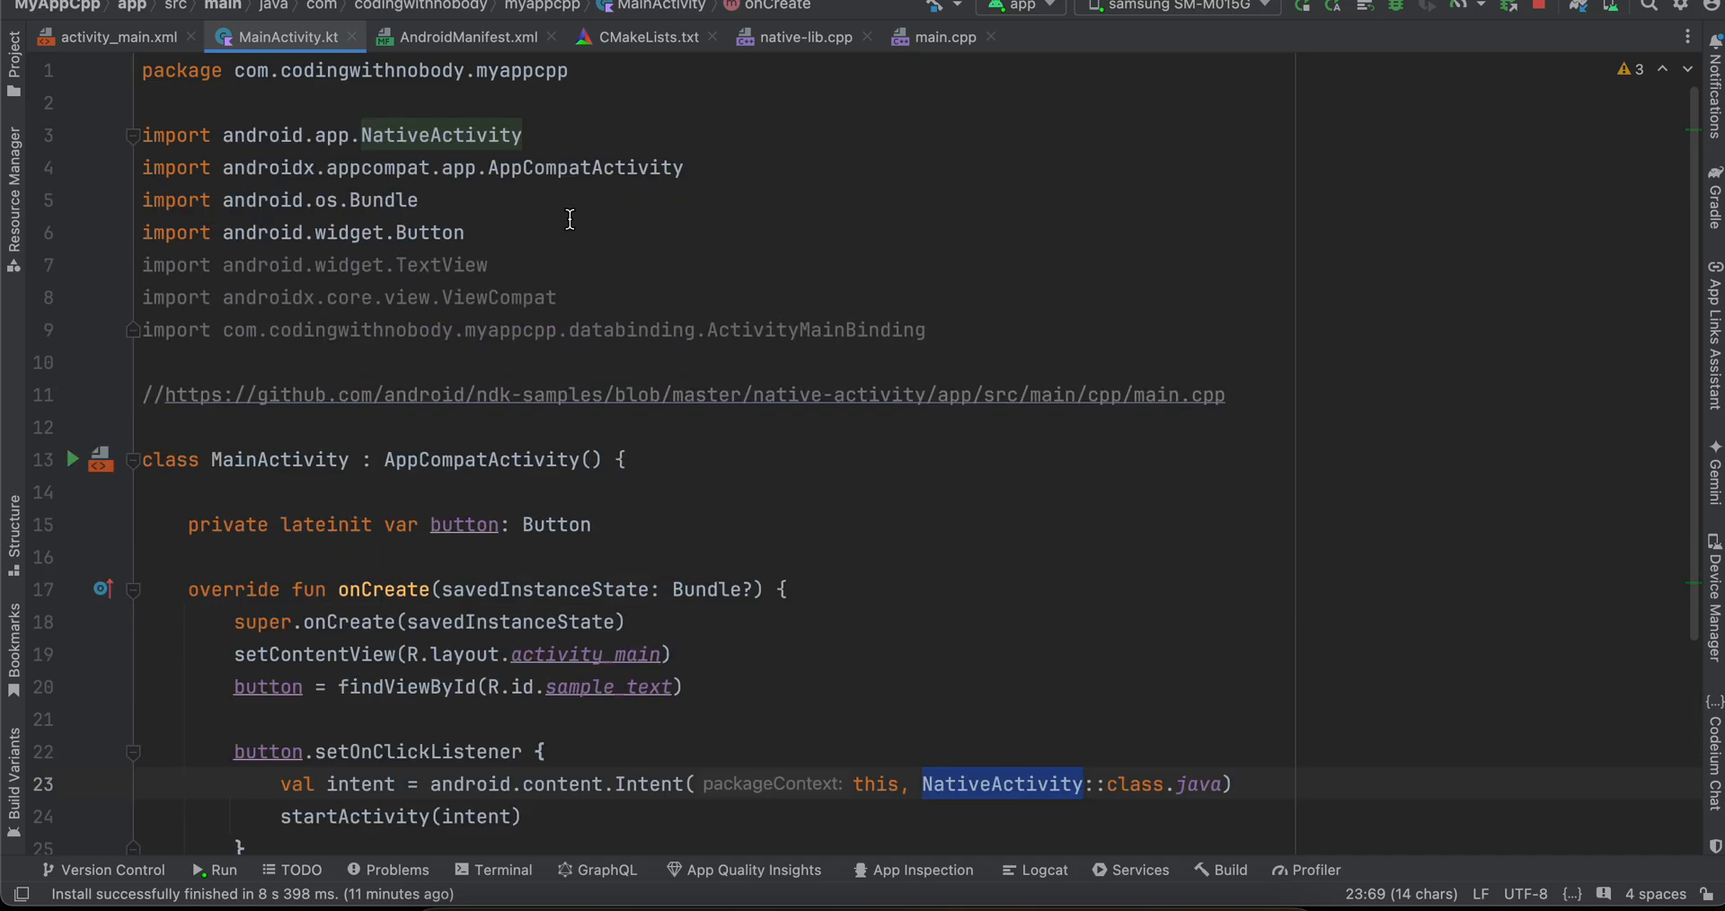
- Remove the unused TextView, ViewCompat and binding imports from MainActivity.kt
drag(466, 232, 926, 329)
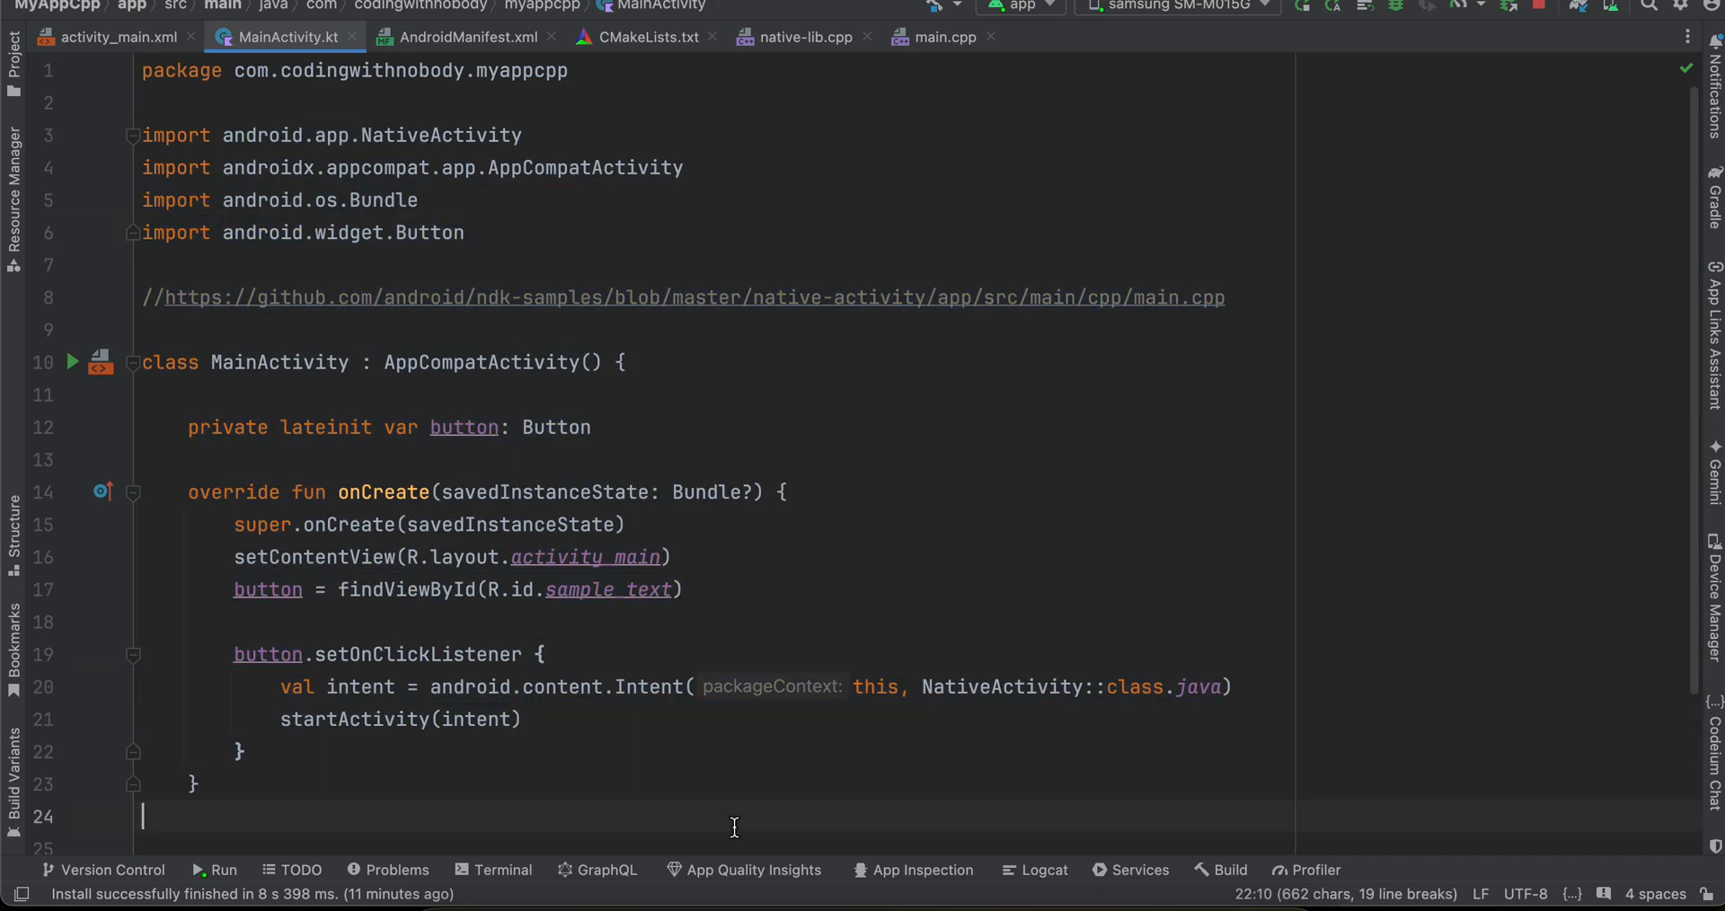
scroll(down, 3)
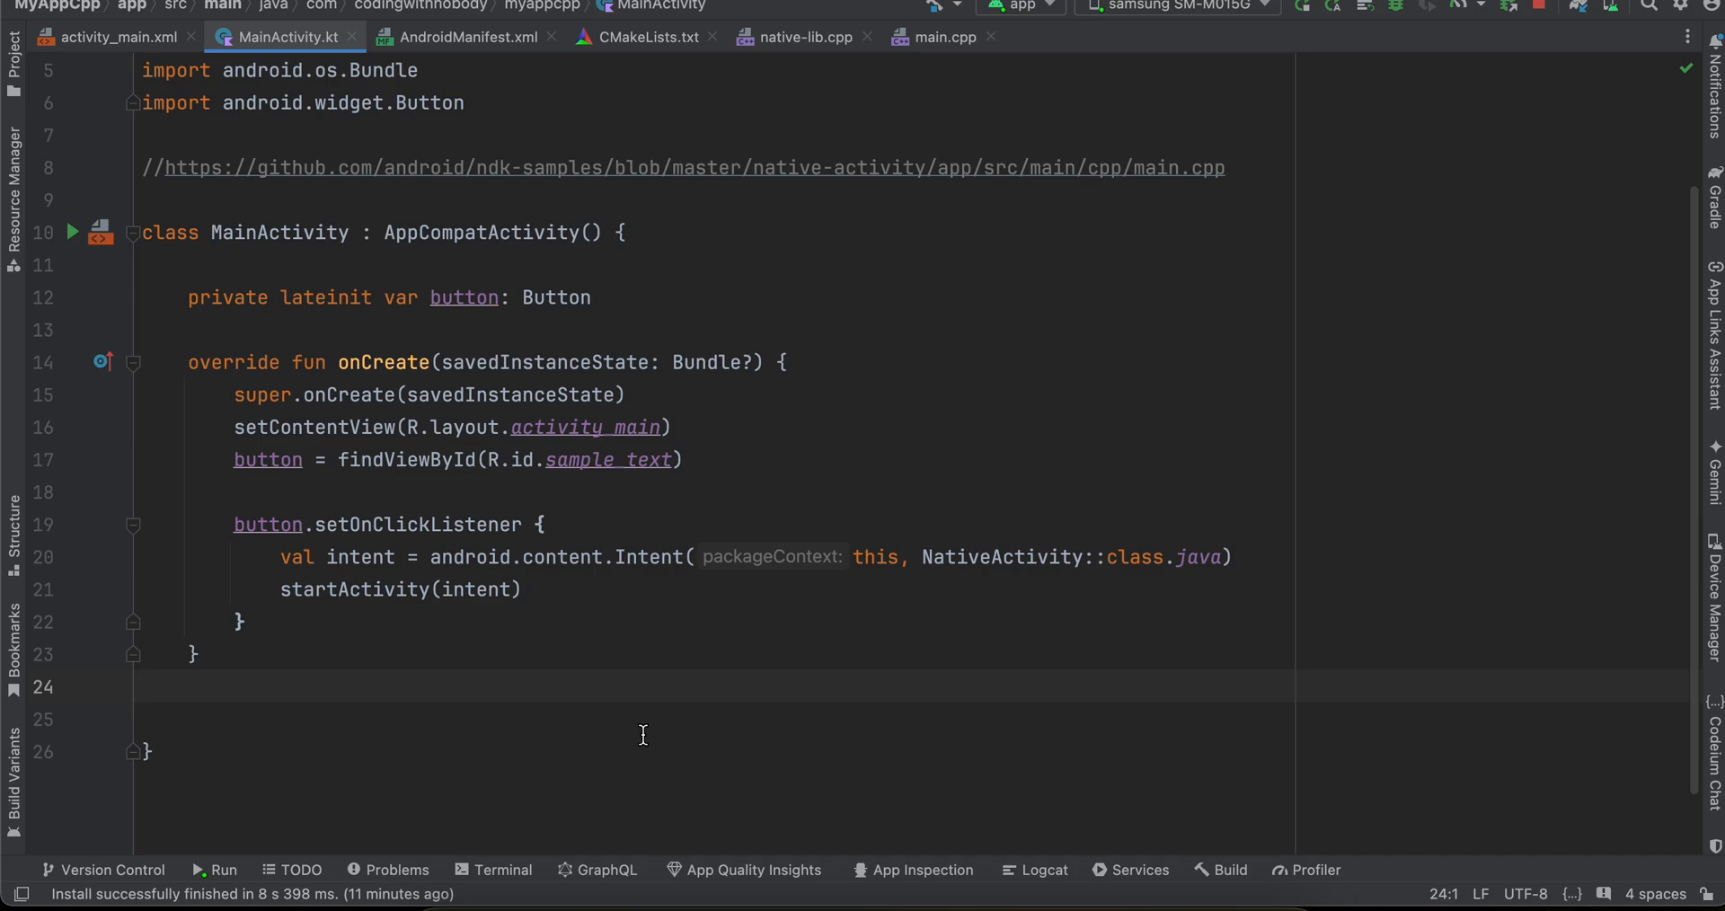
mouse_move(11, 78)
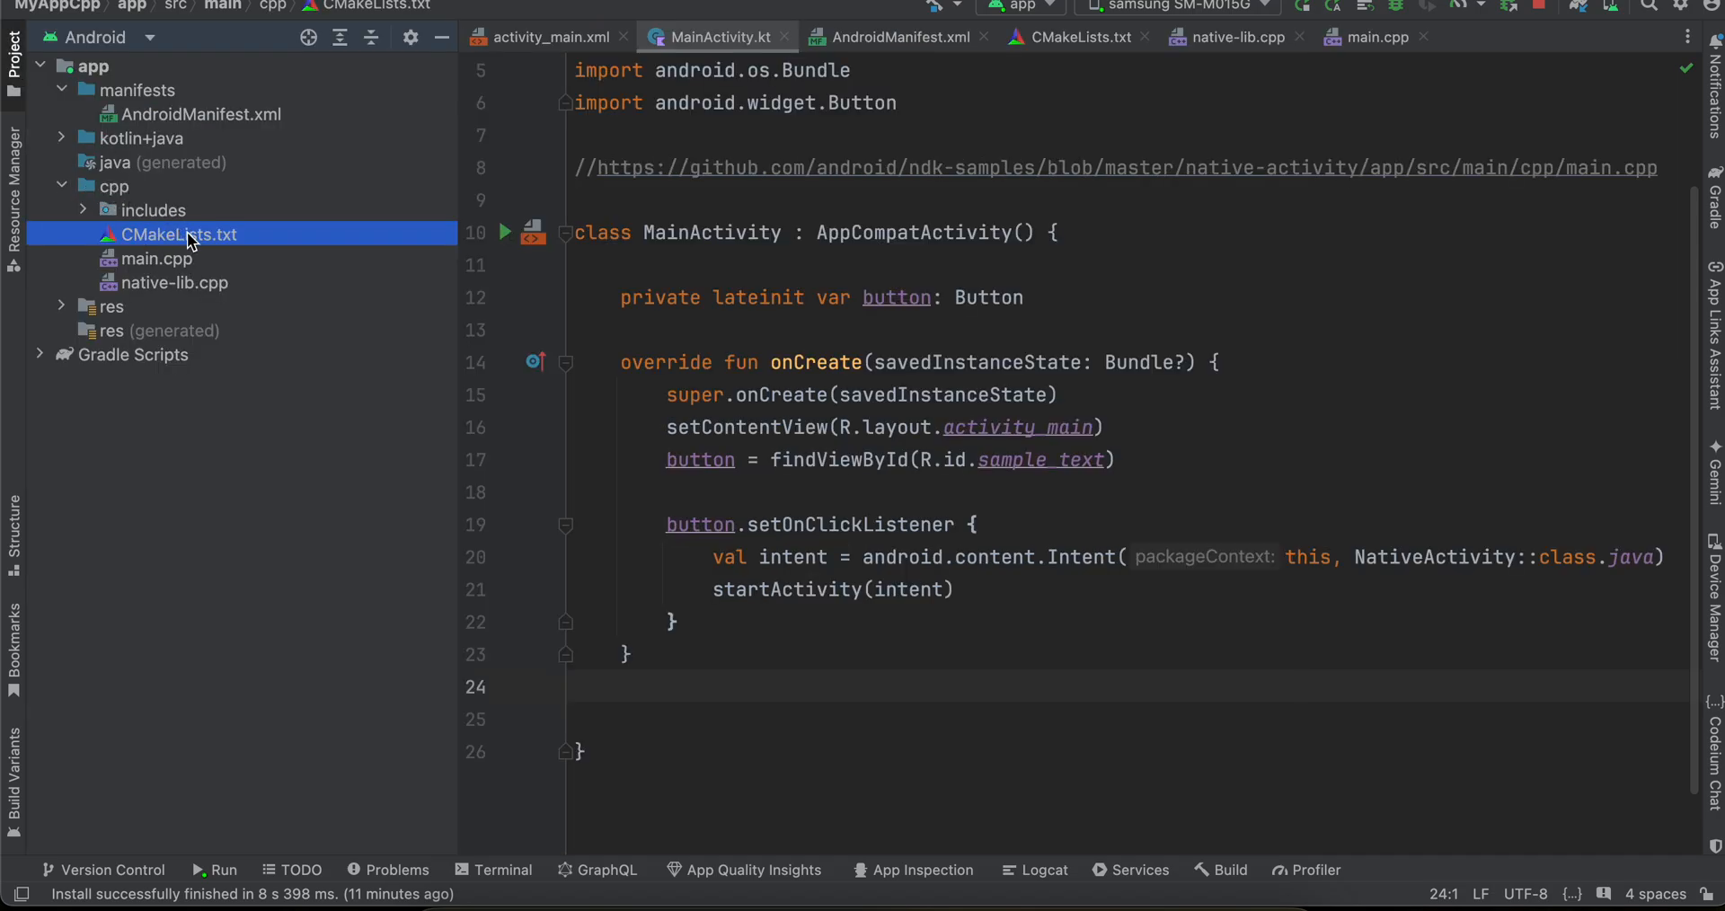
- Review CMakeLists.txt, main.cpp and the NDK includes folder, then show AndroidManifest.xml's NativeActivity entry
click(1080, 36)
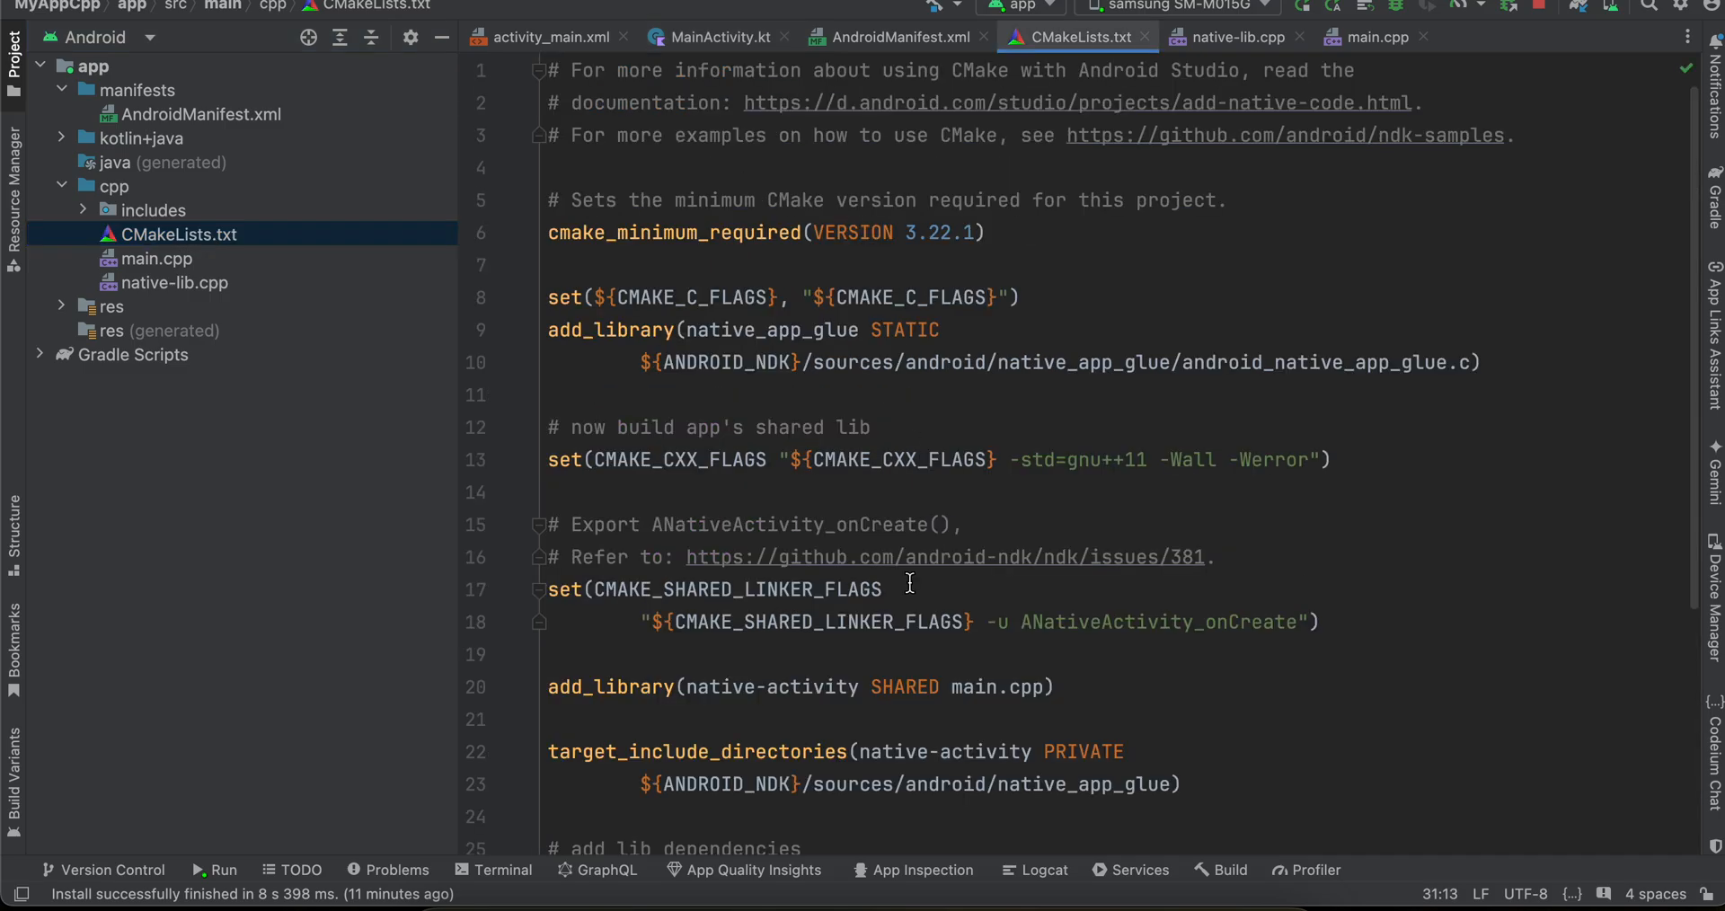
click(158, 259)
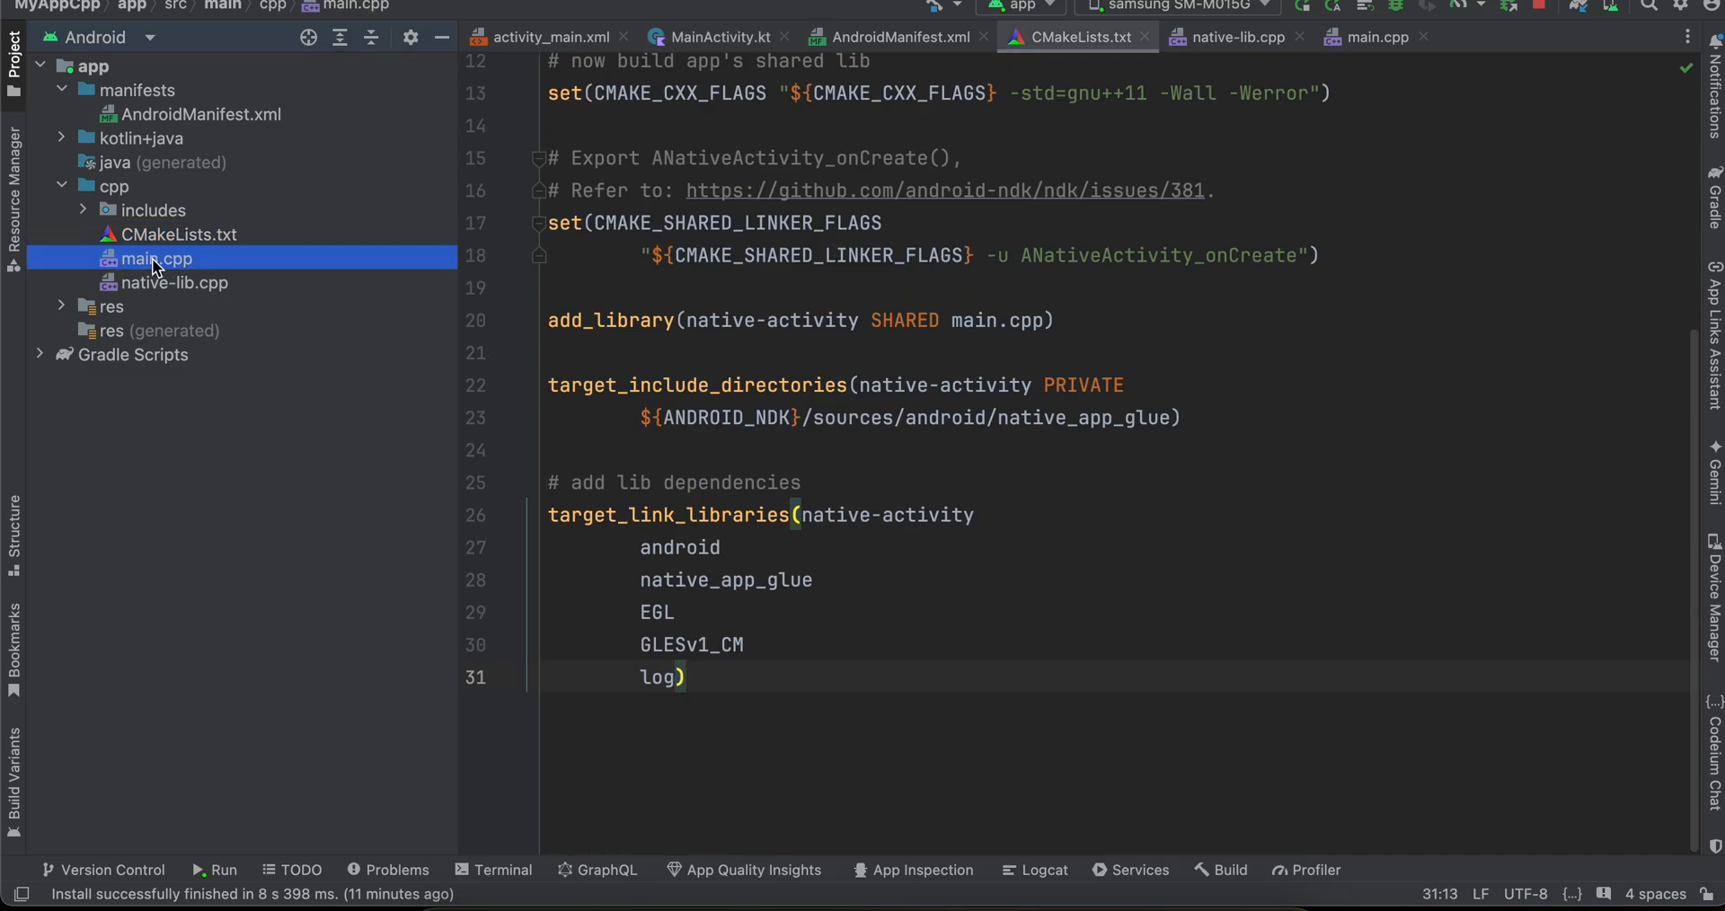
double_click(156, 257)
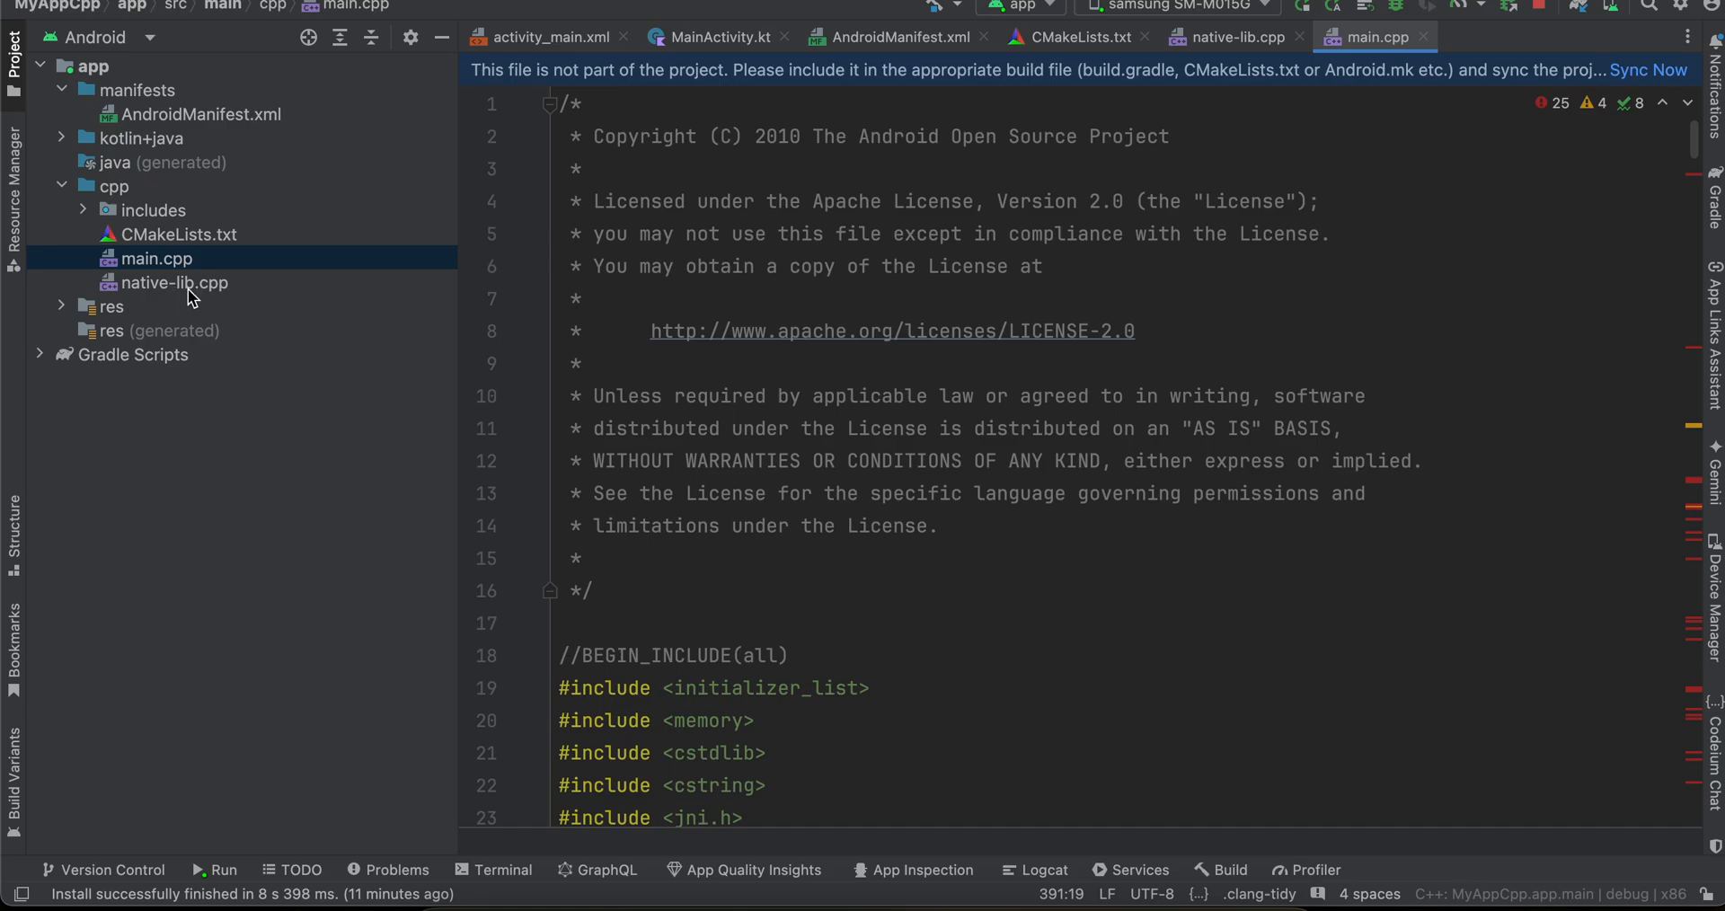
click(85, 210)
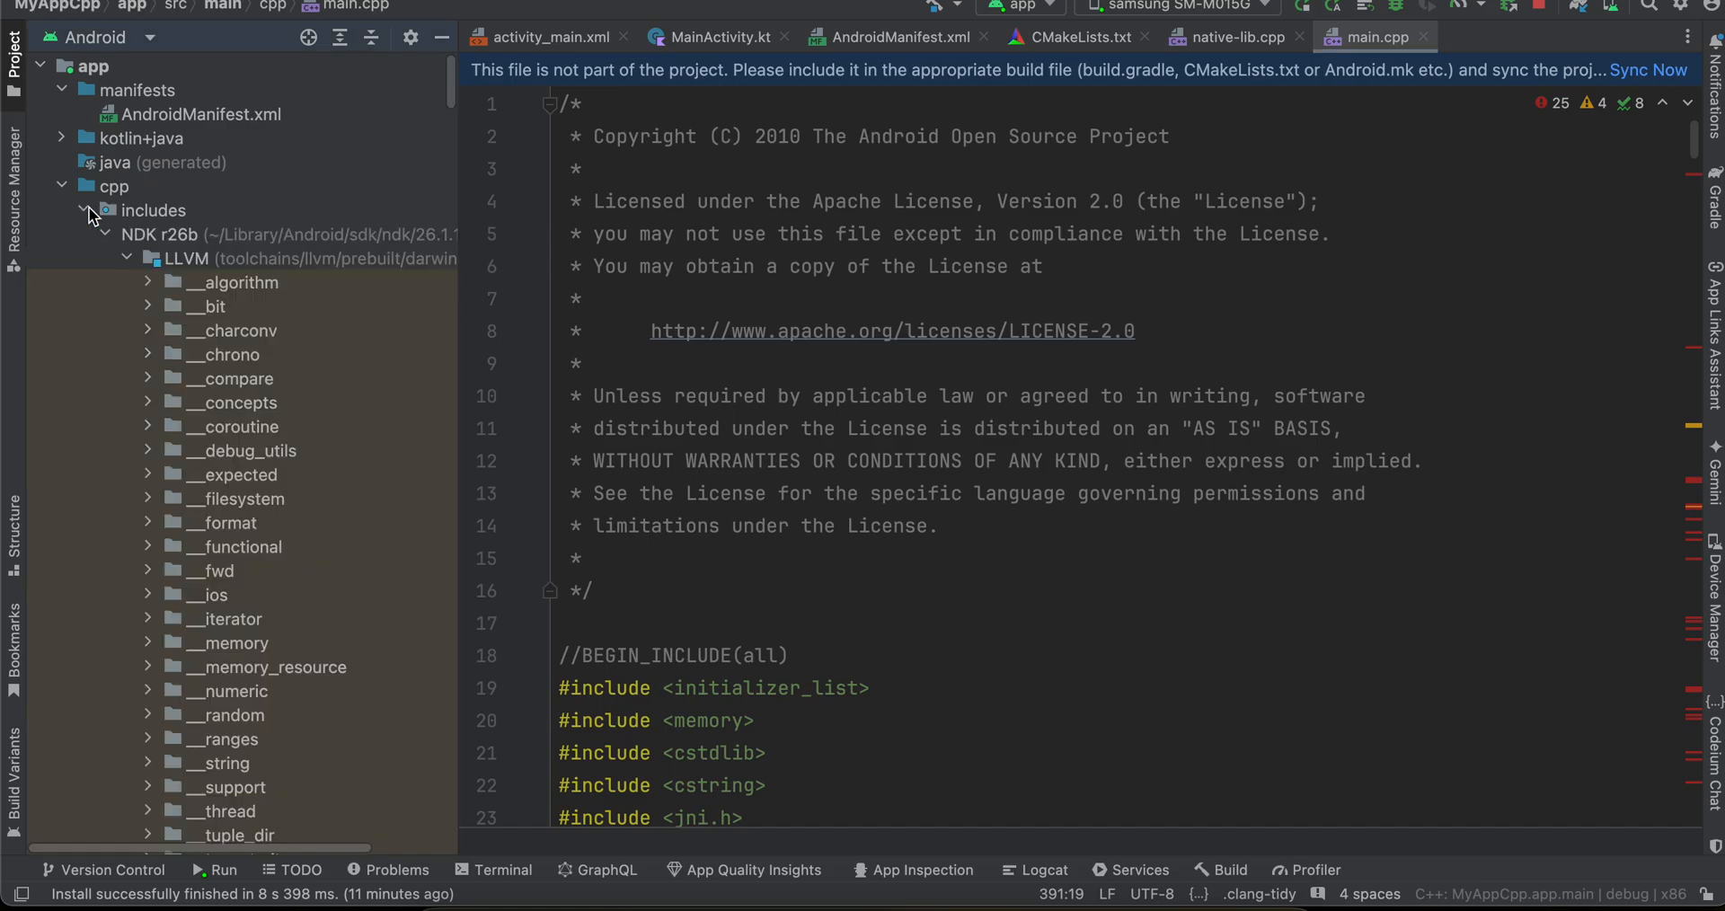
click(84, 211)
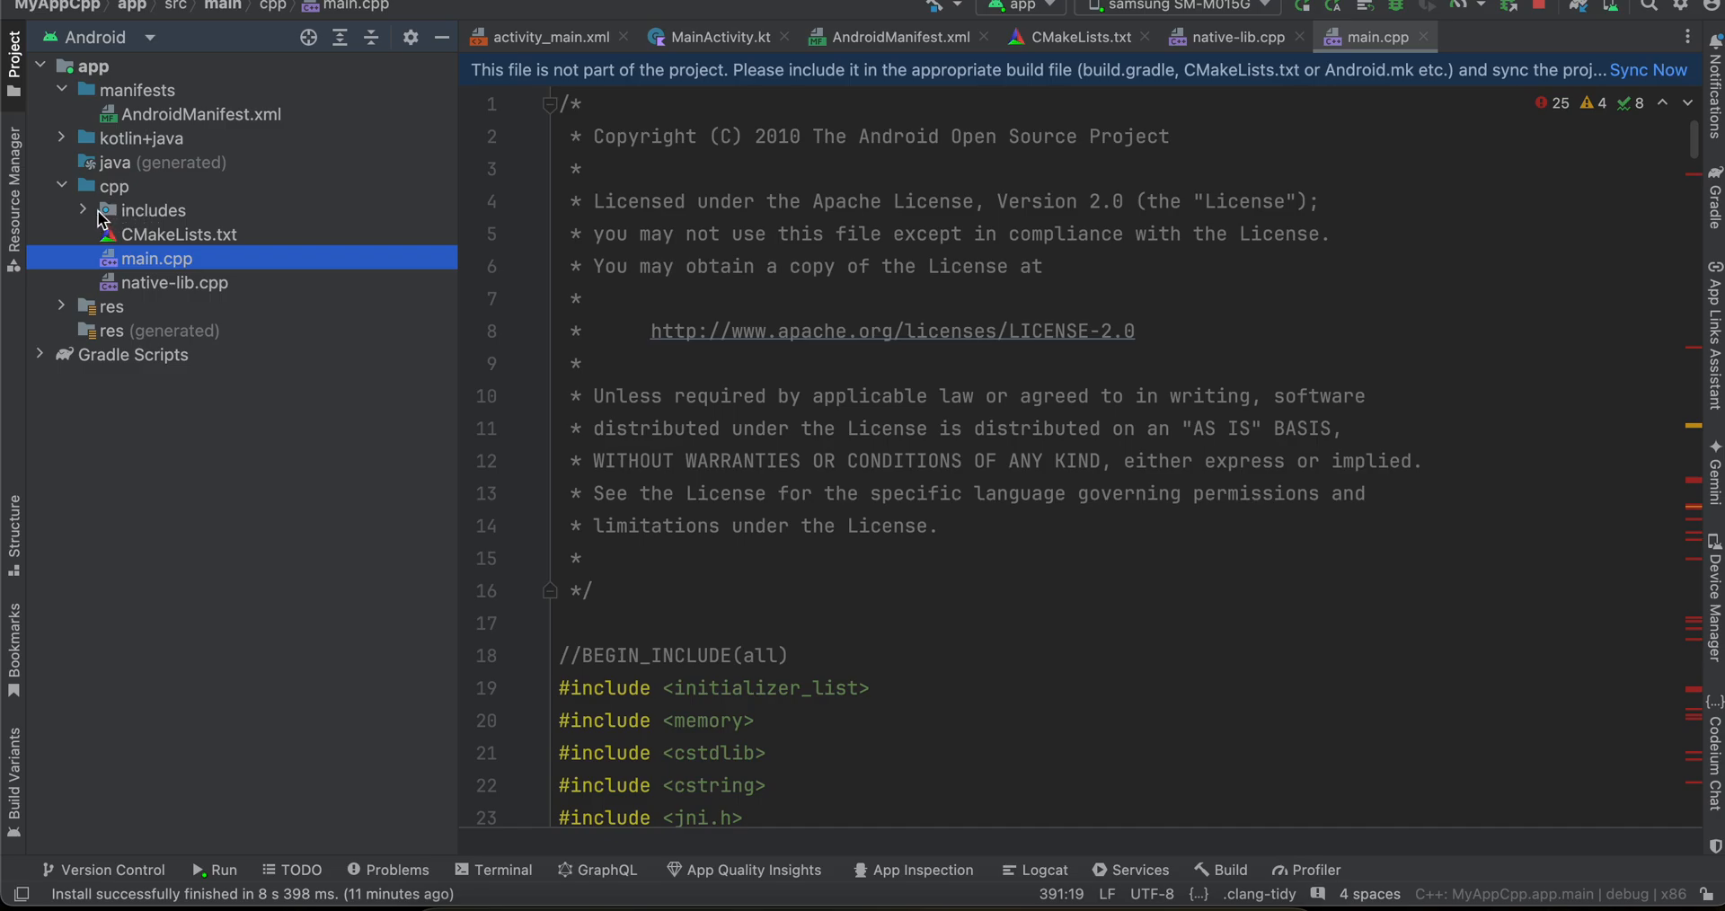
mouse_move(138, 223)
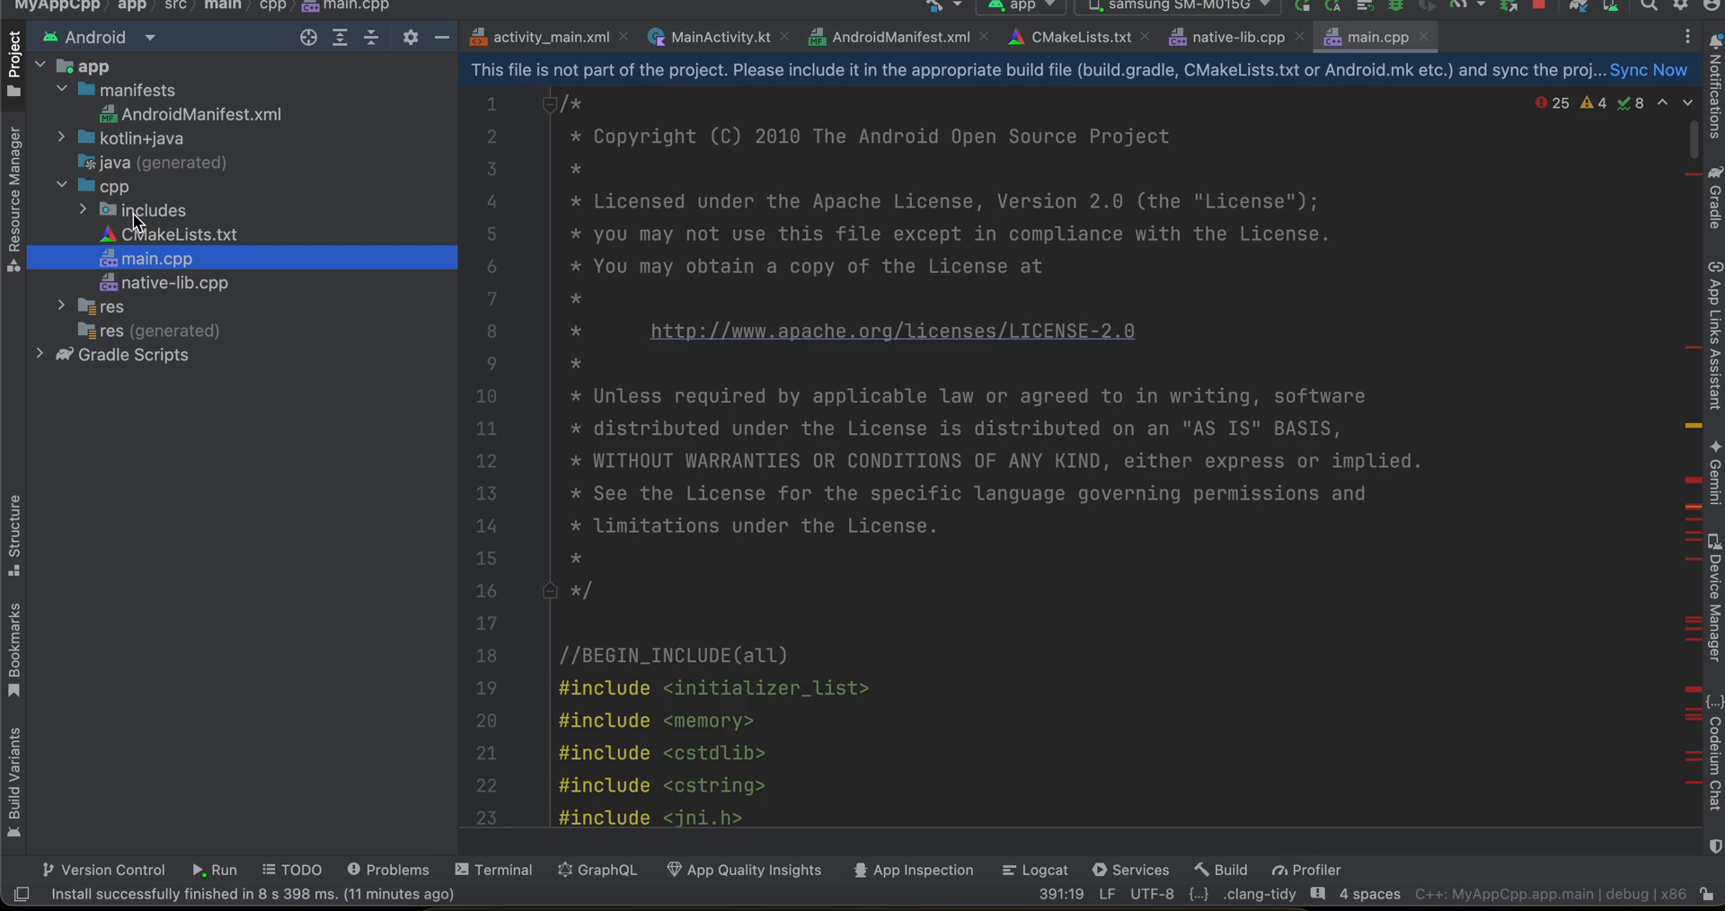
click(898, 36)
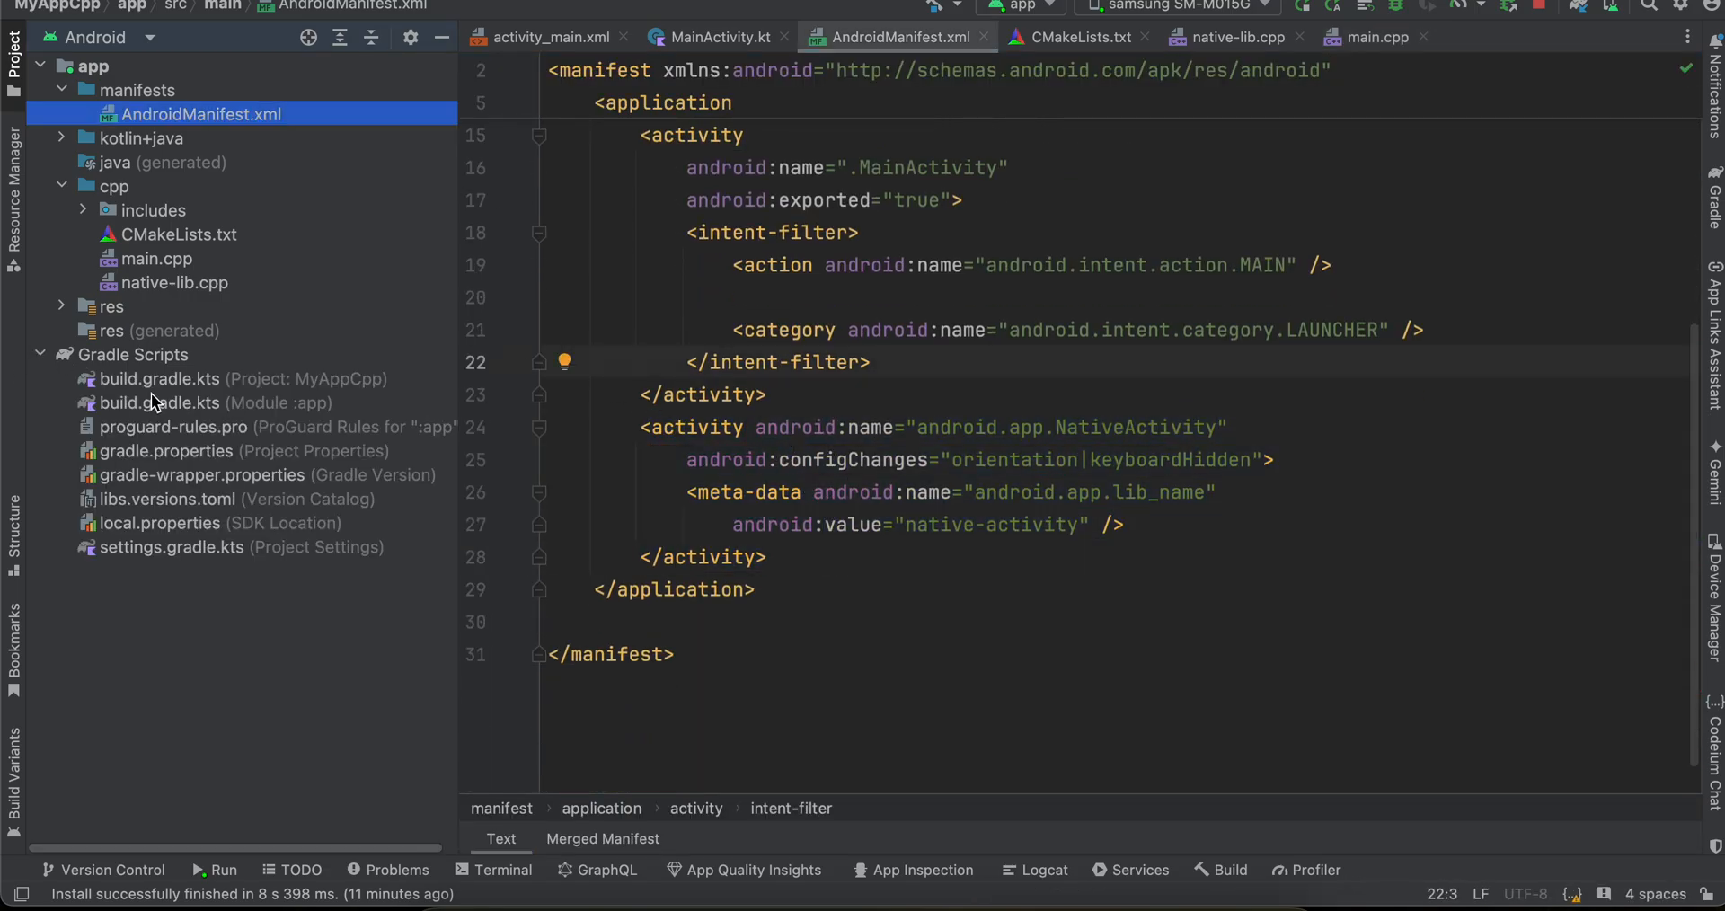
- Check build.gradle.kts's externalNativeBuild cmake path src/main/cpp/CMakeLists.txt and version 3.22.1 against CMakeLists.txt
click(160, 401)
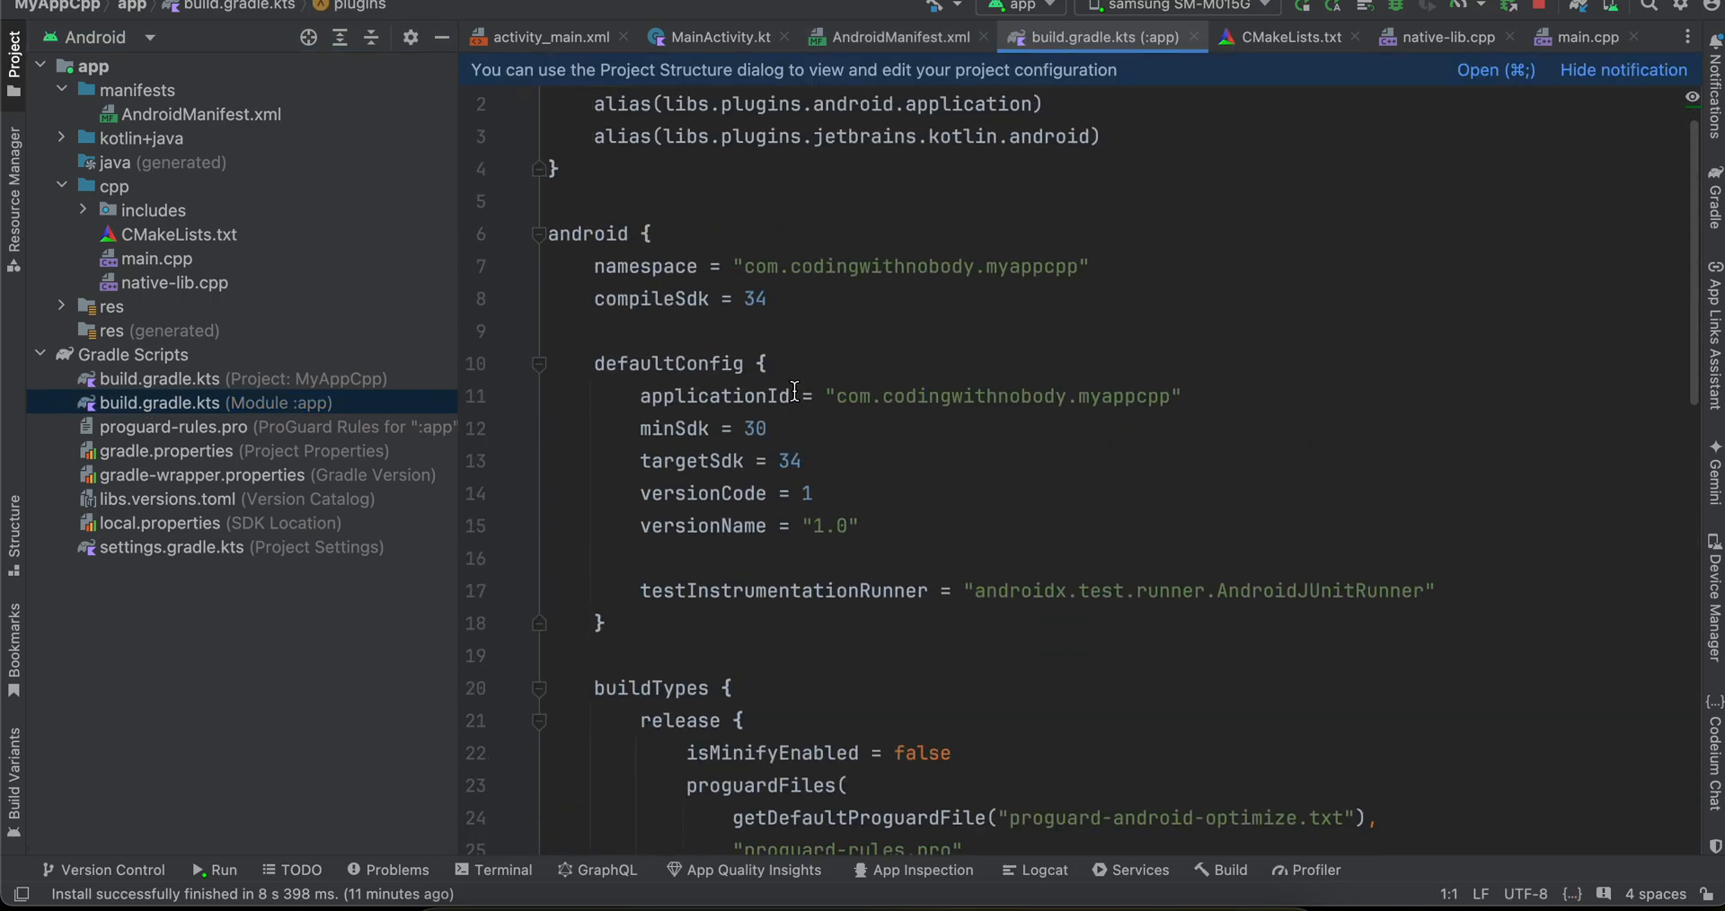
scroll(down, 3)
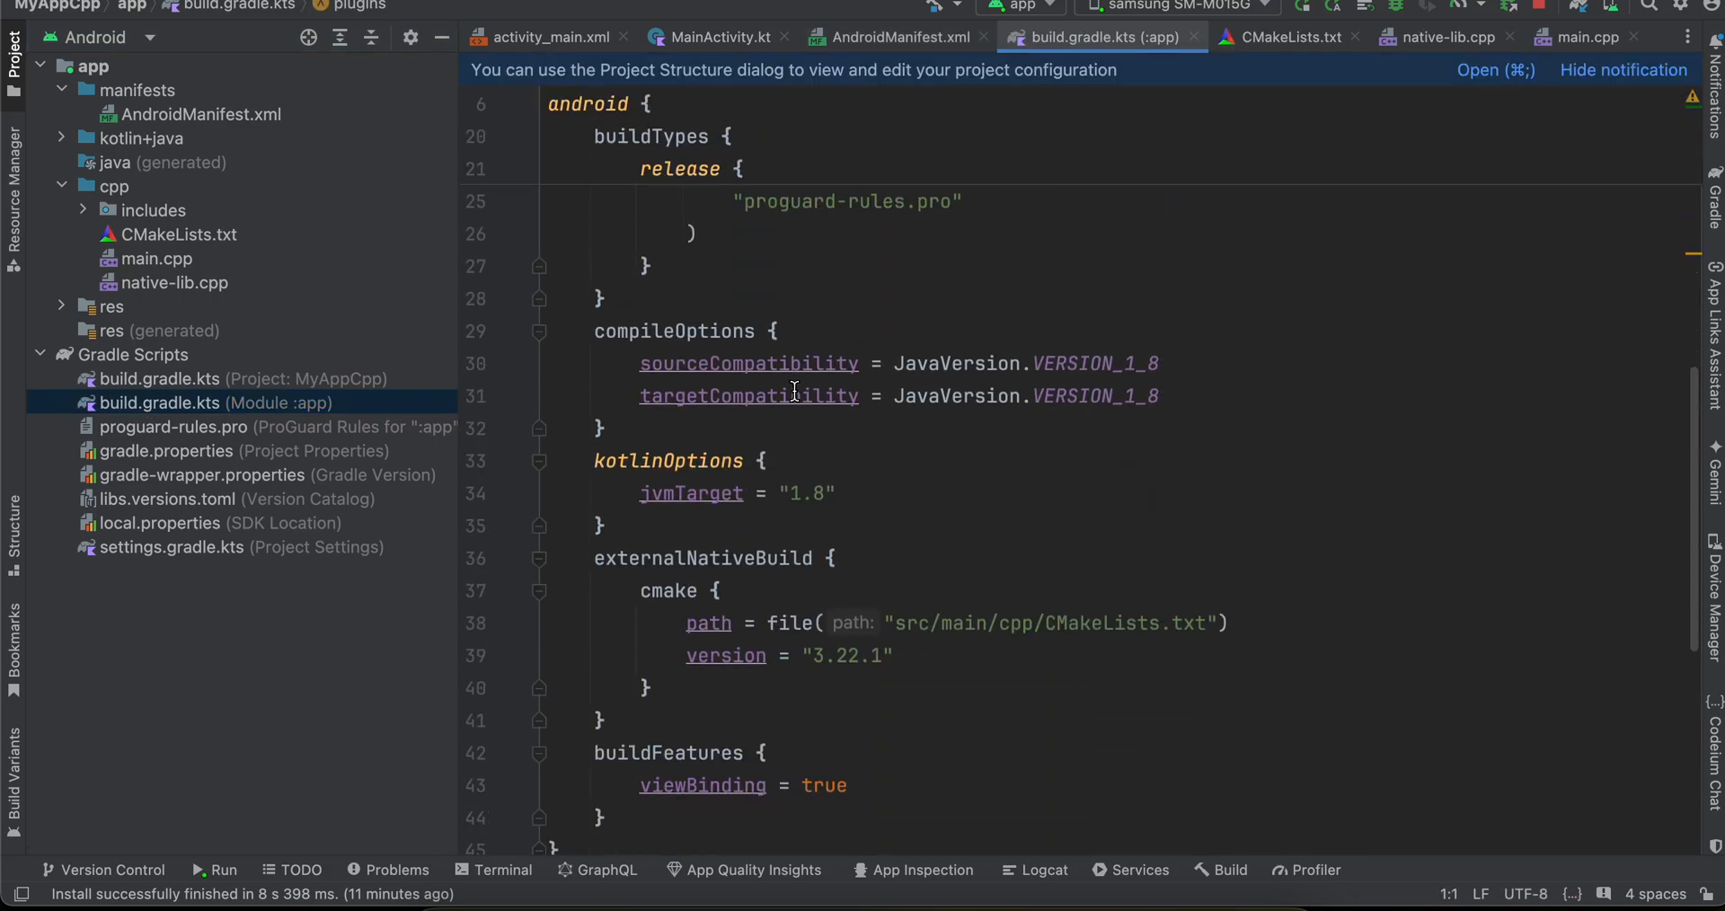
double_click(702, 557)
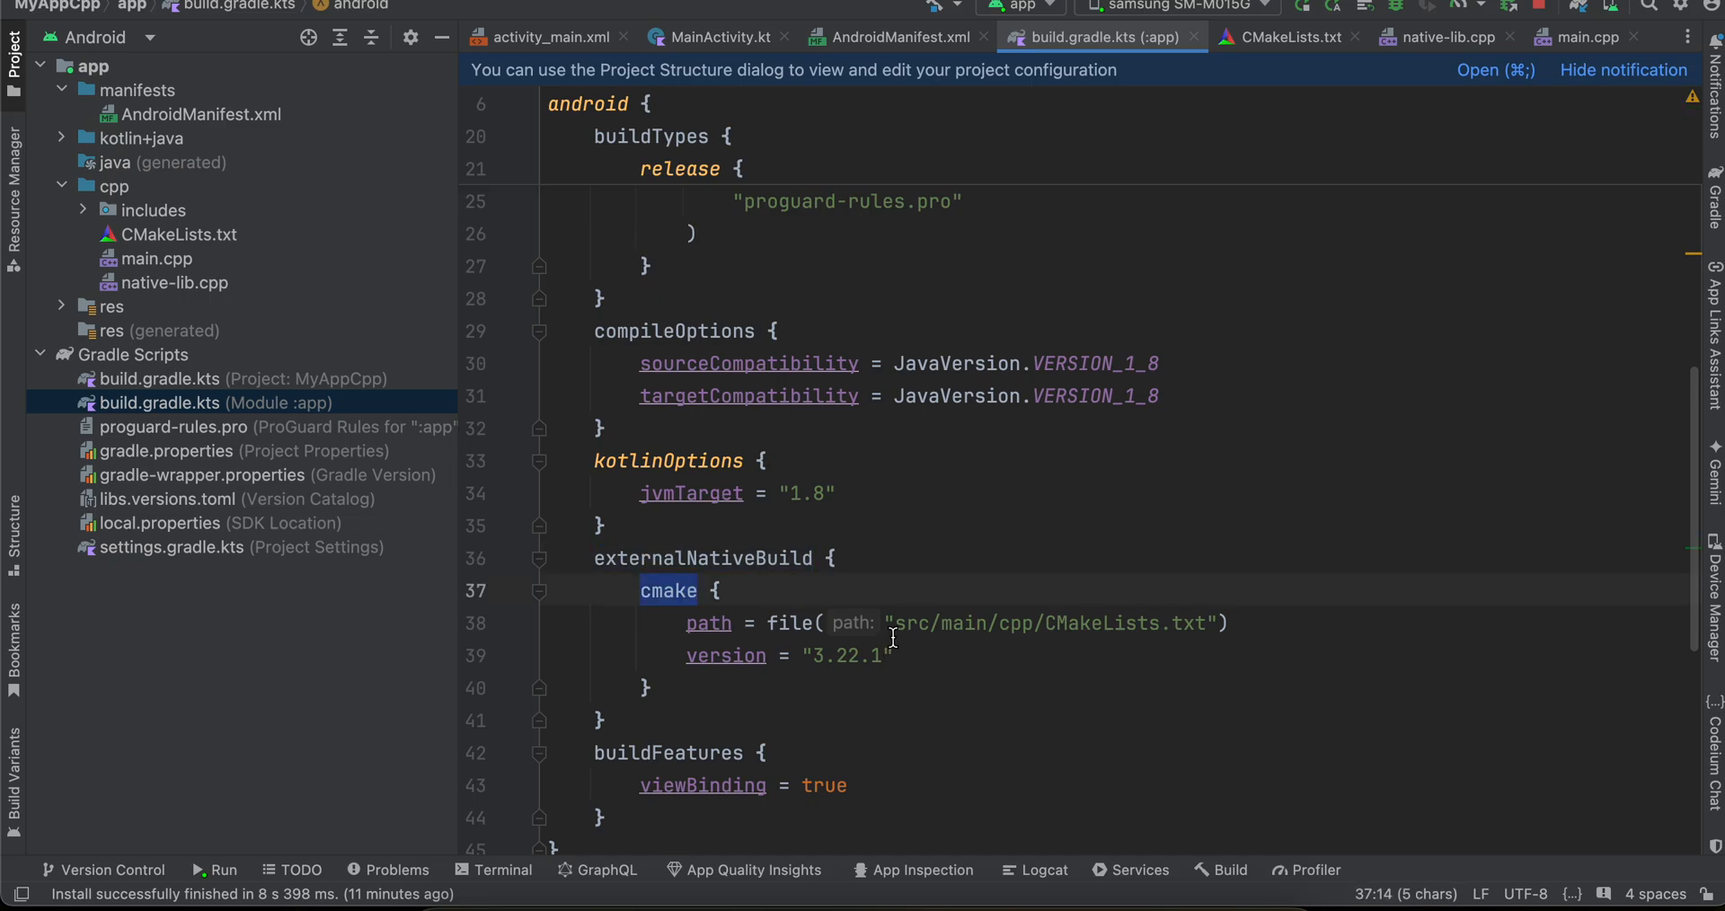
double_click(1051, 623)
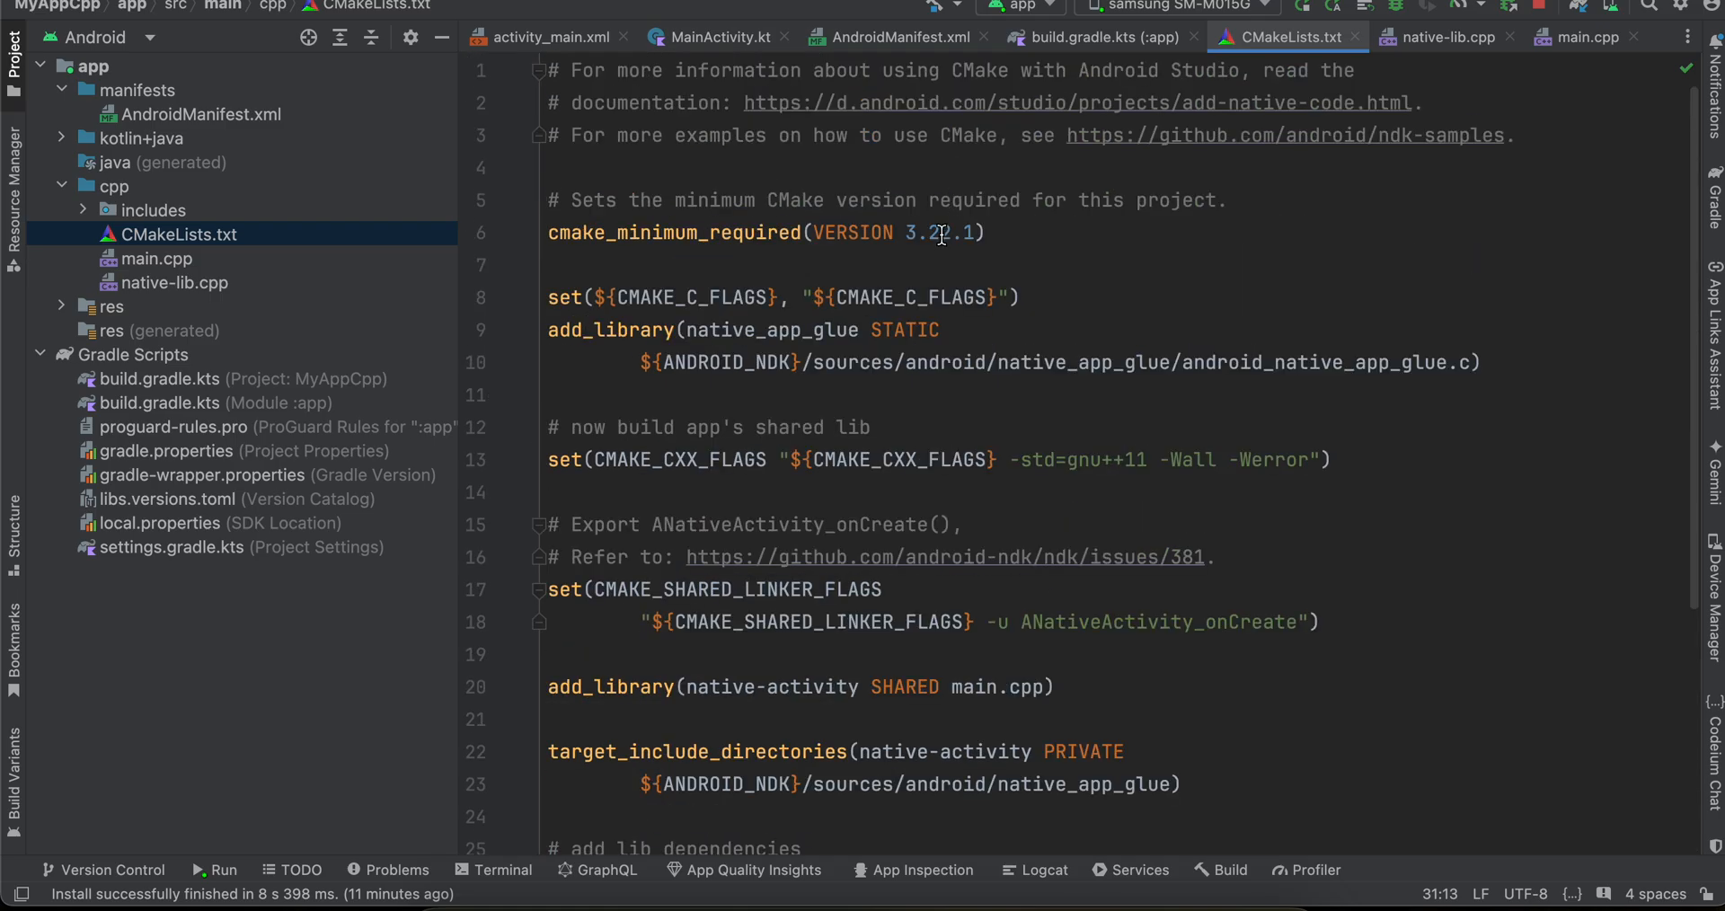
click(1098, 36)
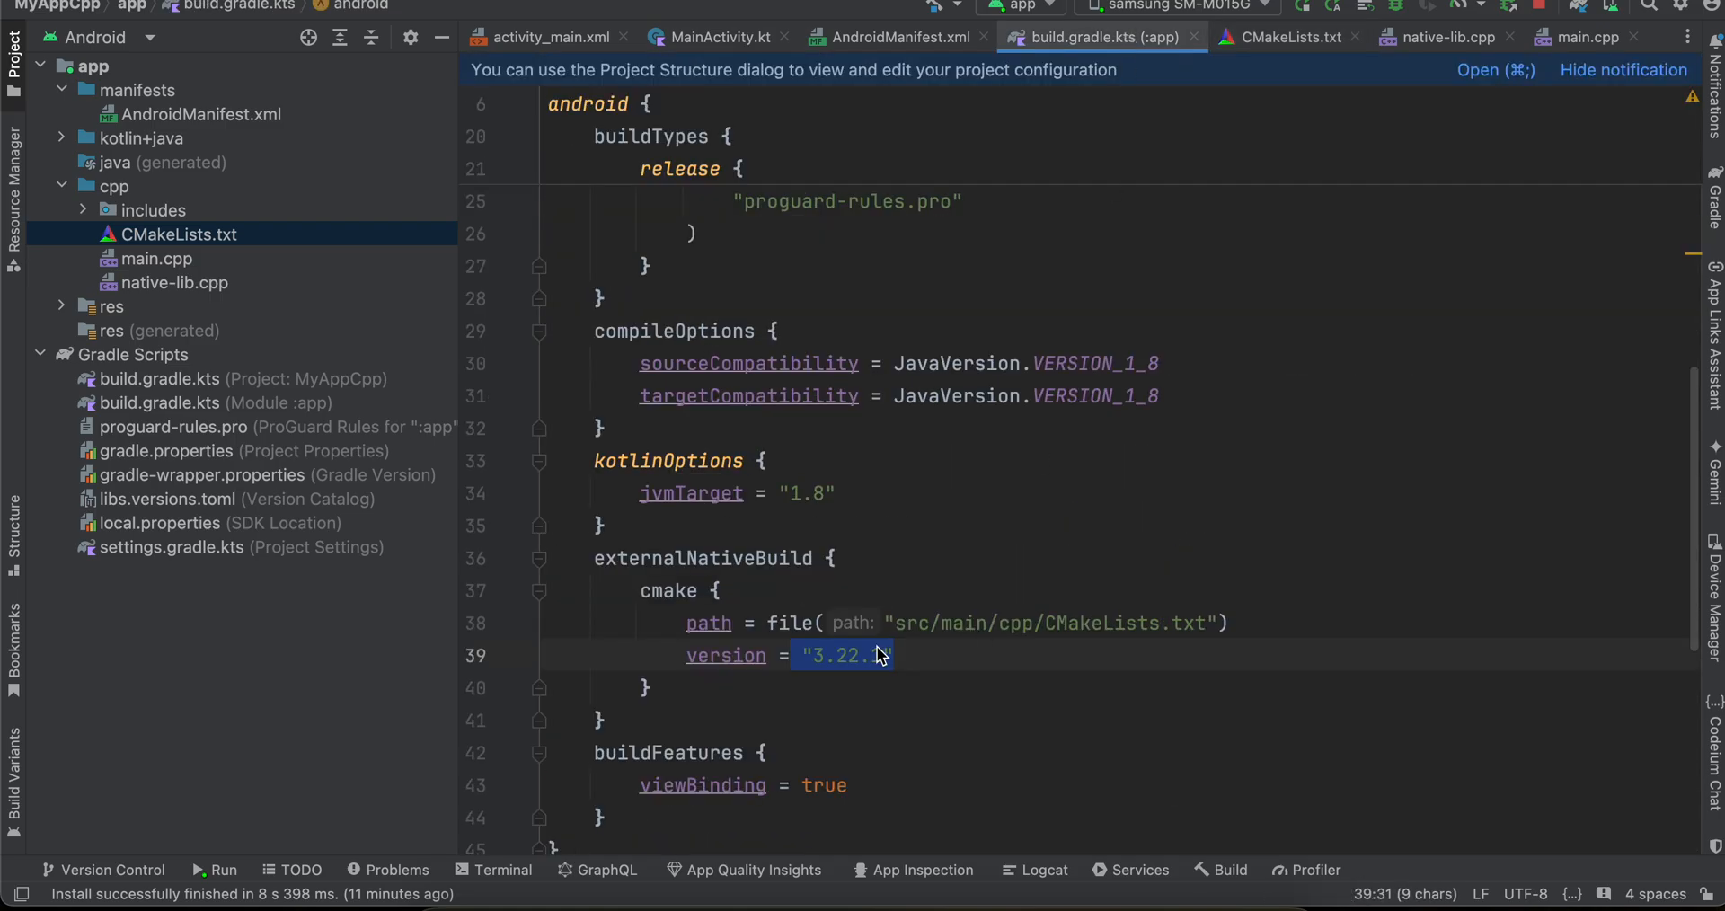